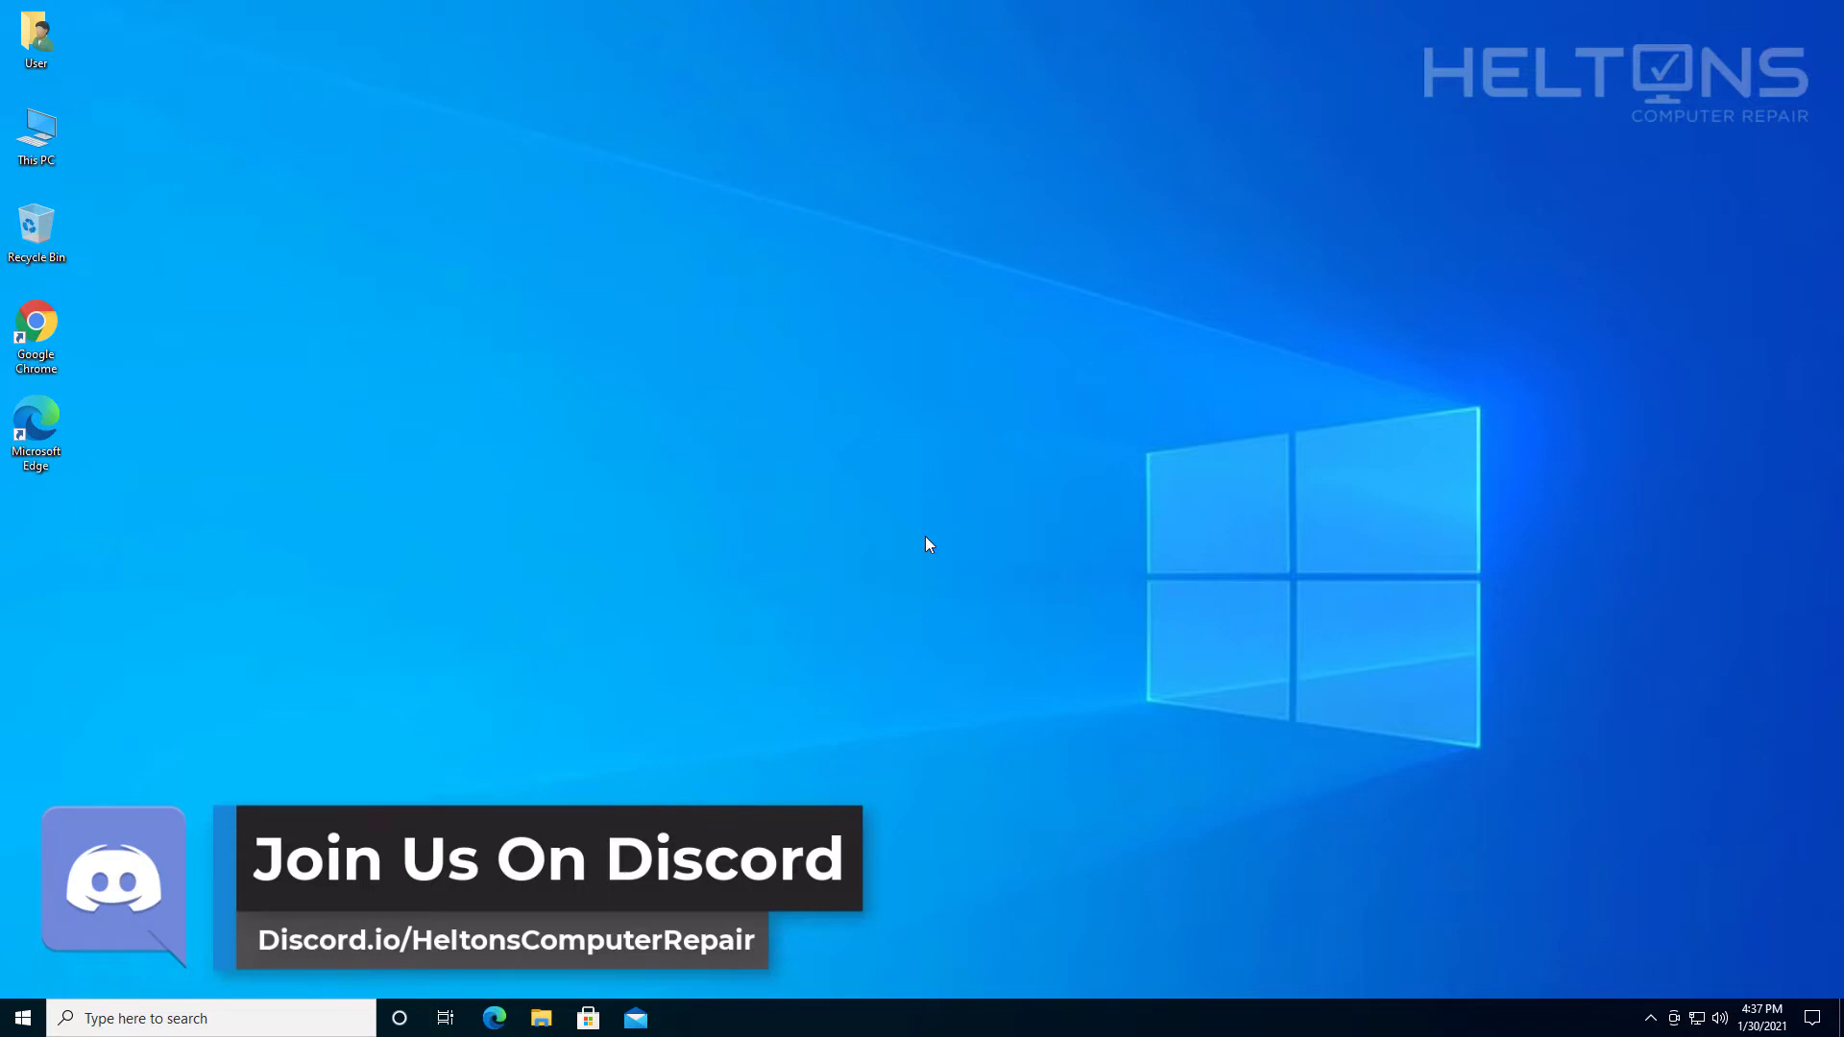
mouse_move(918, 502)
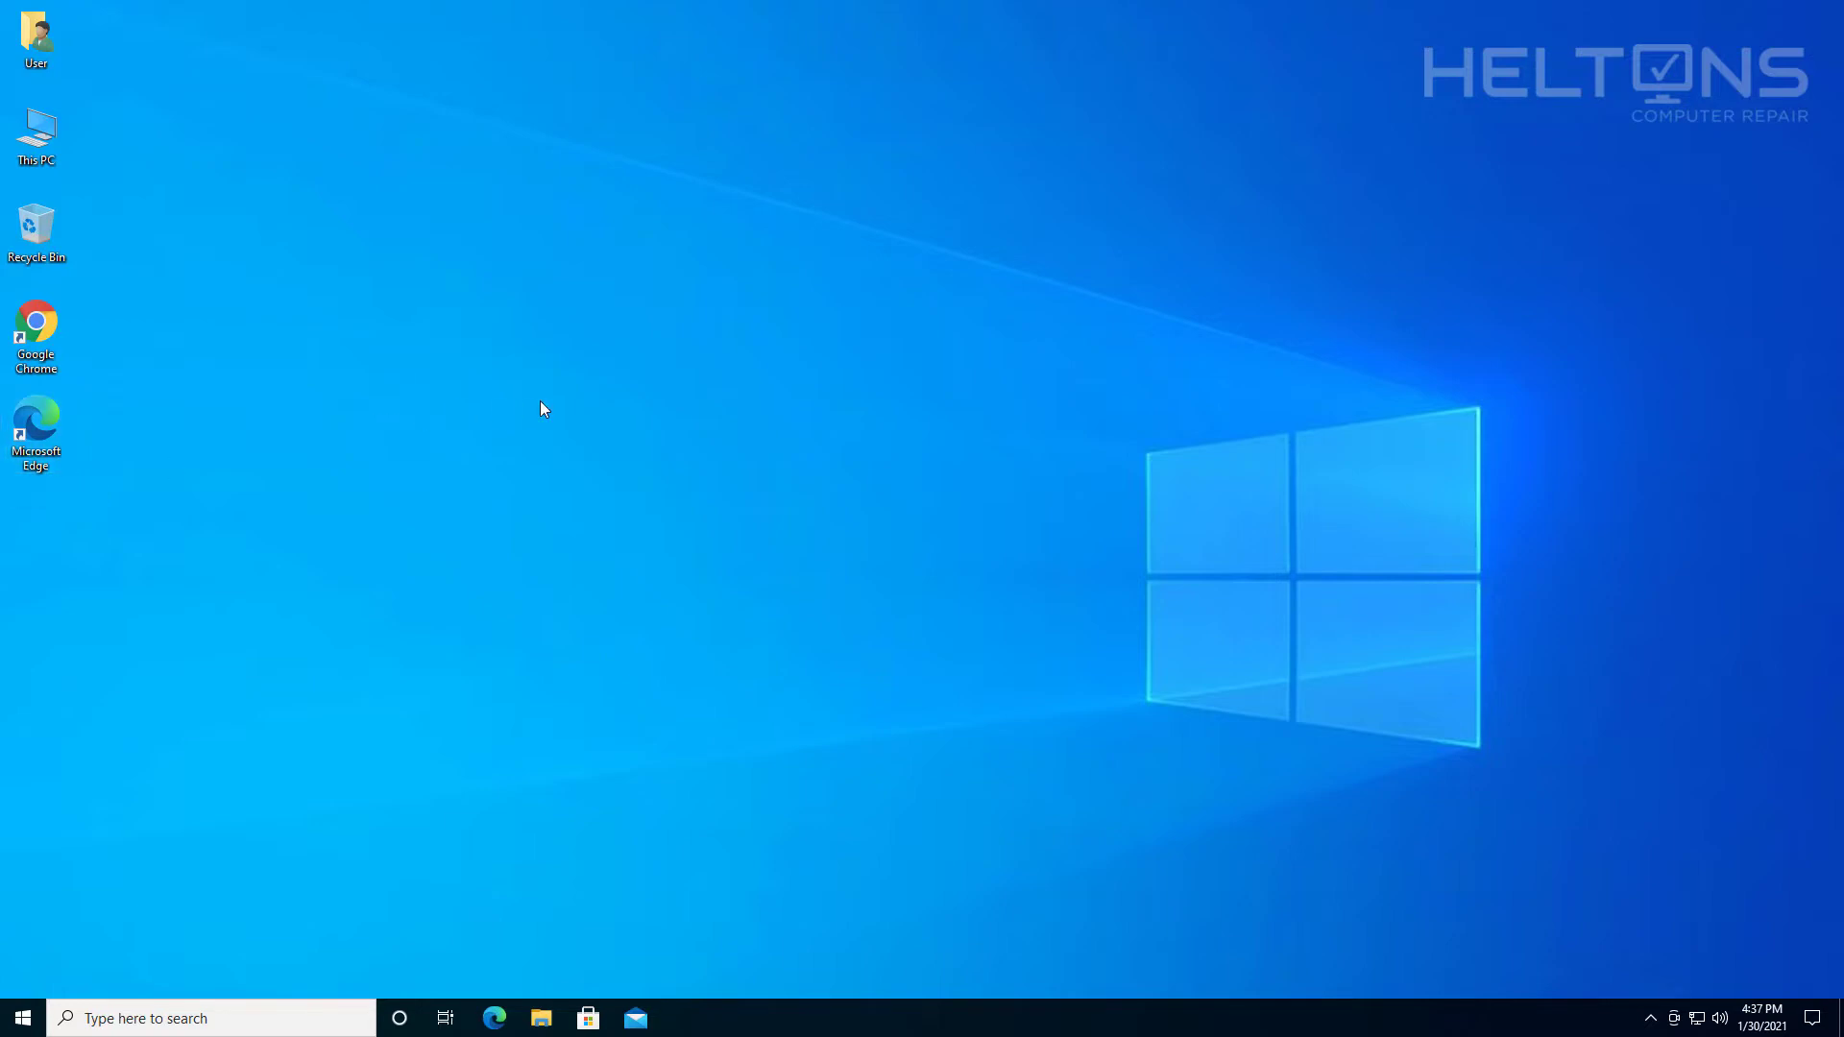
mouse_move(961, 531)
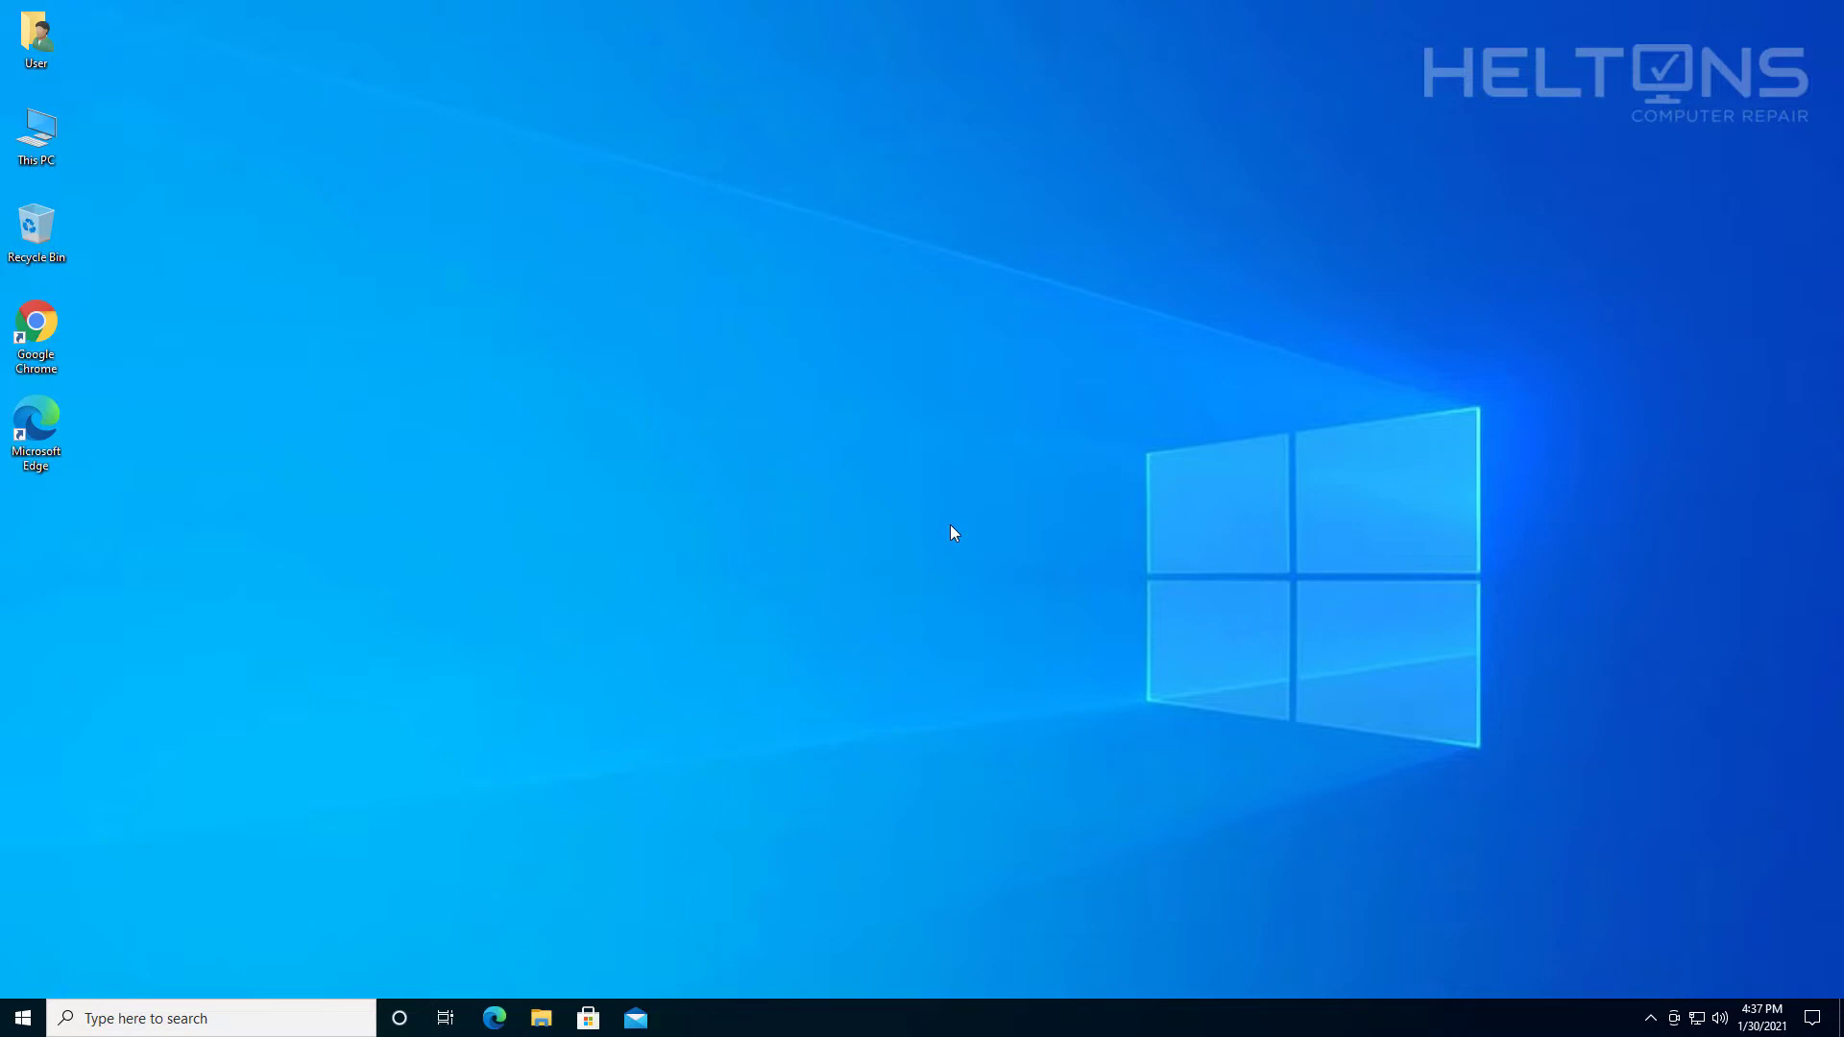
mouse_move(859, 519)
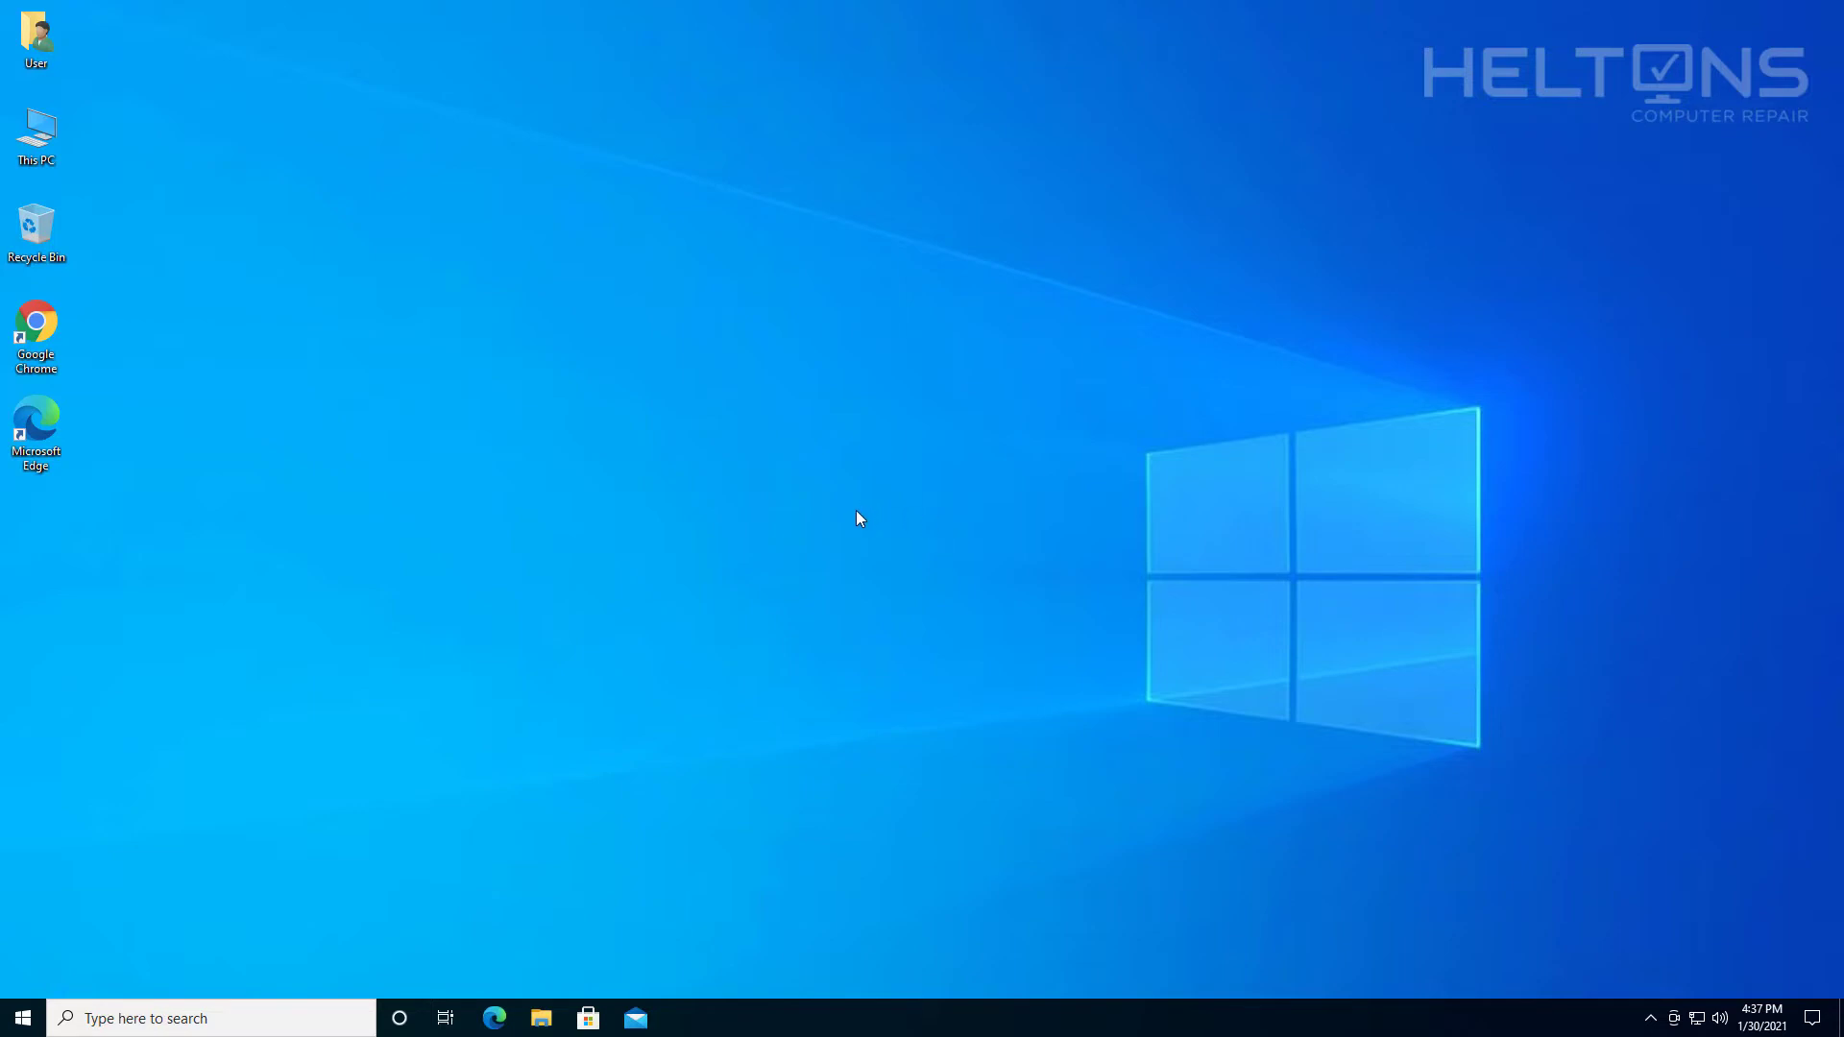
mouse_move(412, 403)
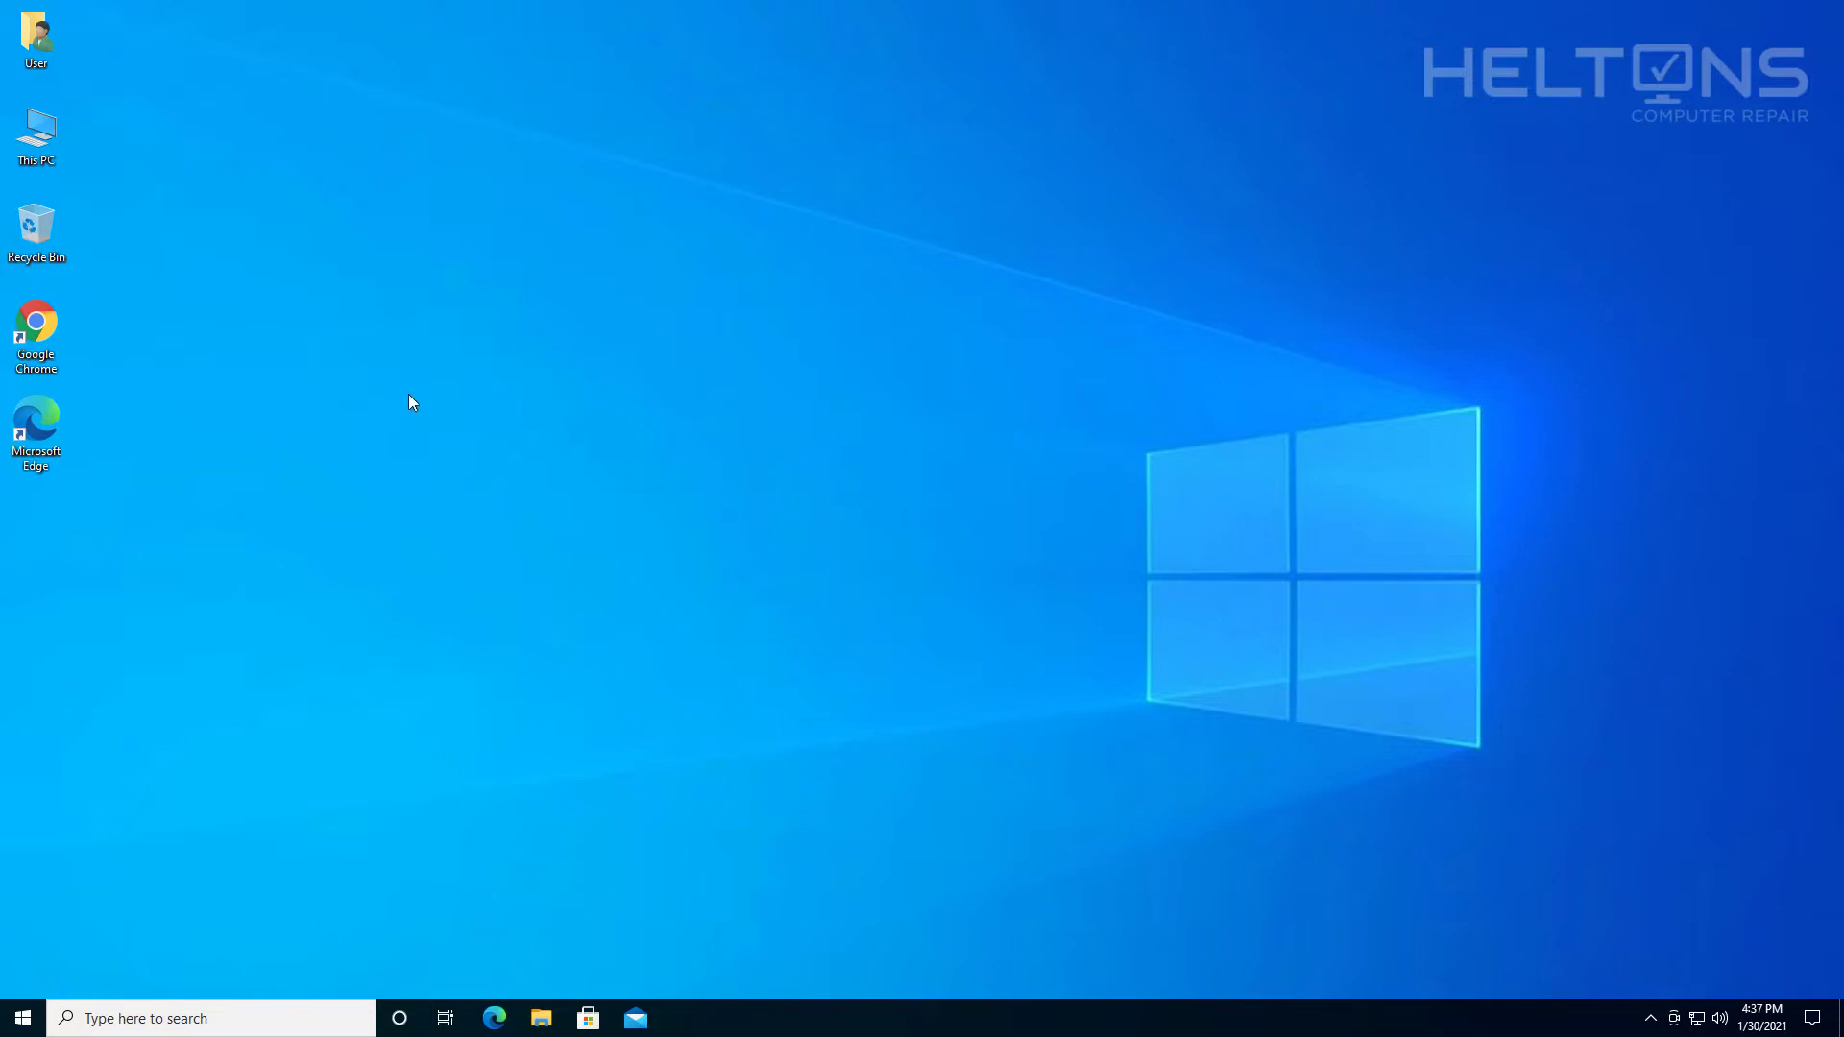
View this PC's system specifications from the This PC properties, then close them.
right_click(36, 127)
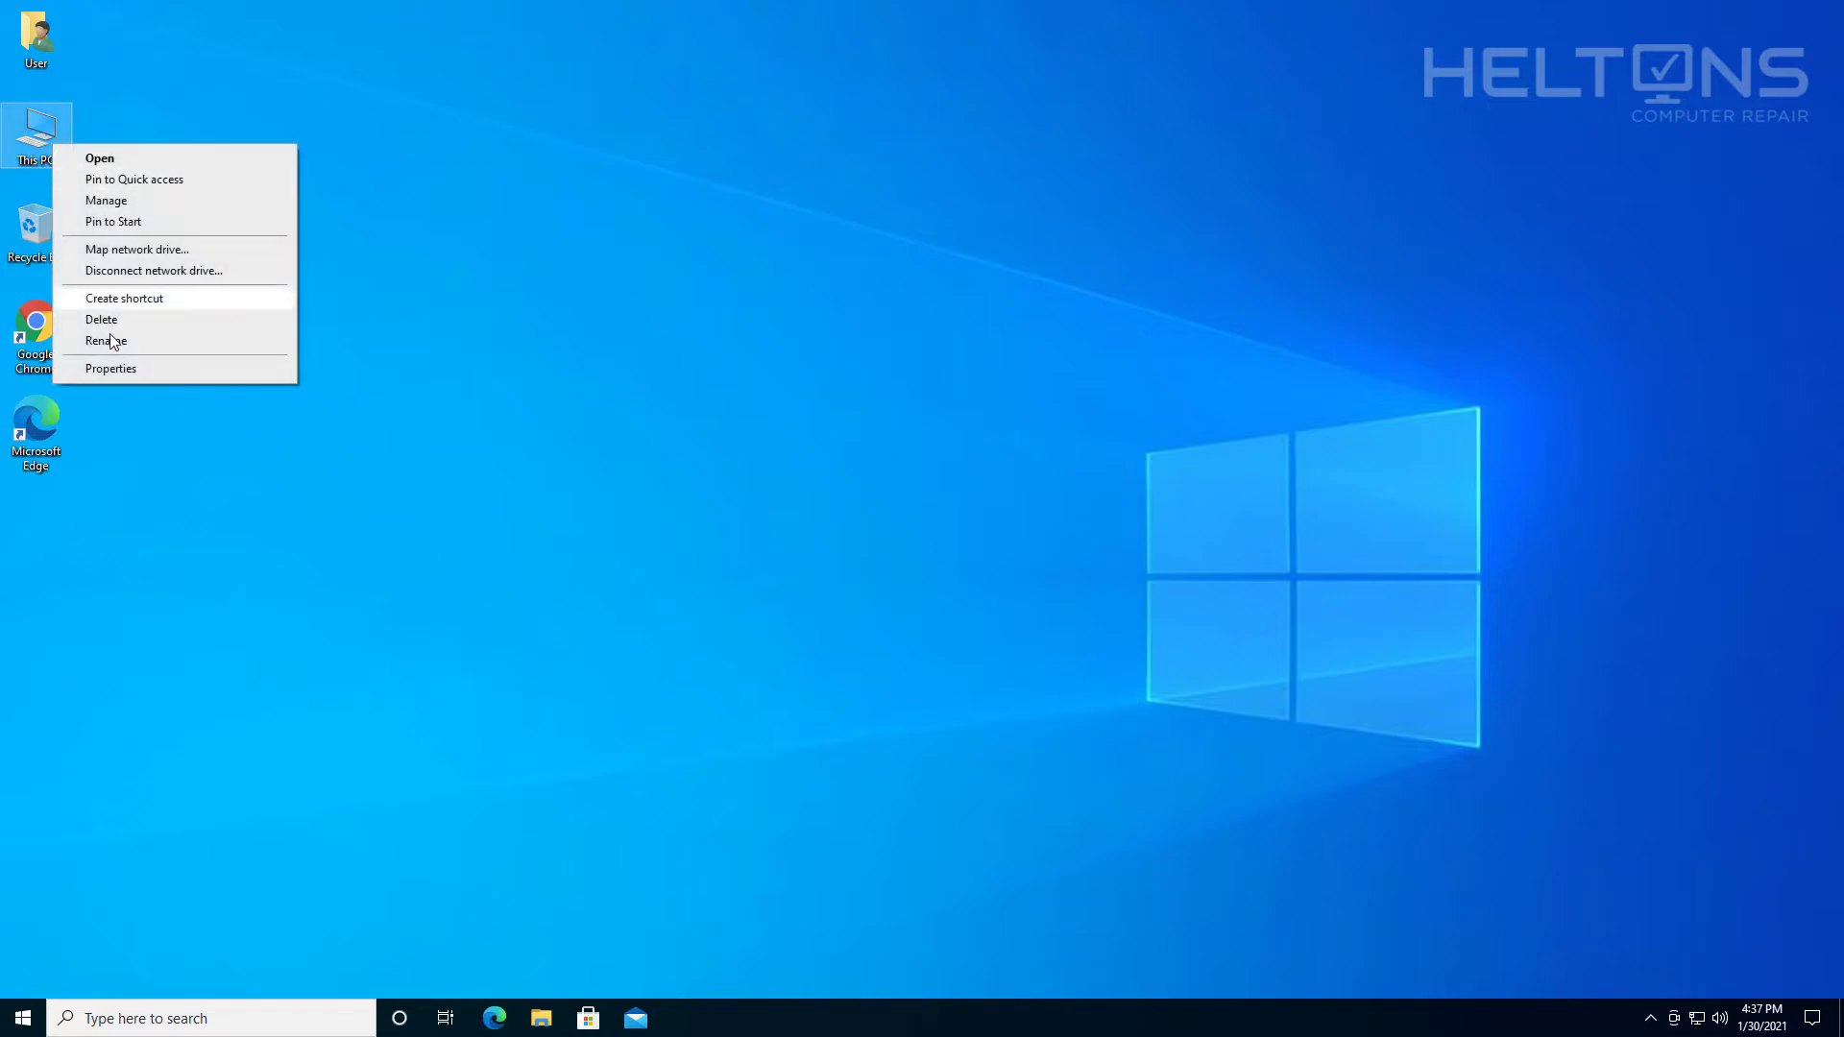
left_click(110, 368)
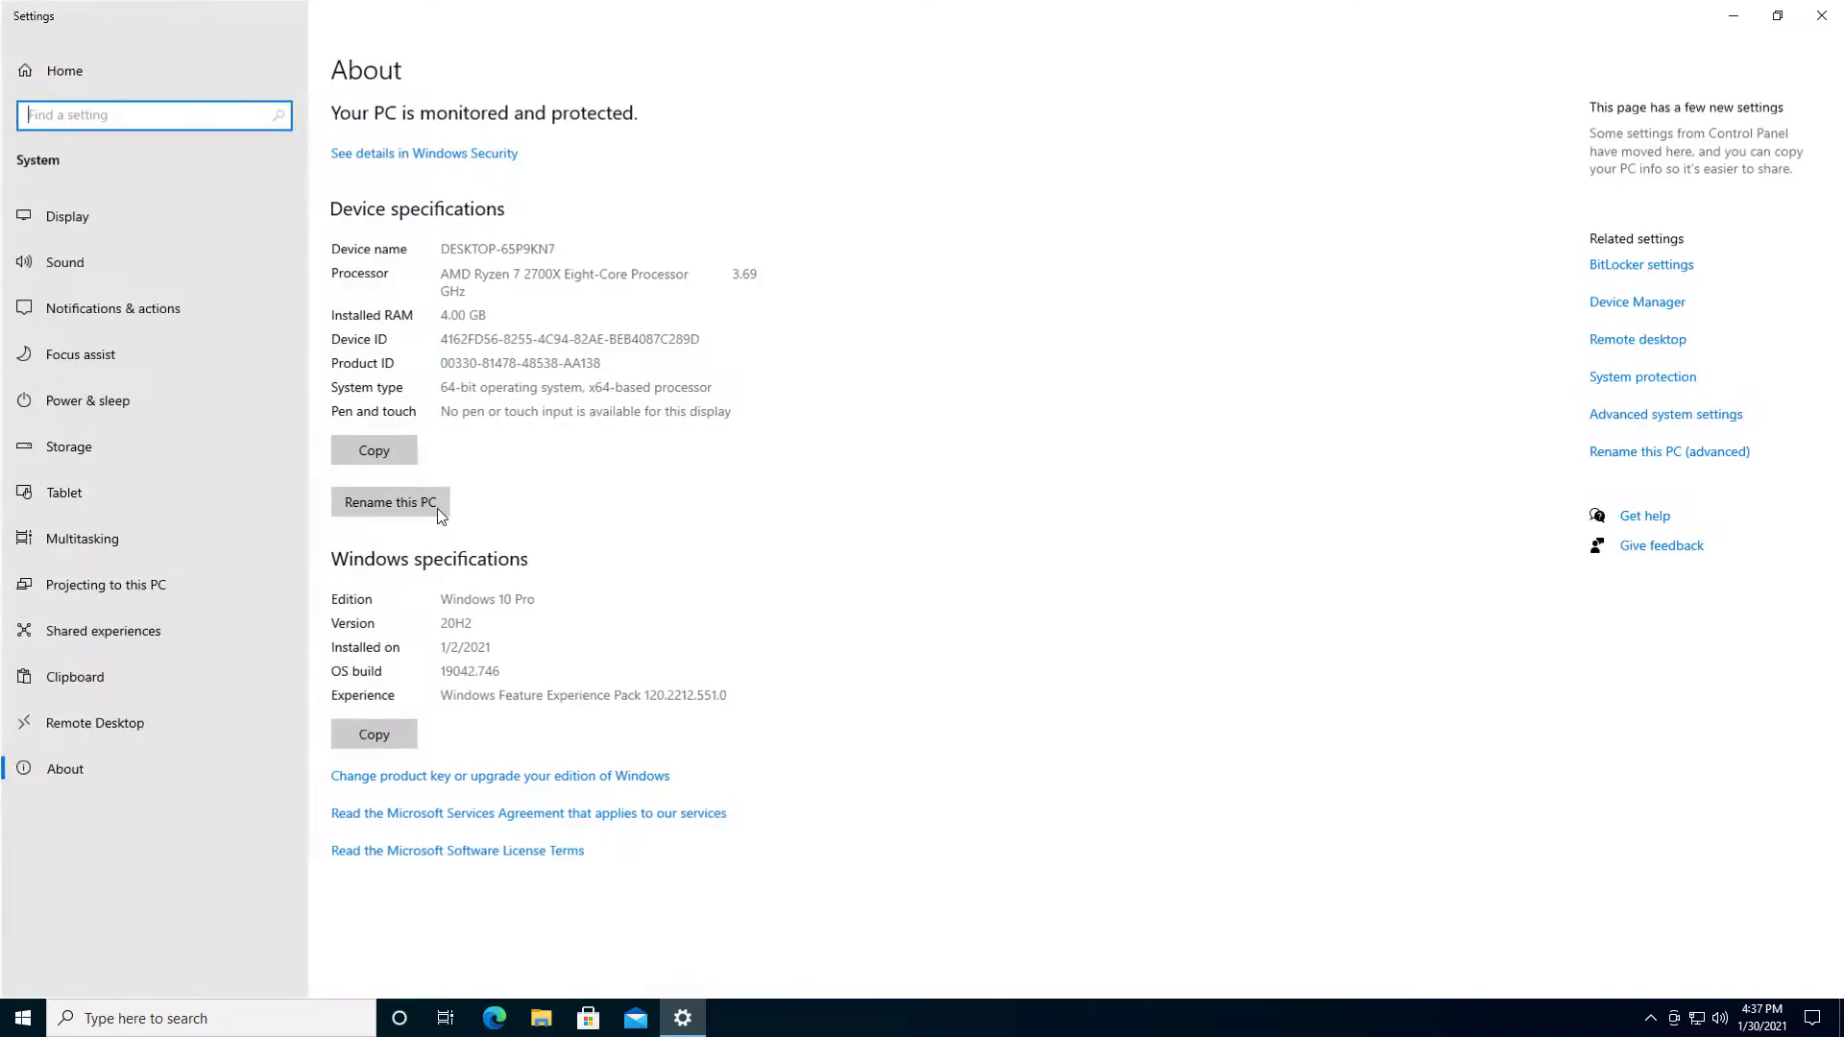
mouse_move(529, 617)
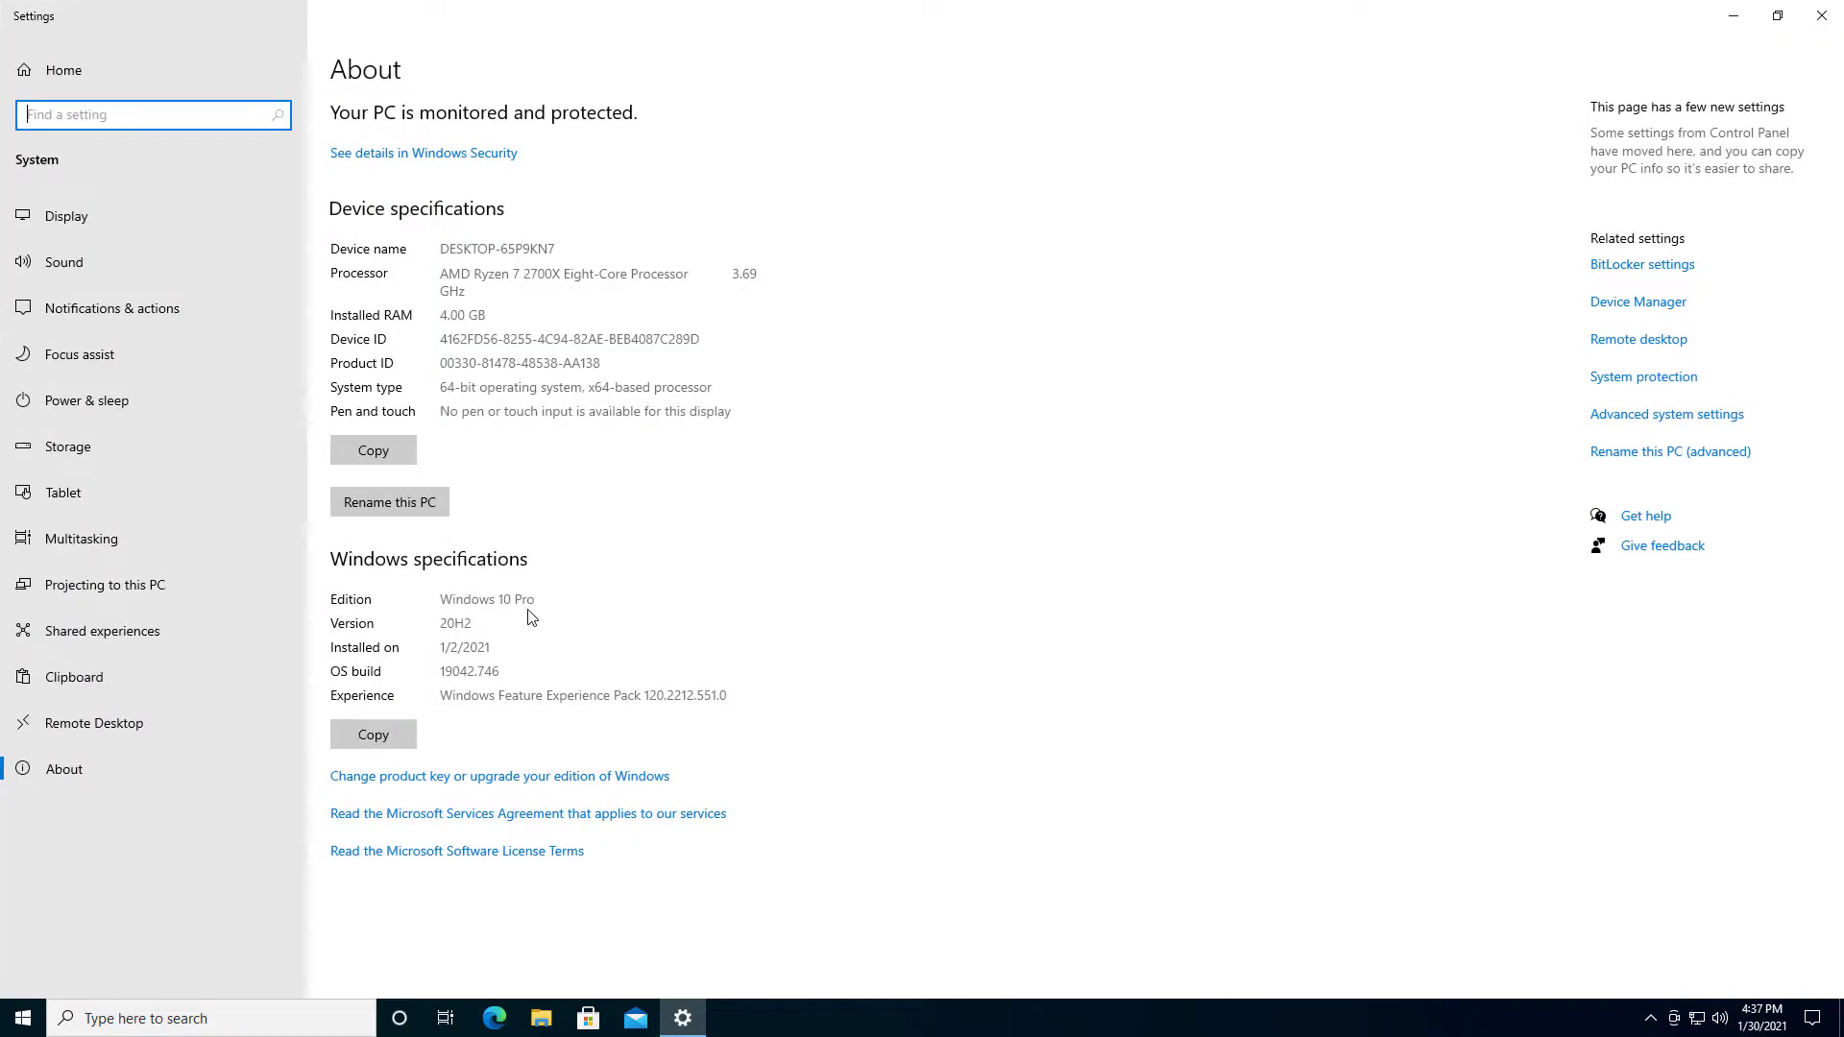
mouse_move(565, 591)
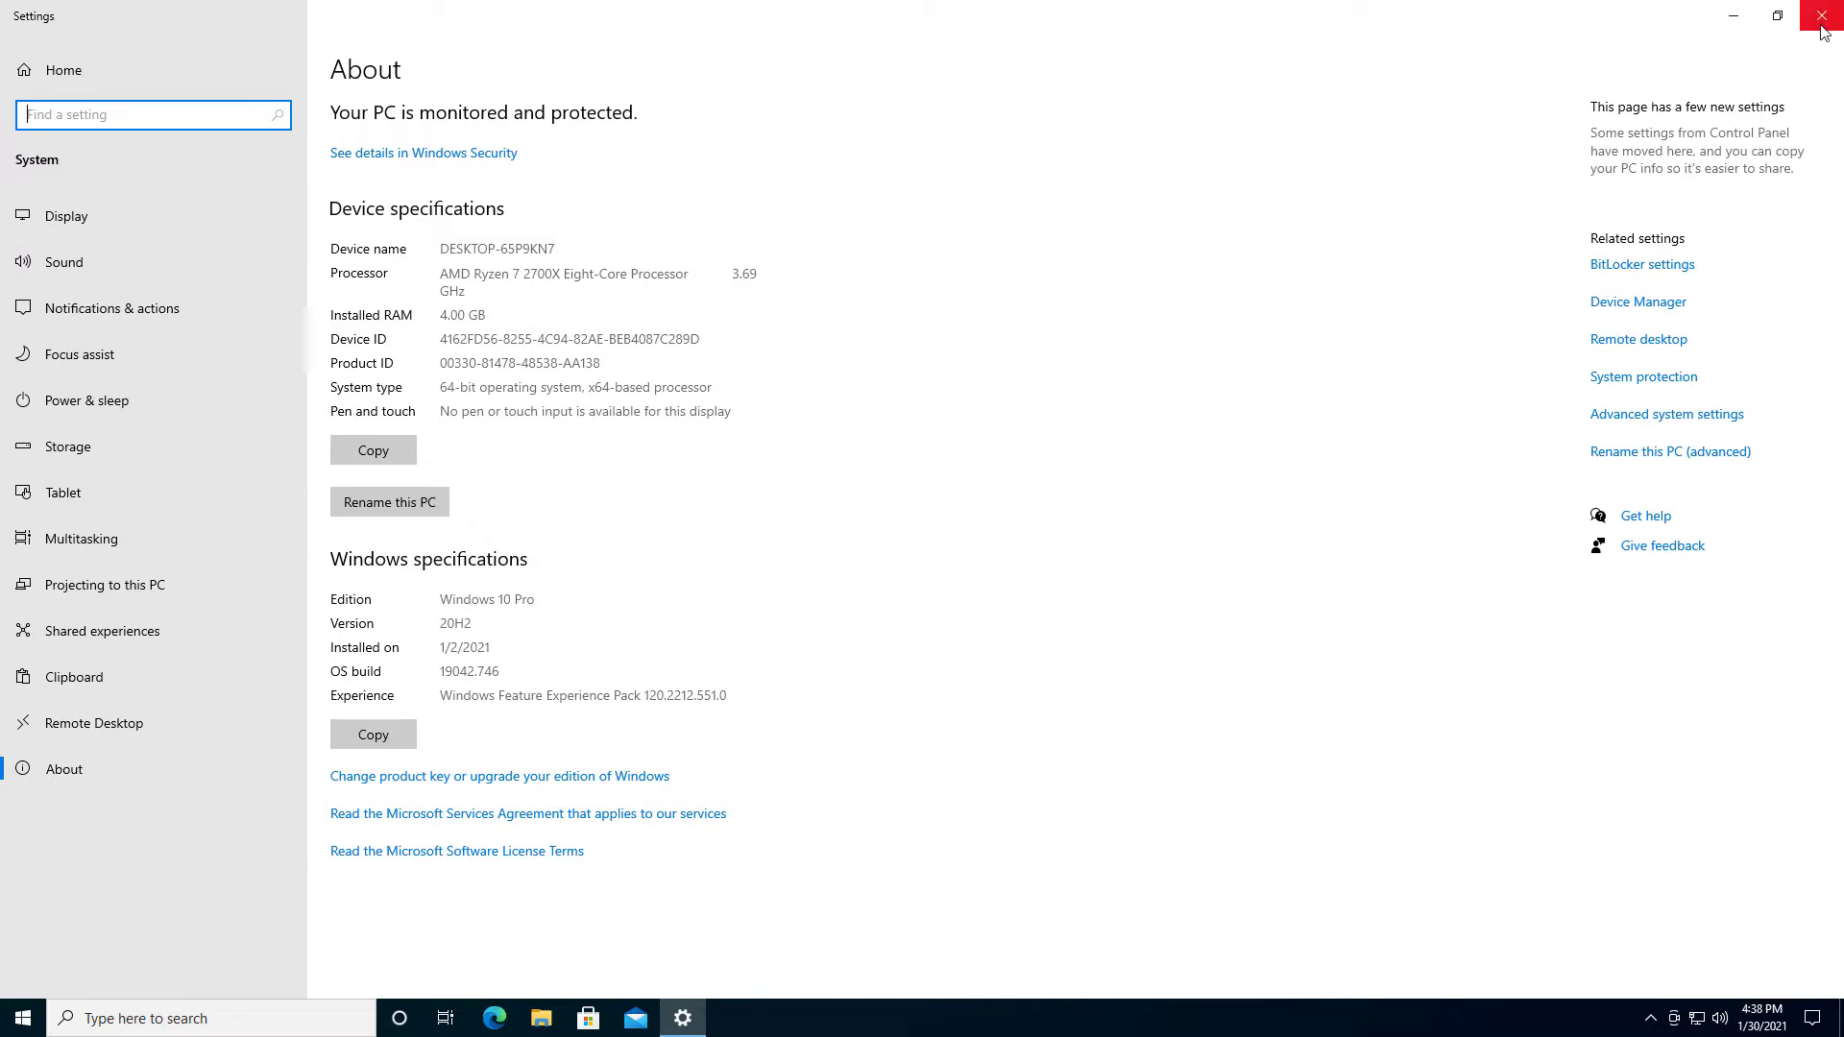
left_click(1822, 16)
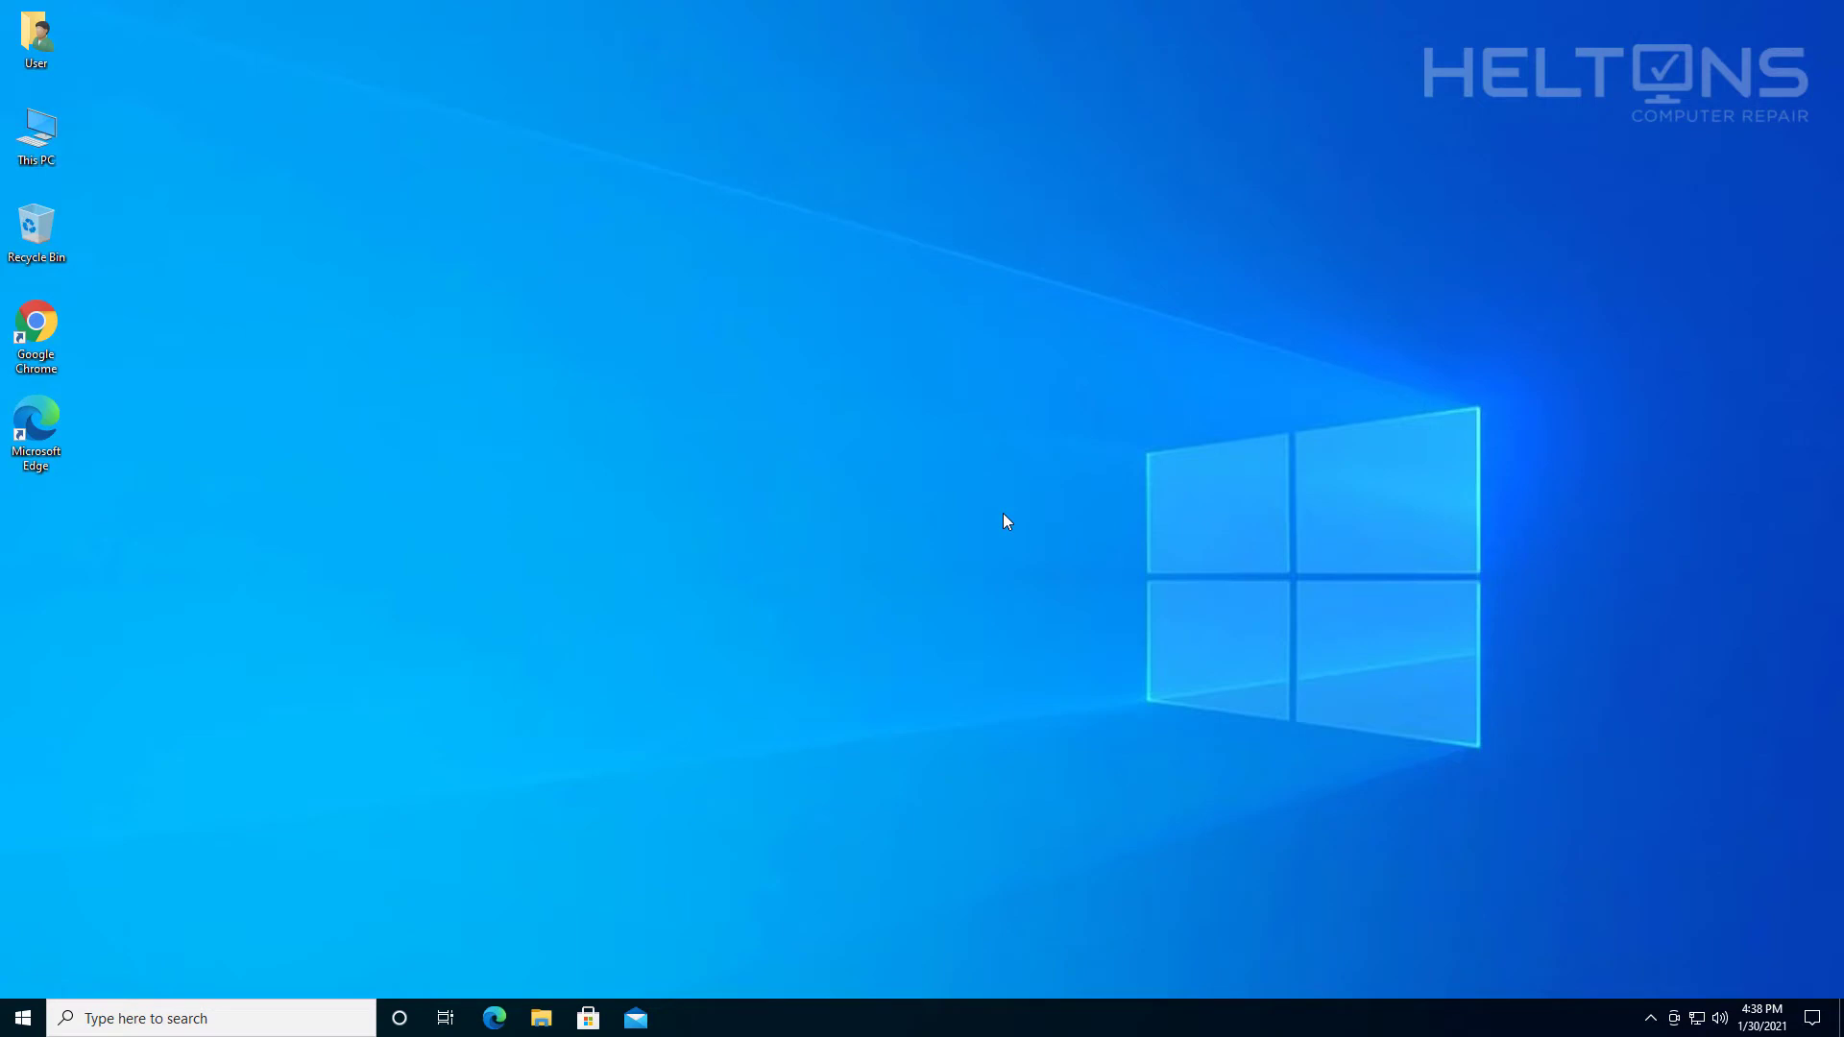
mouse_move(1004, 521)
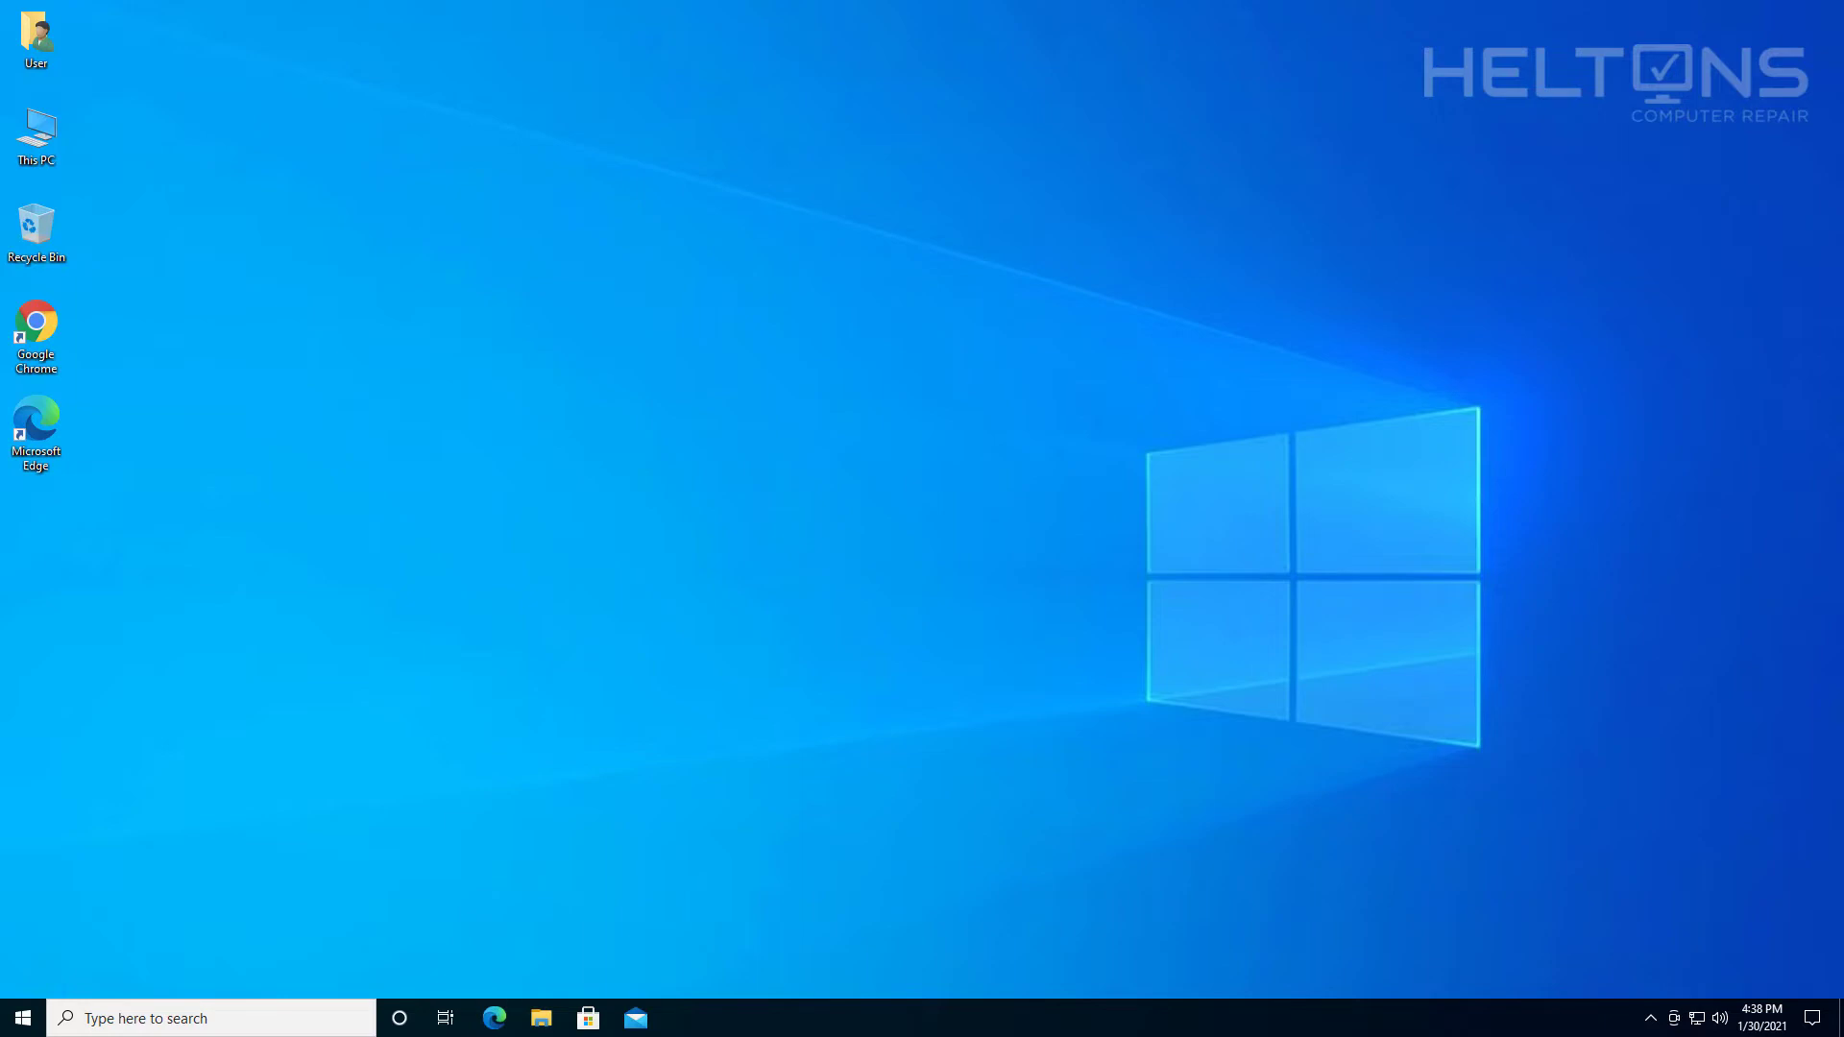
mouse_move(947, 483)
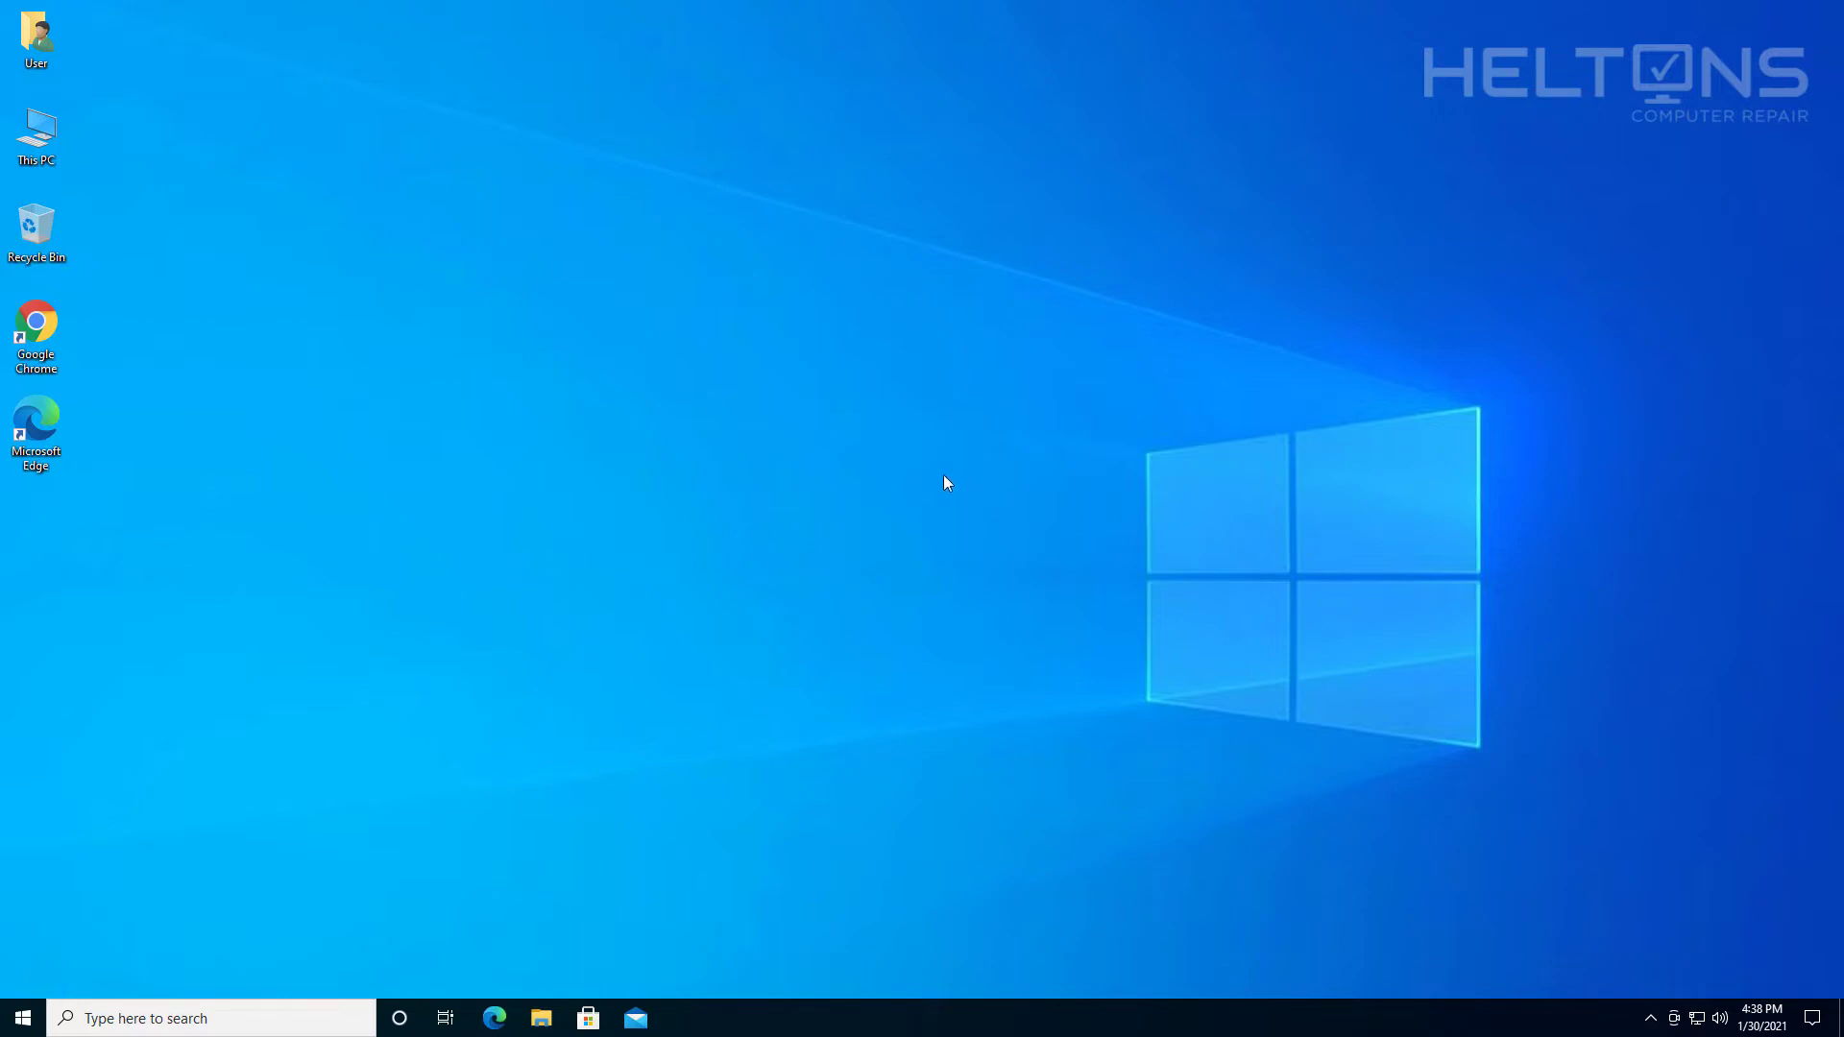
mouse_move(880, 503)
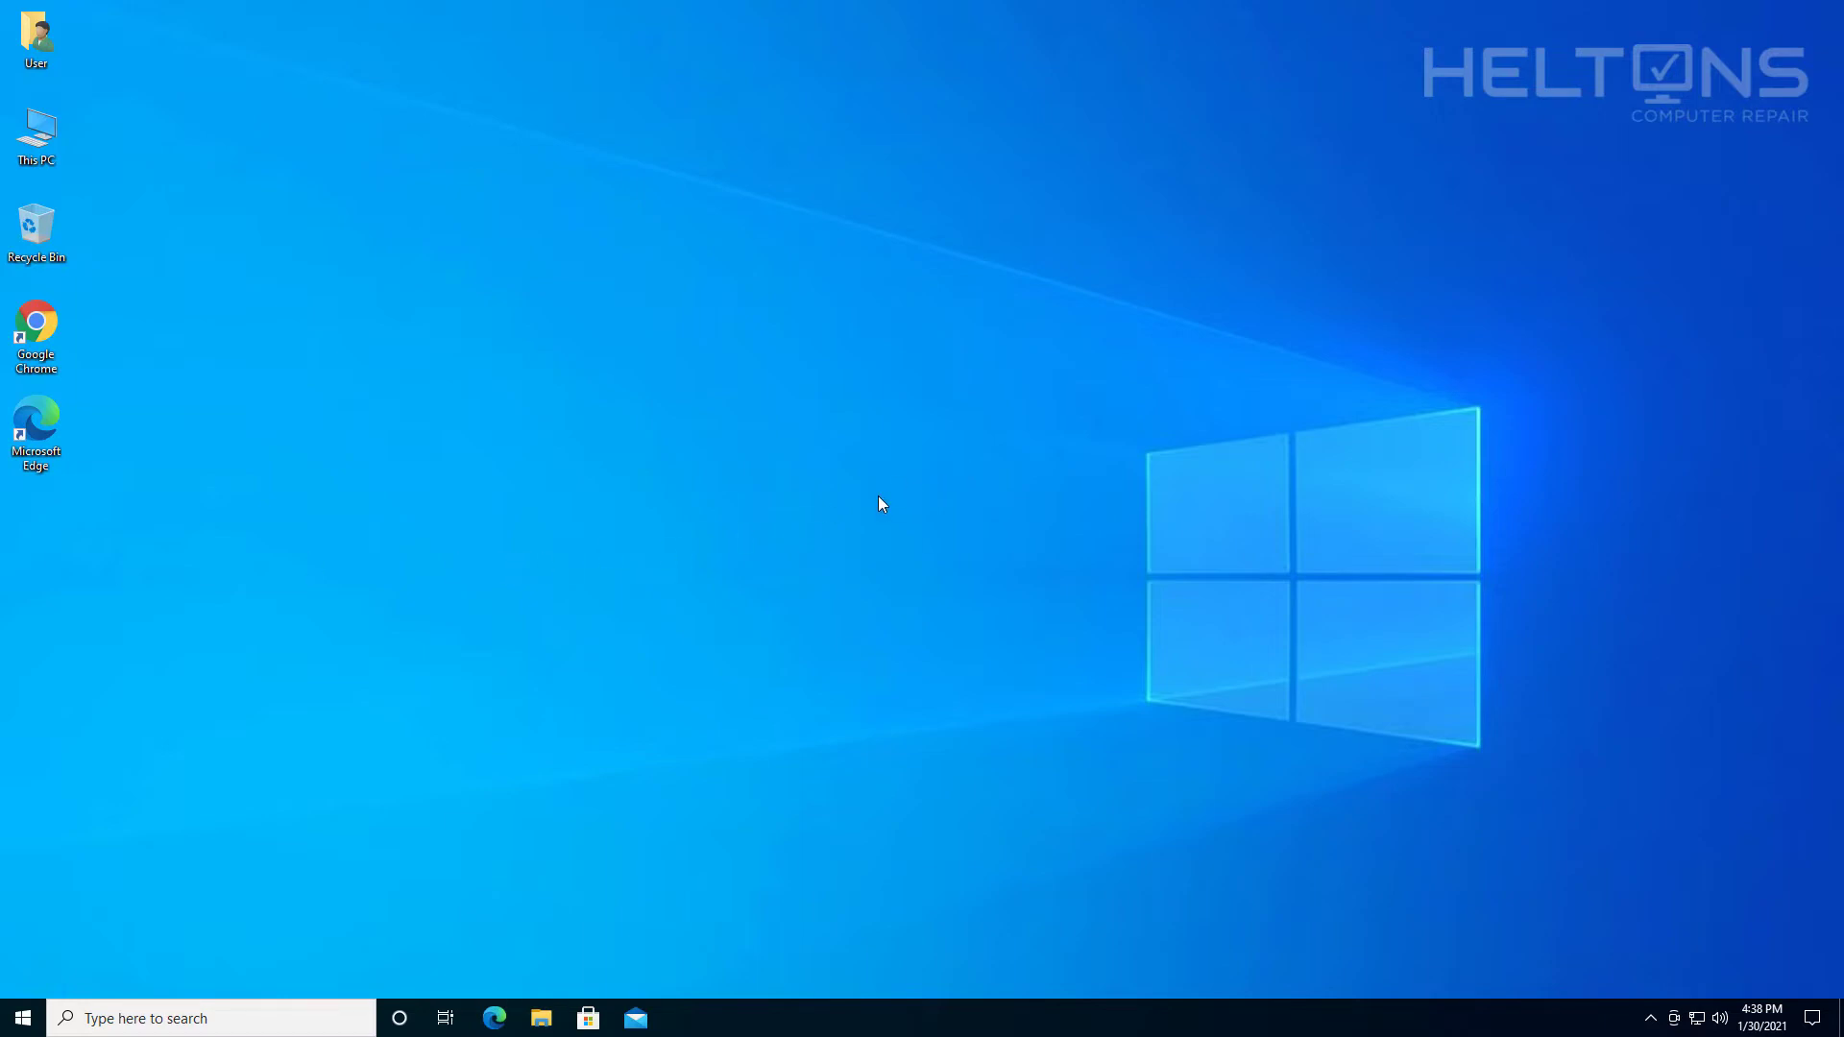
mouse_move(712, 567)
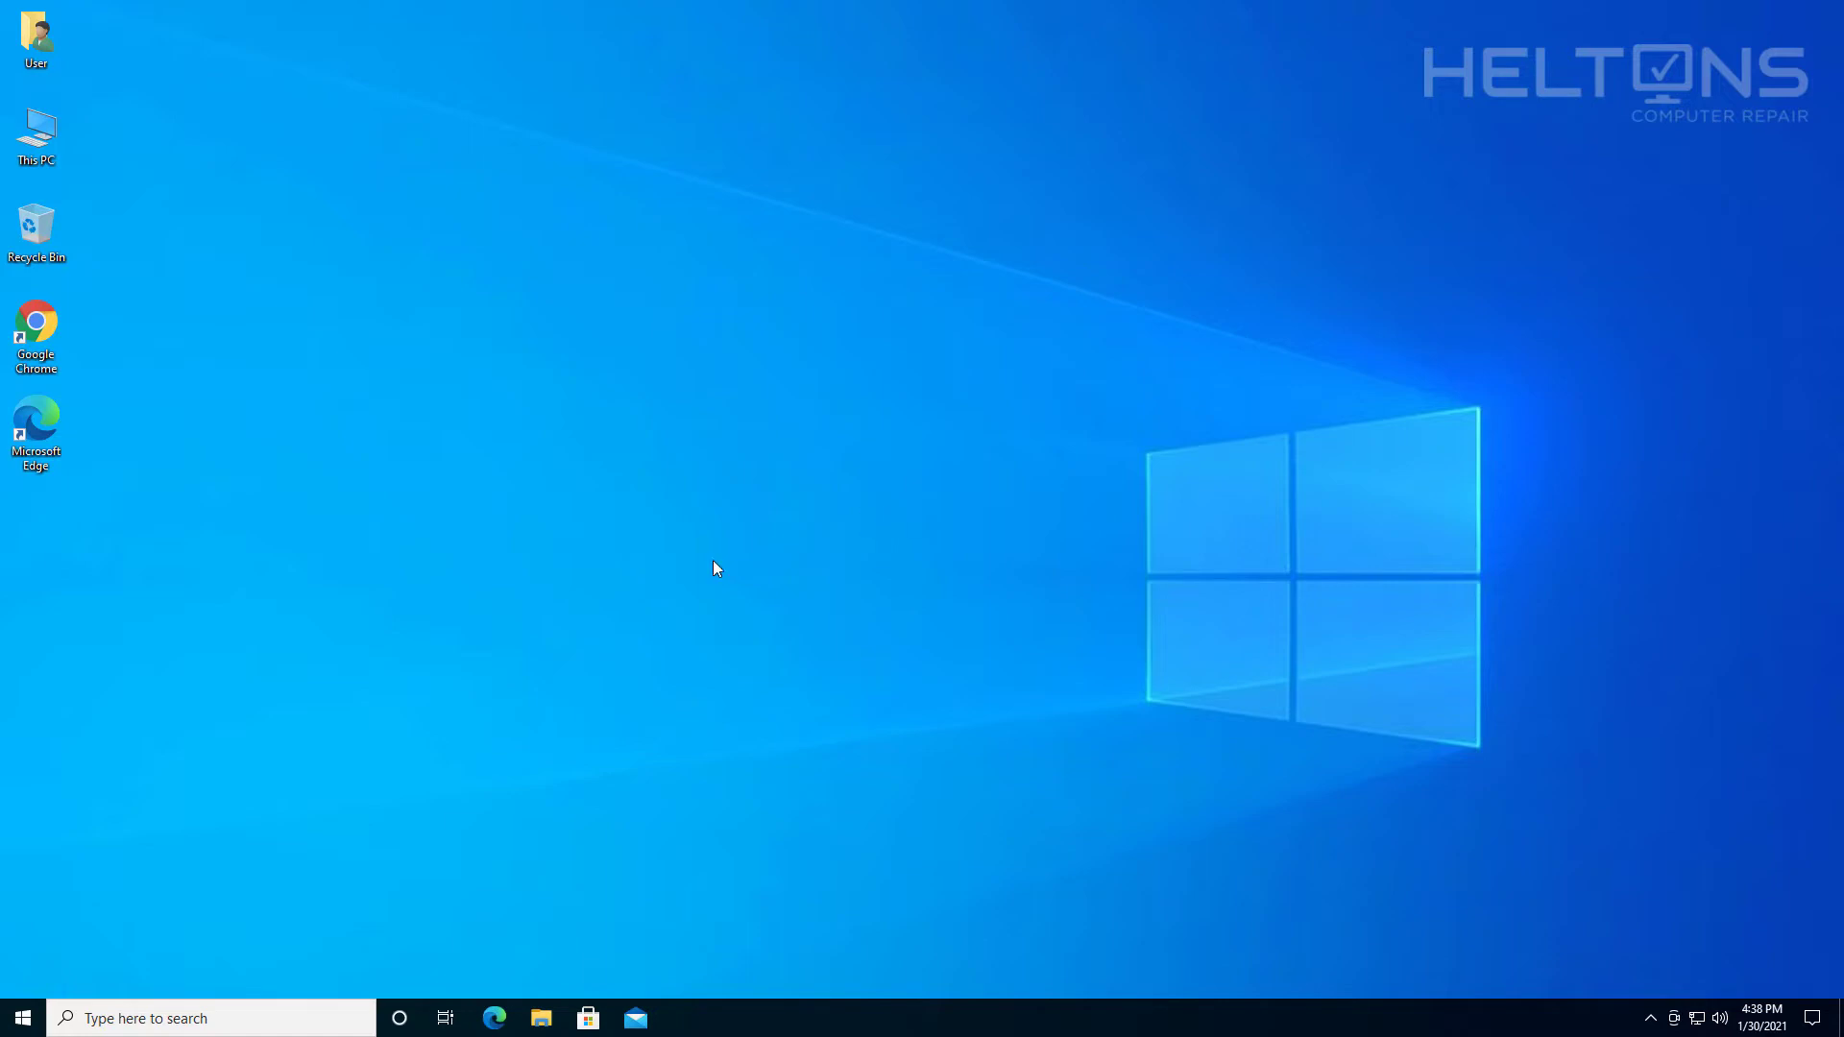
mouse_move(272, 603)
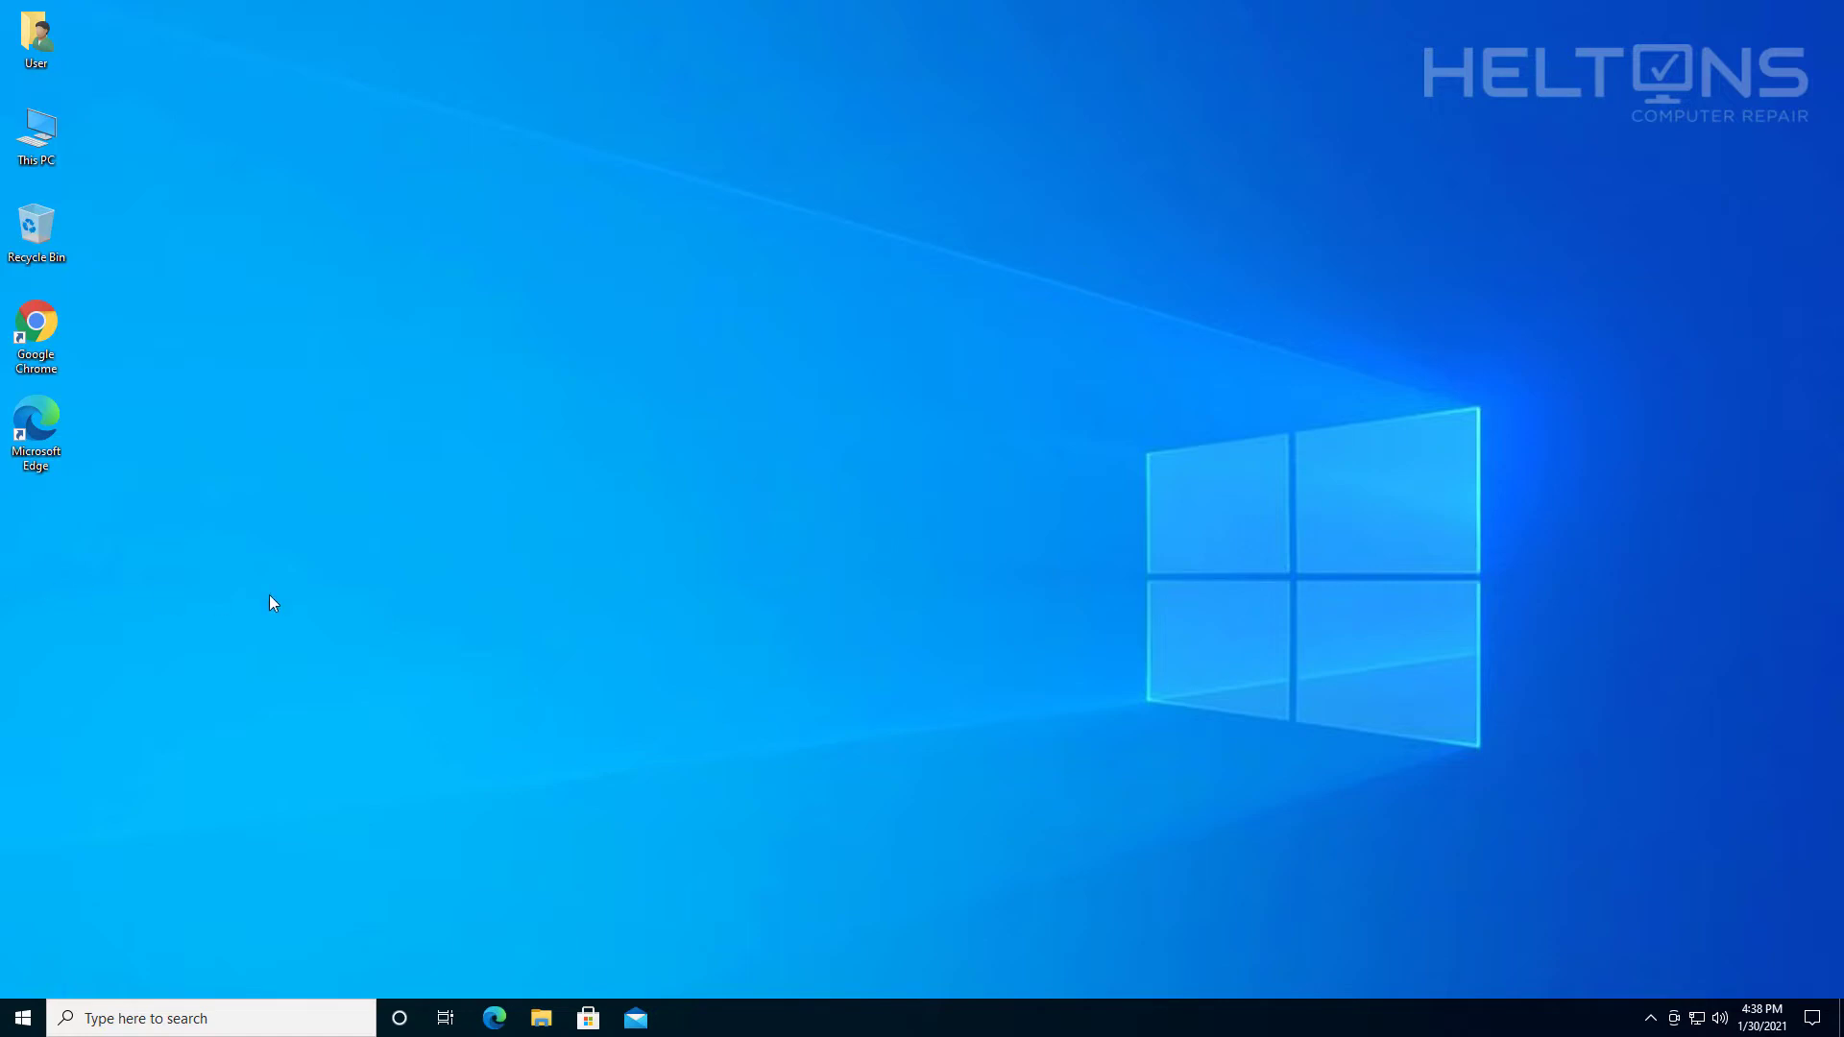
mouse_move(396, 578)
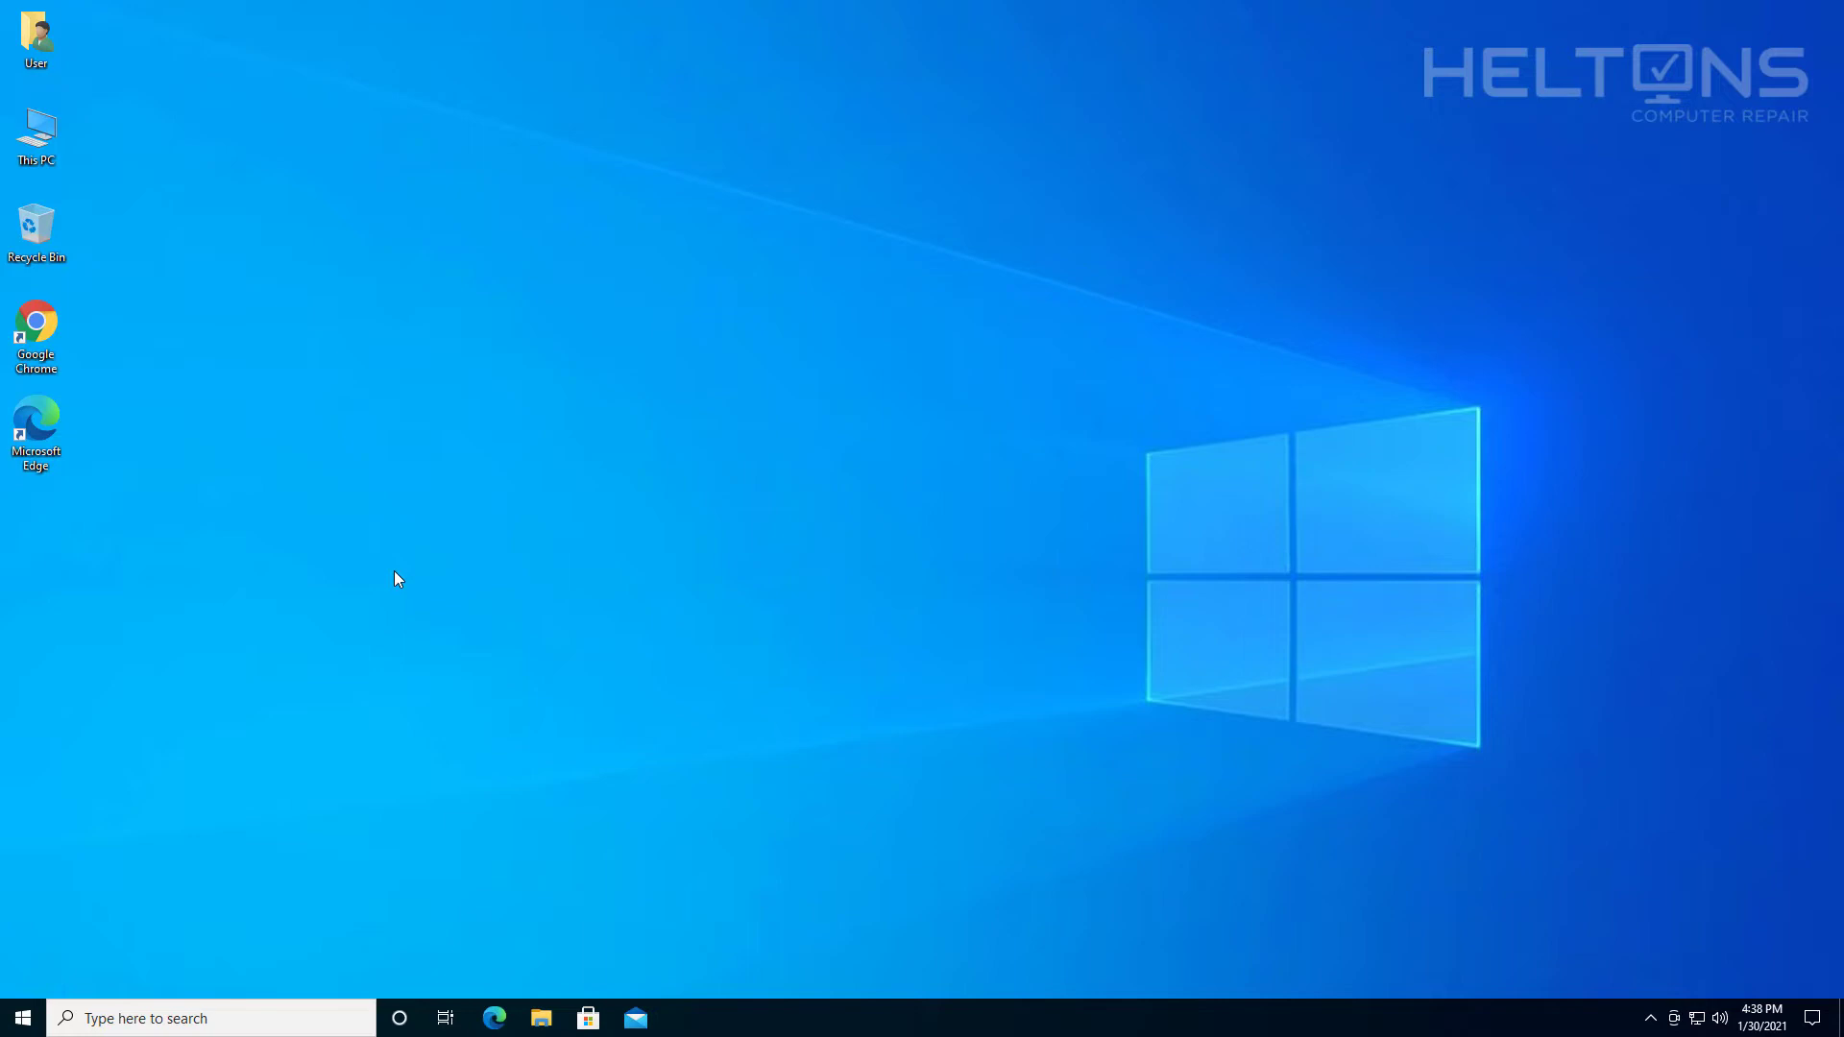
mouse_move(601, 595)
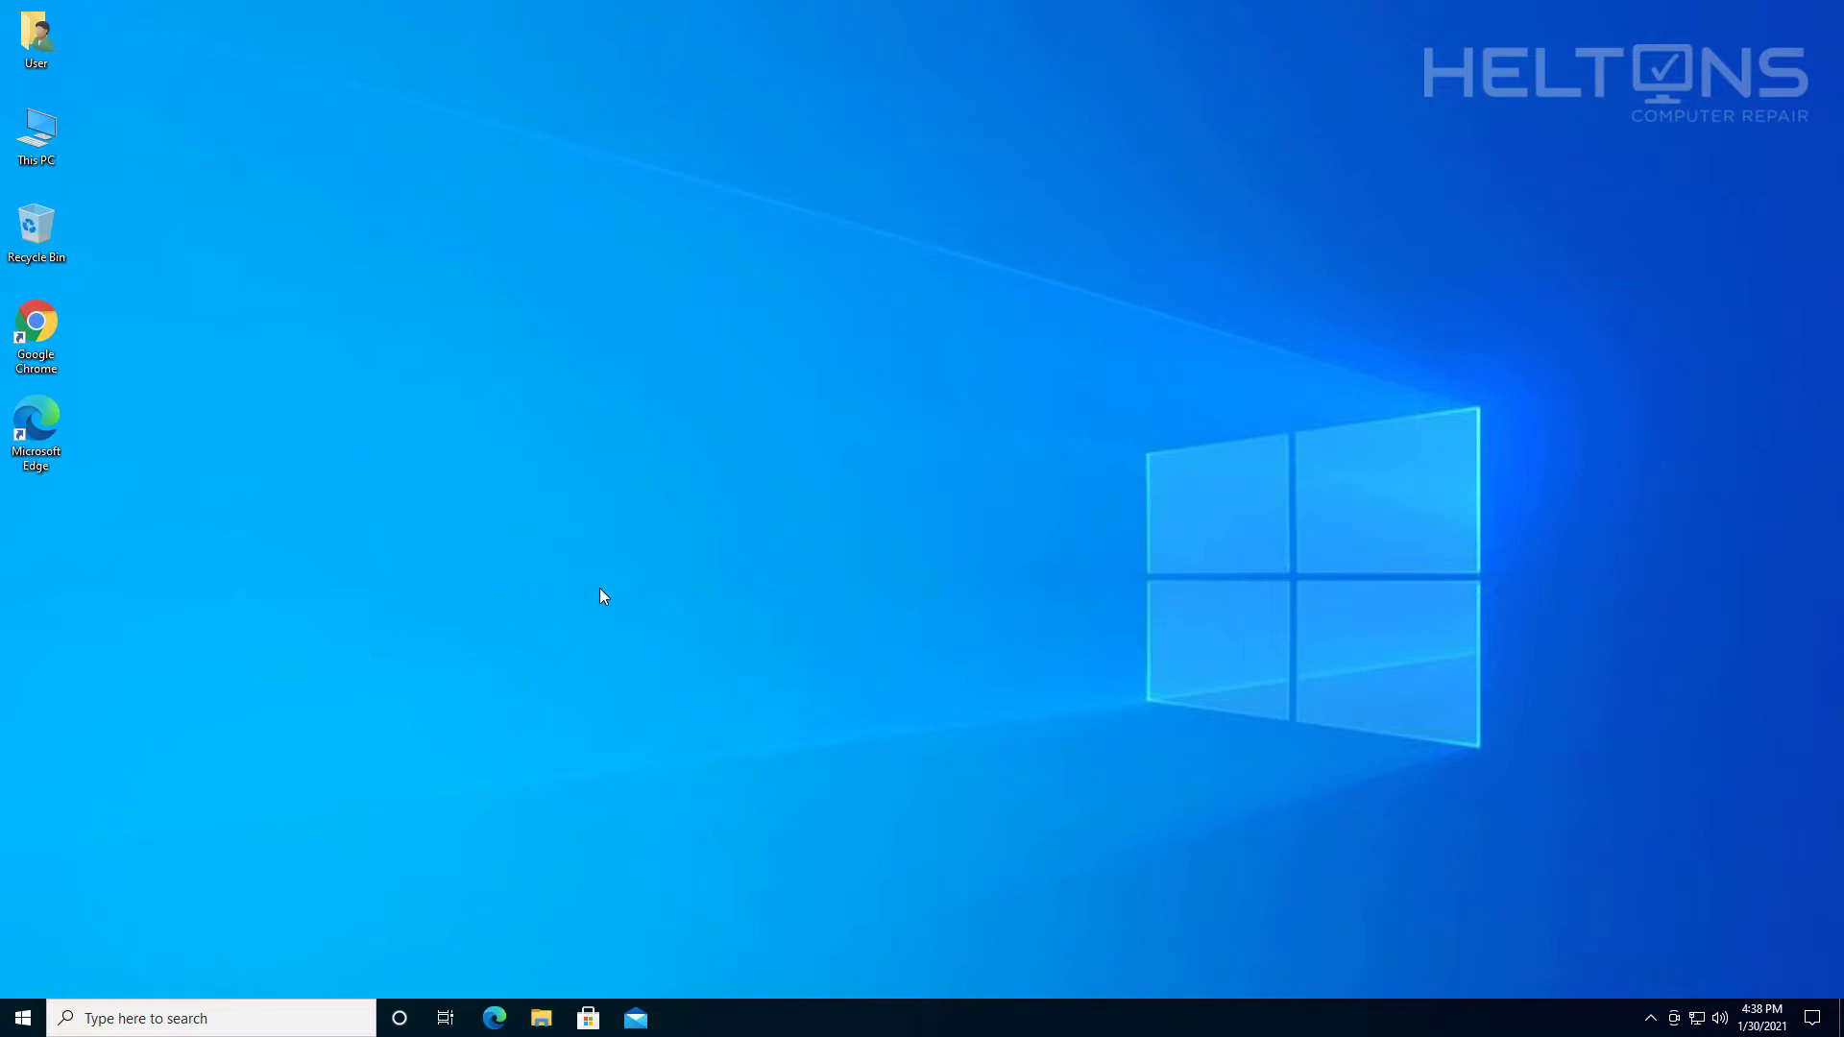
mouse_move(823, 586)
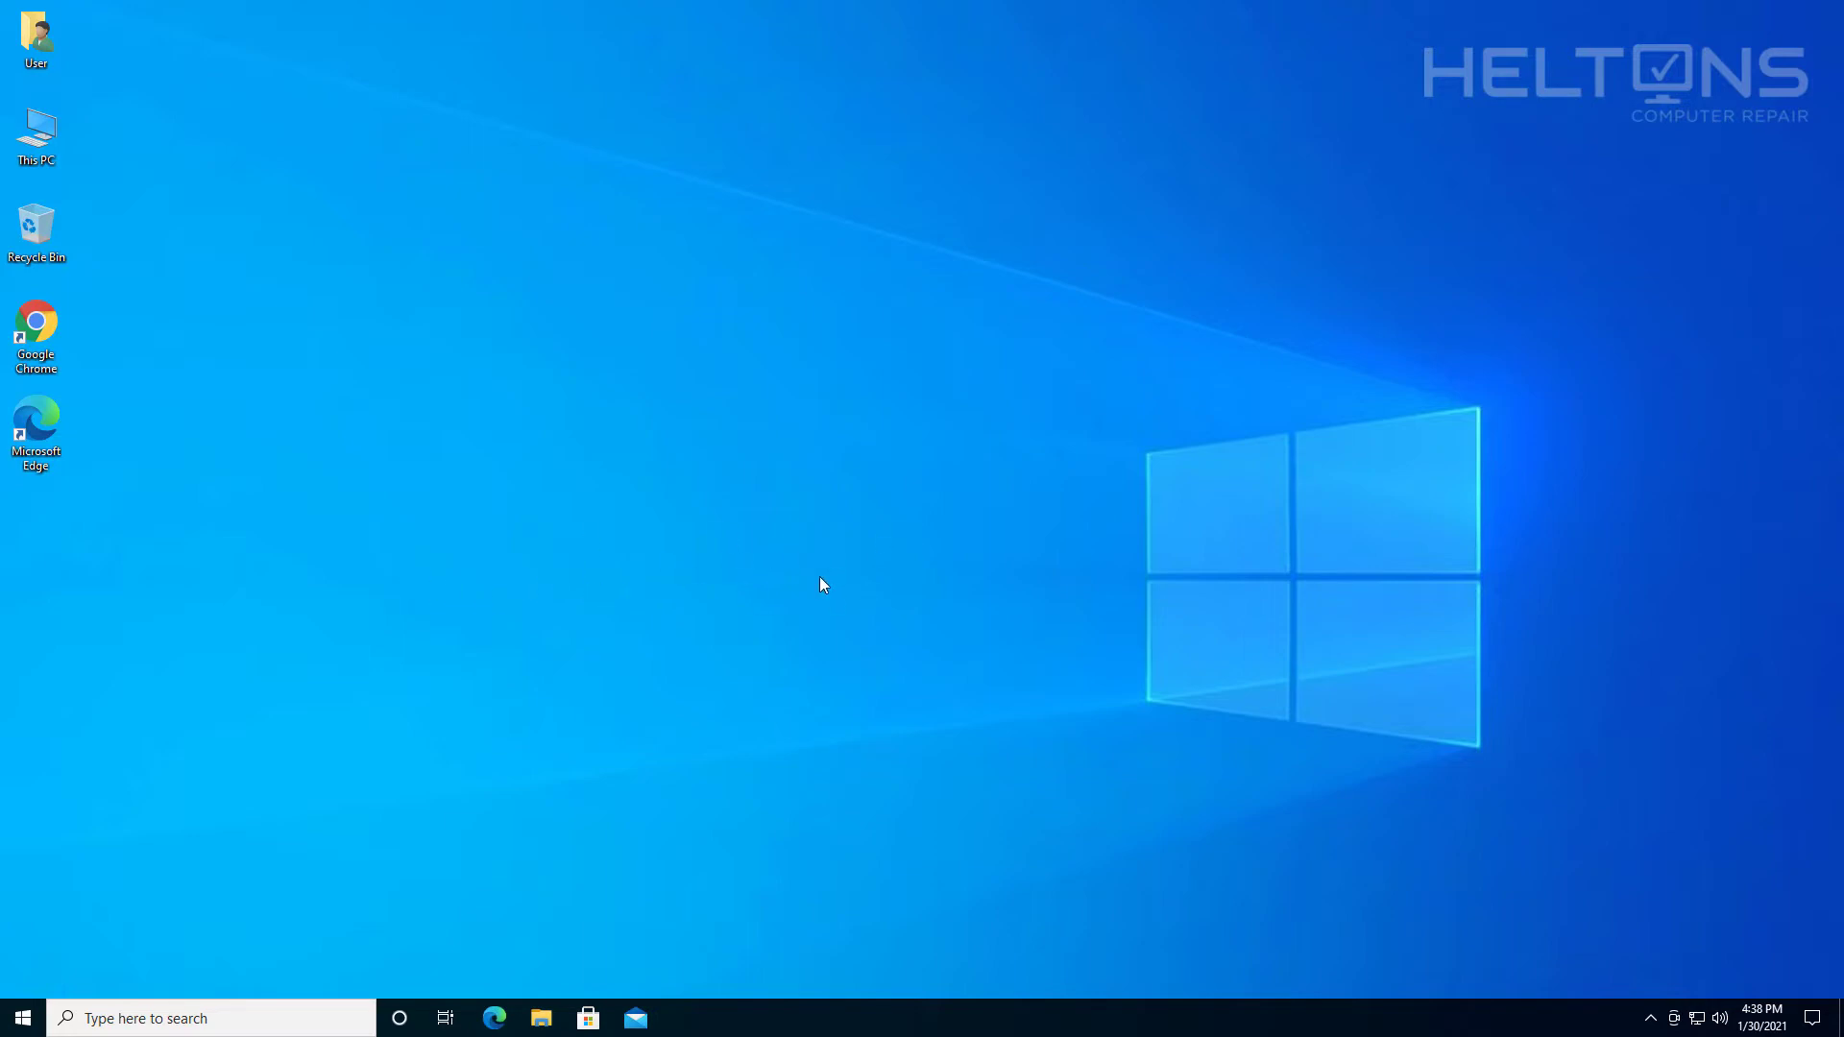
mouse_move(774, 473)
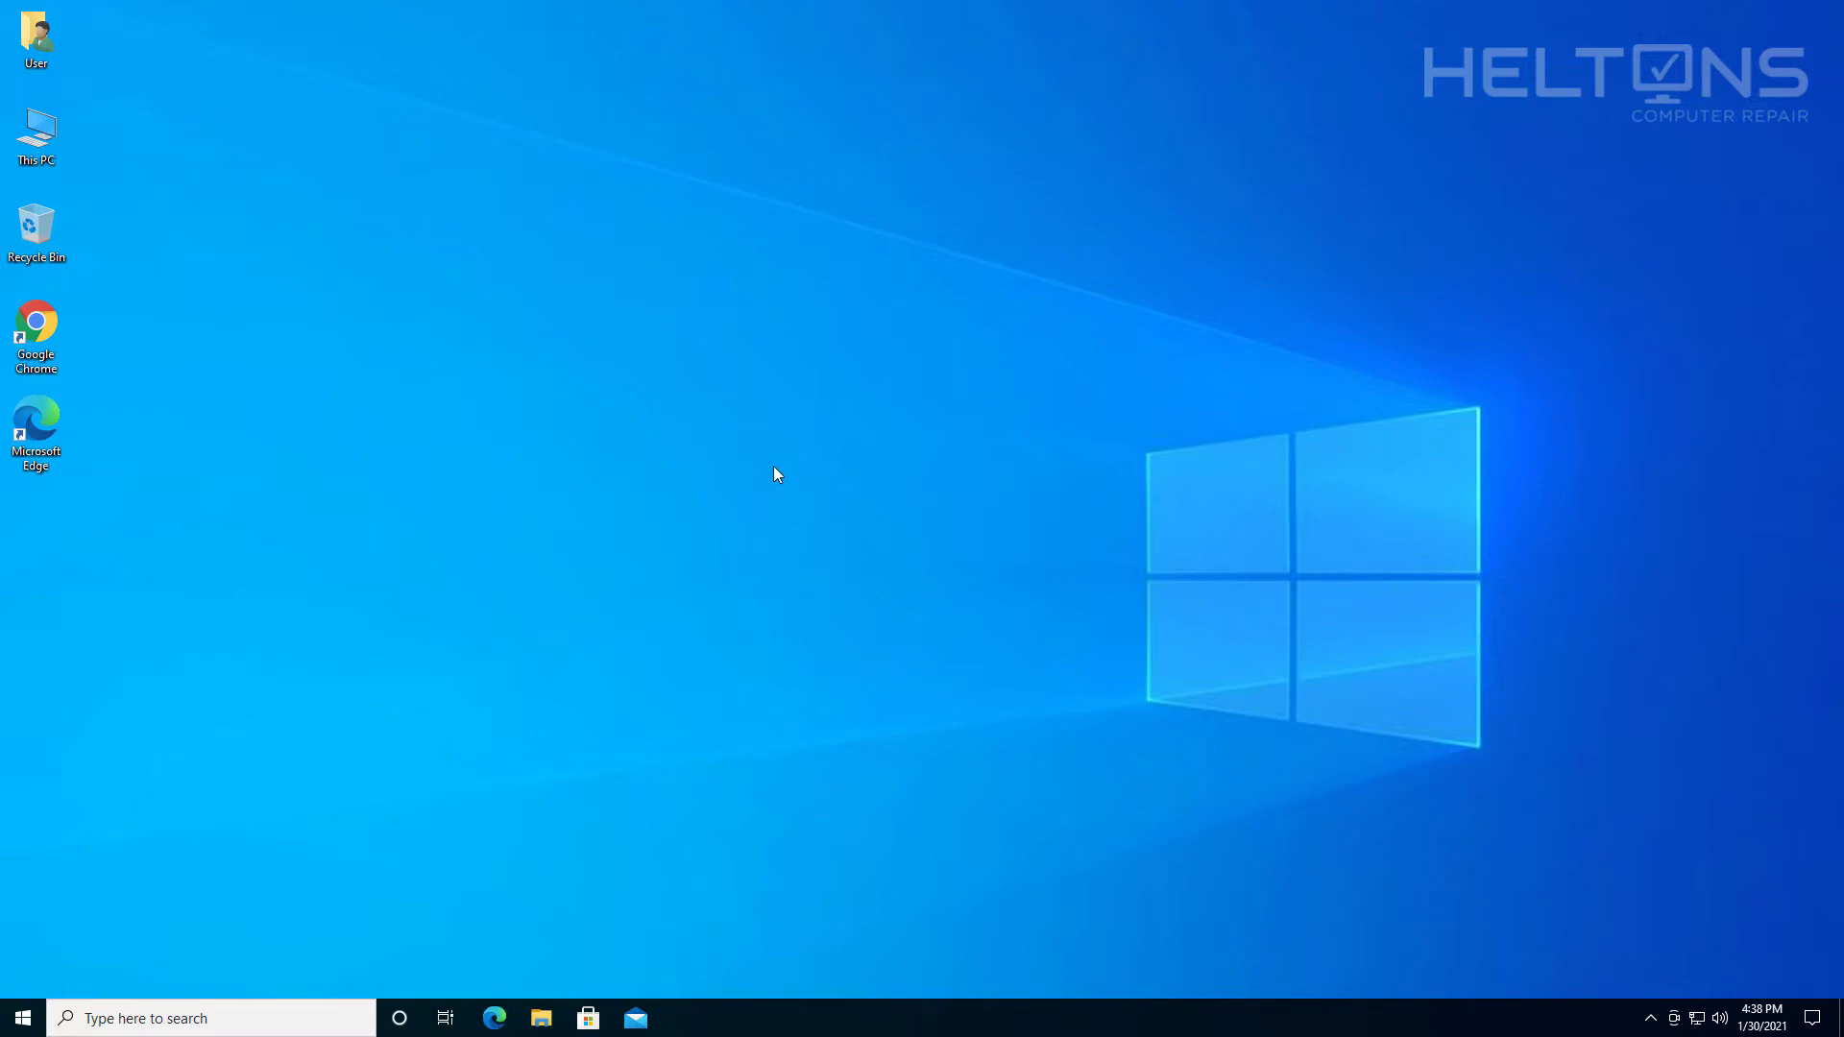
mouse_move(824, 483)
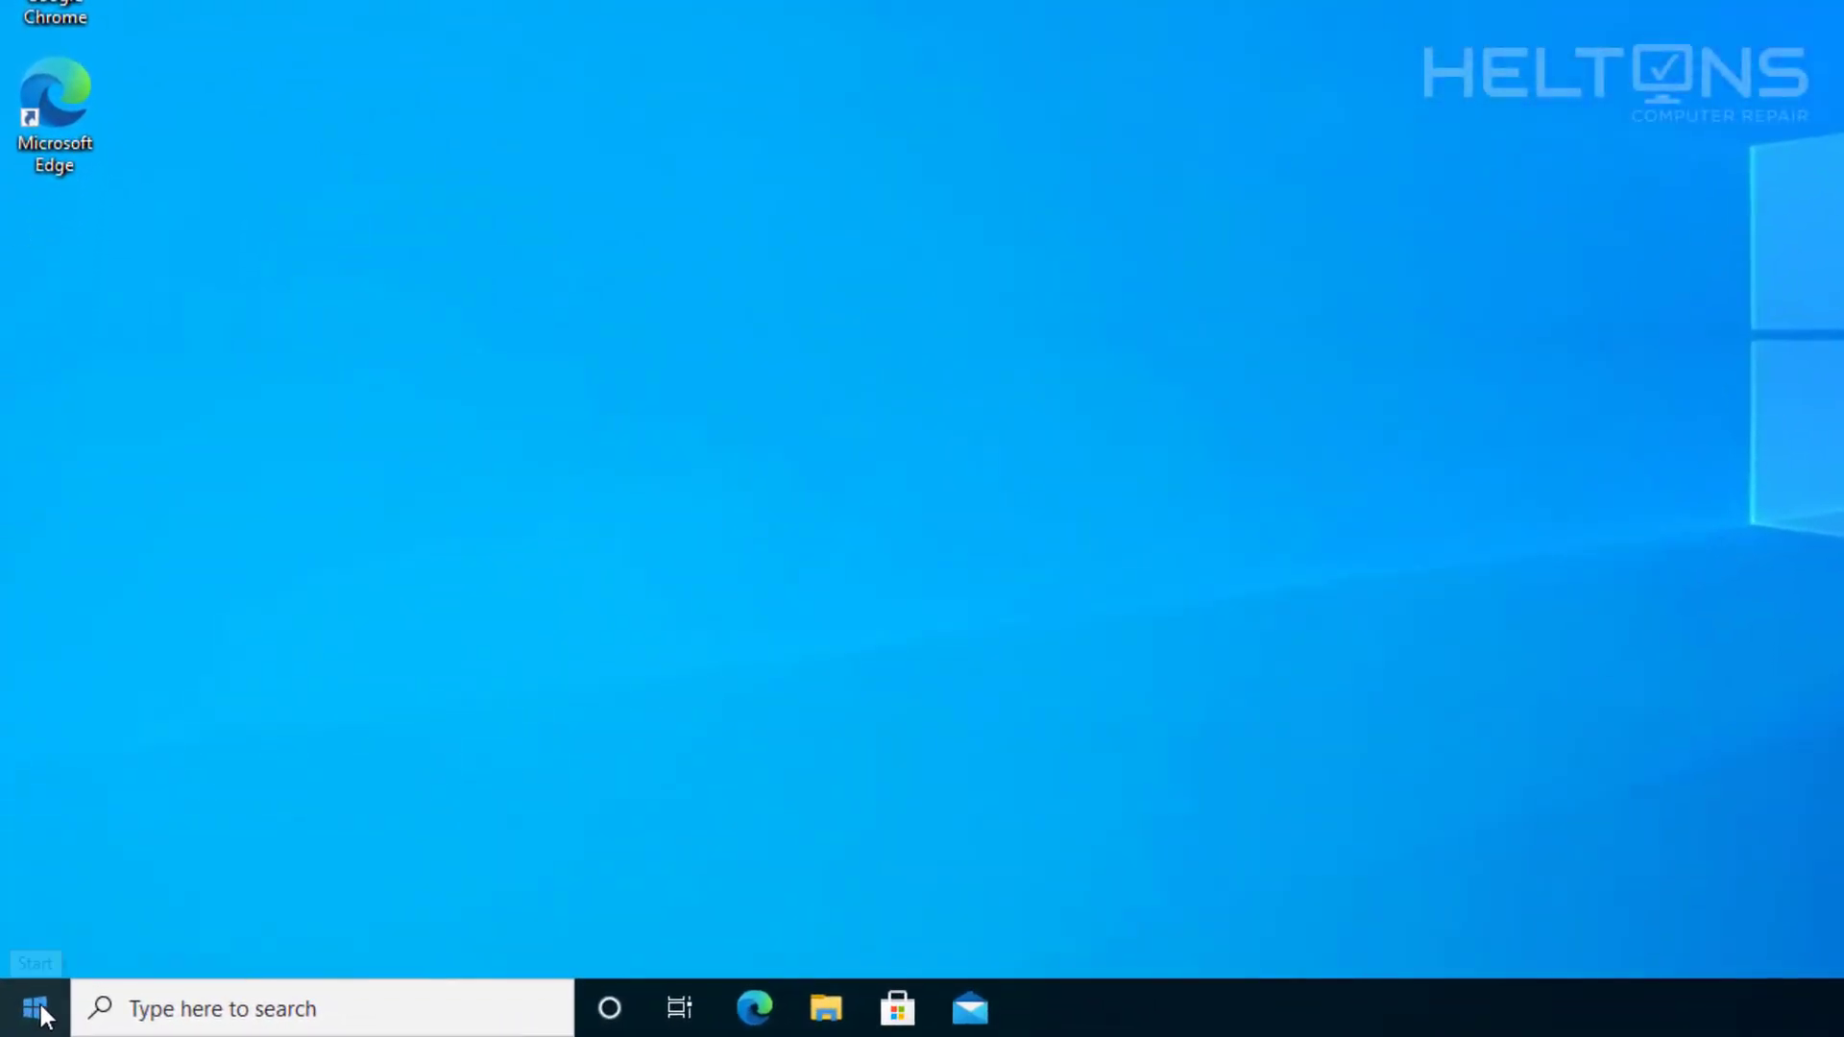
Search the Start menu for 'turn windows features on or off'.
left_click(33, 1008)
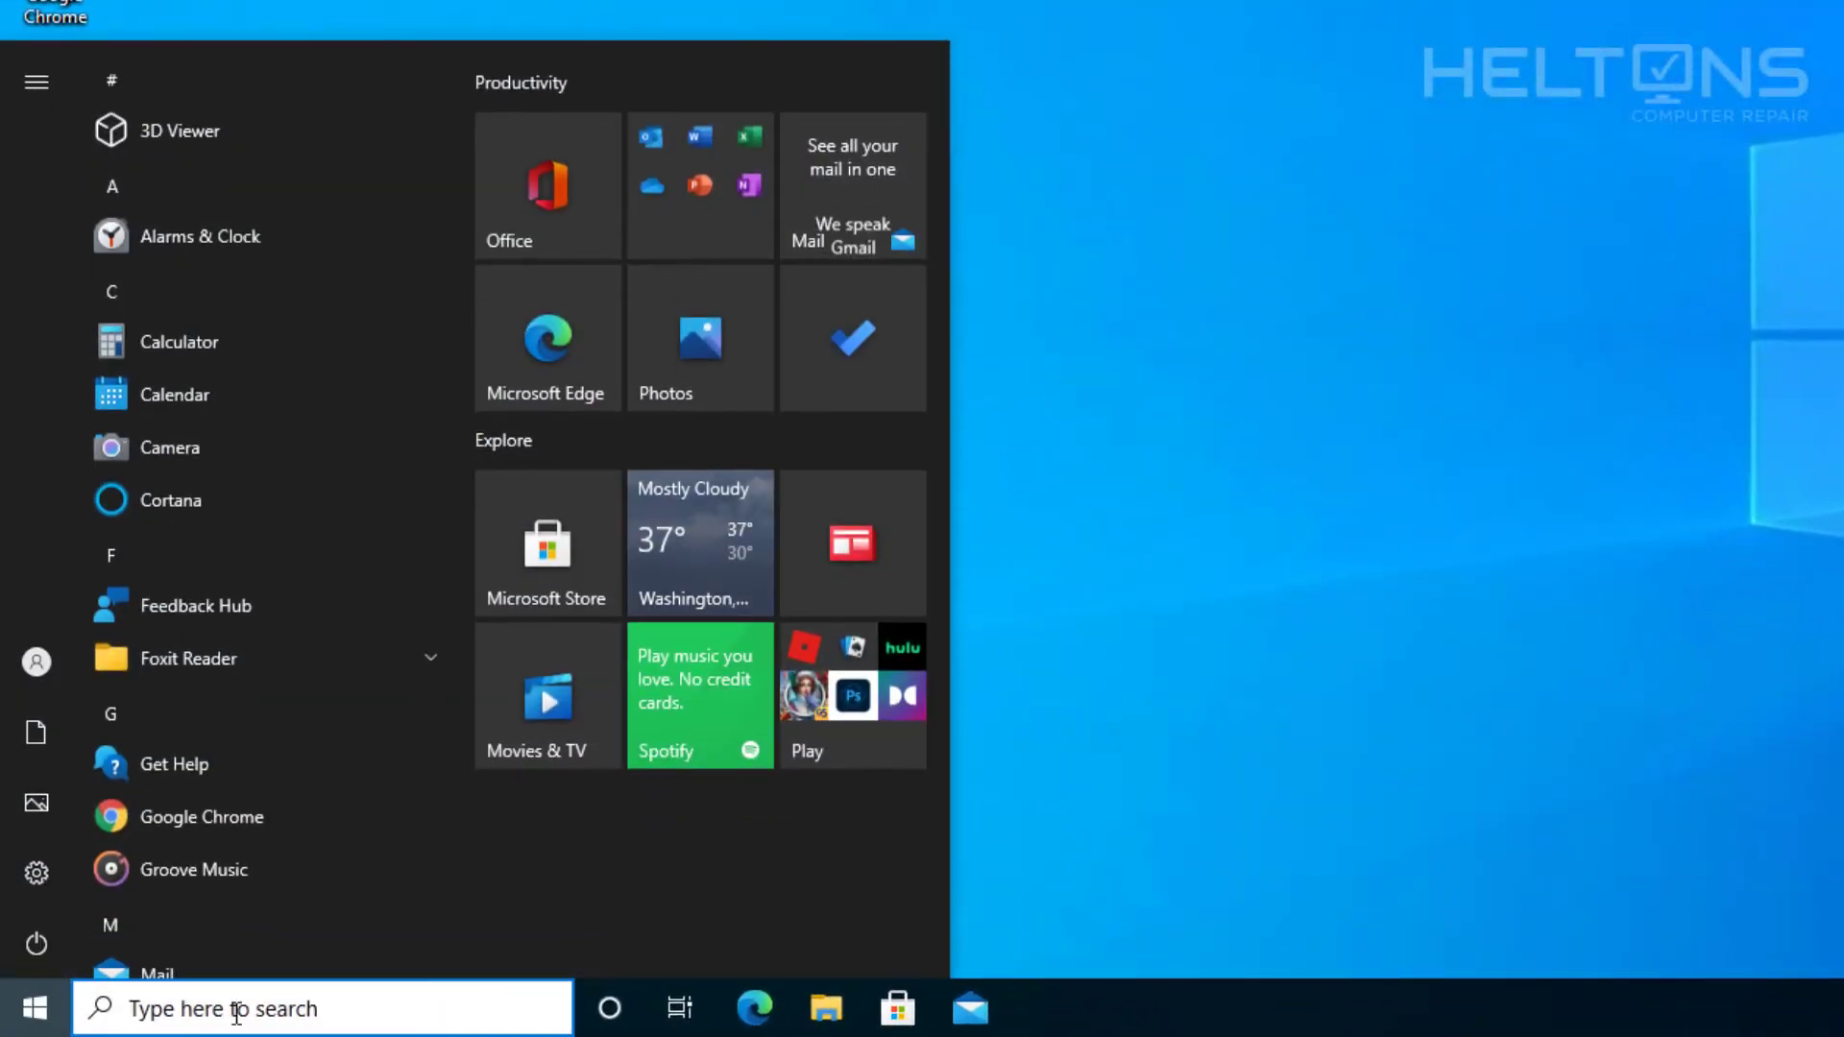
left_click(318, 1007)
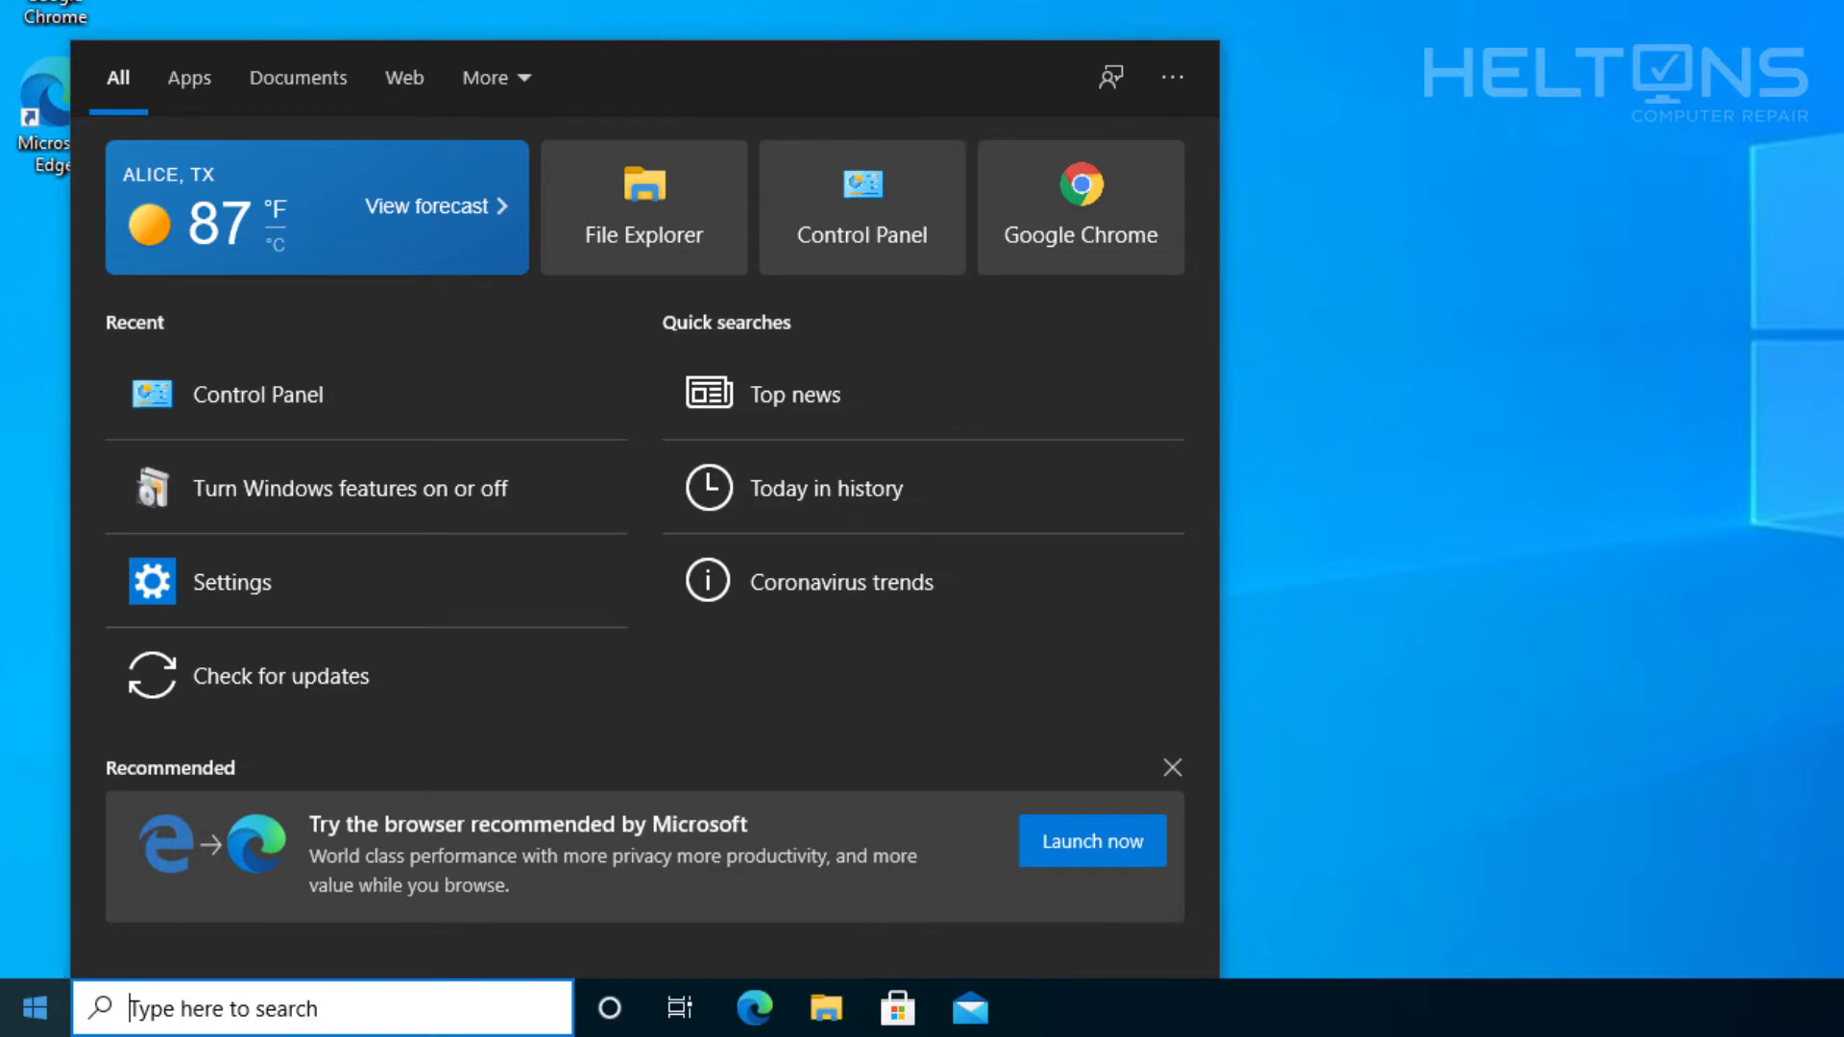
type("turn wu")
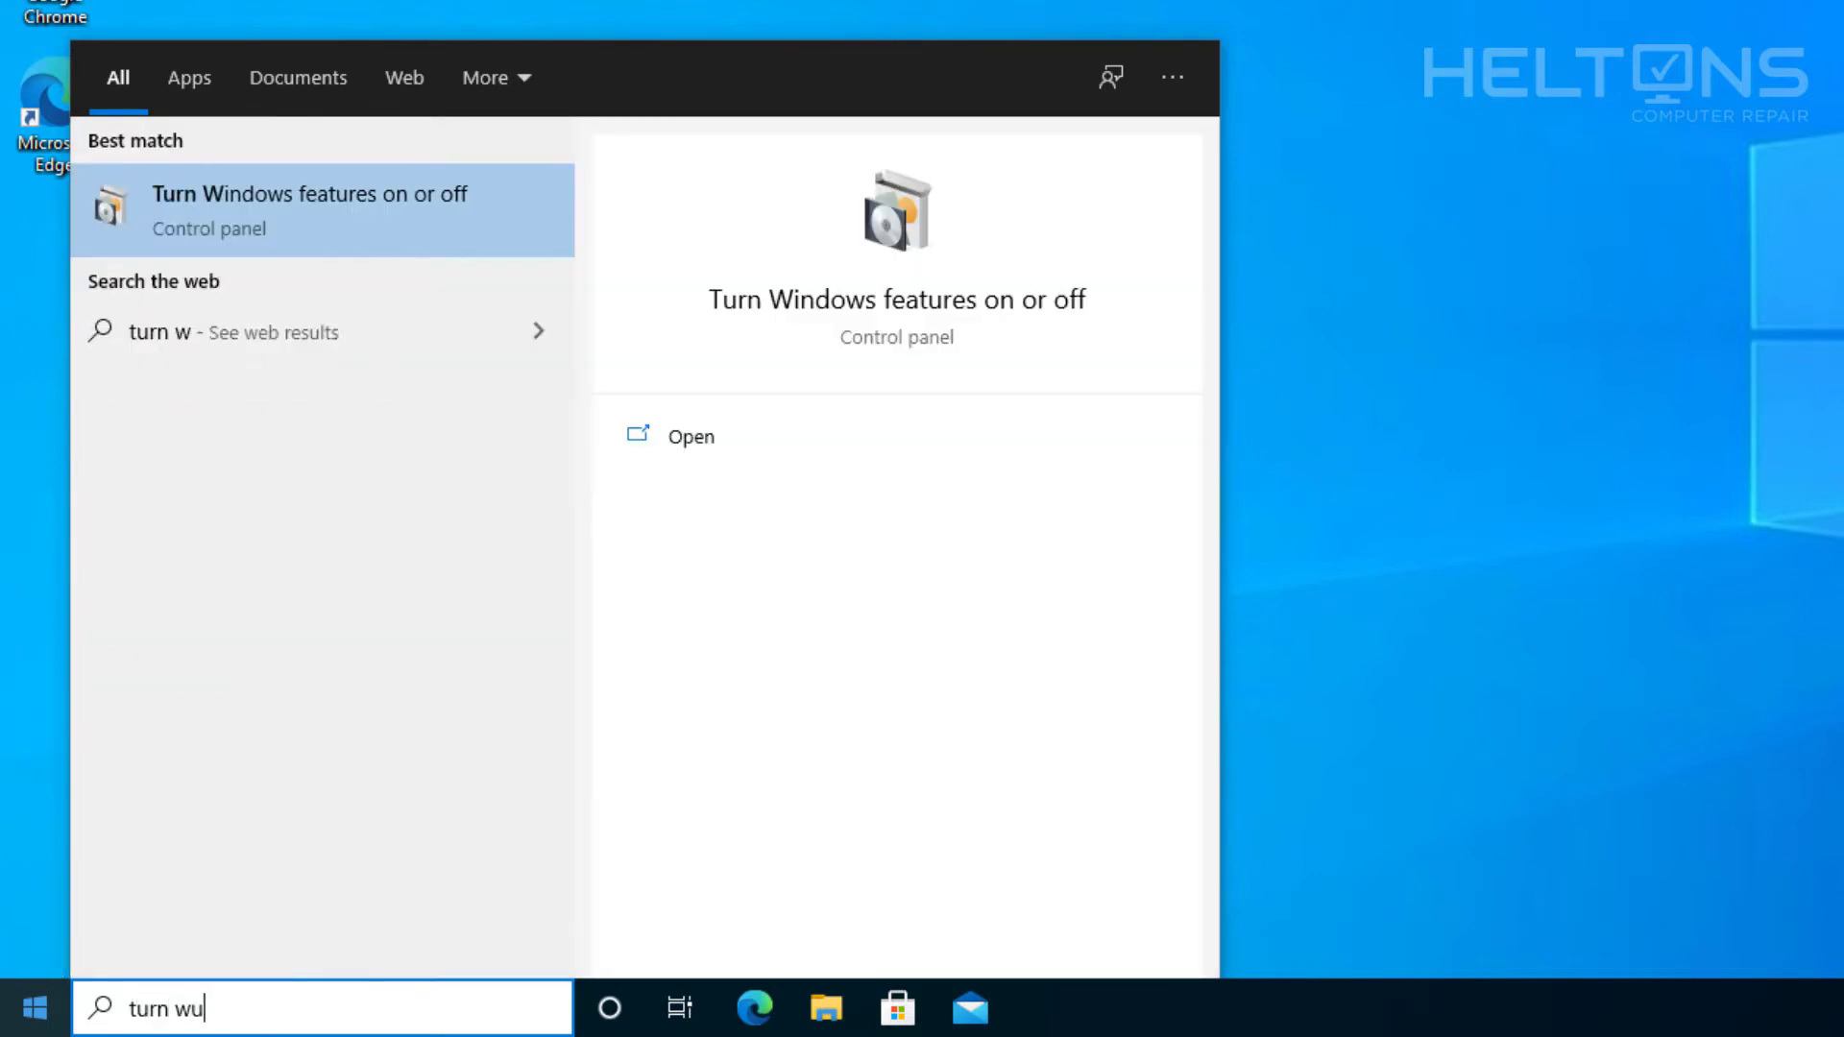
type("indows features on or off")
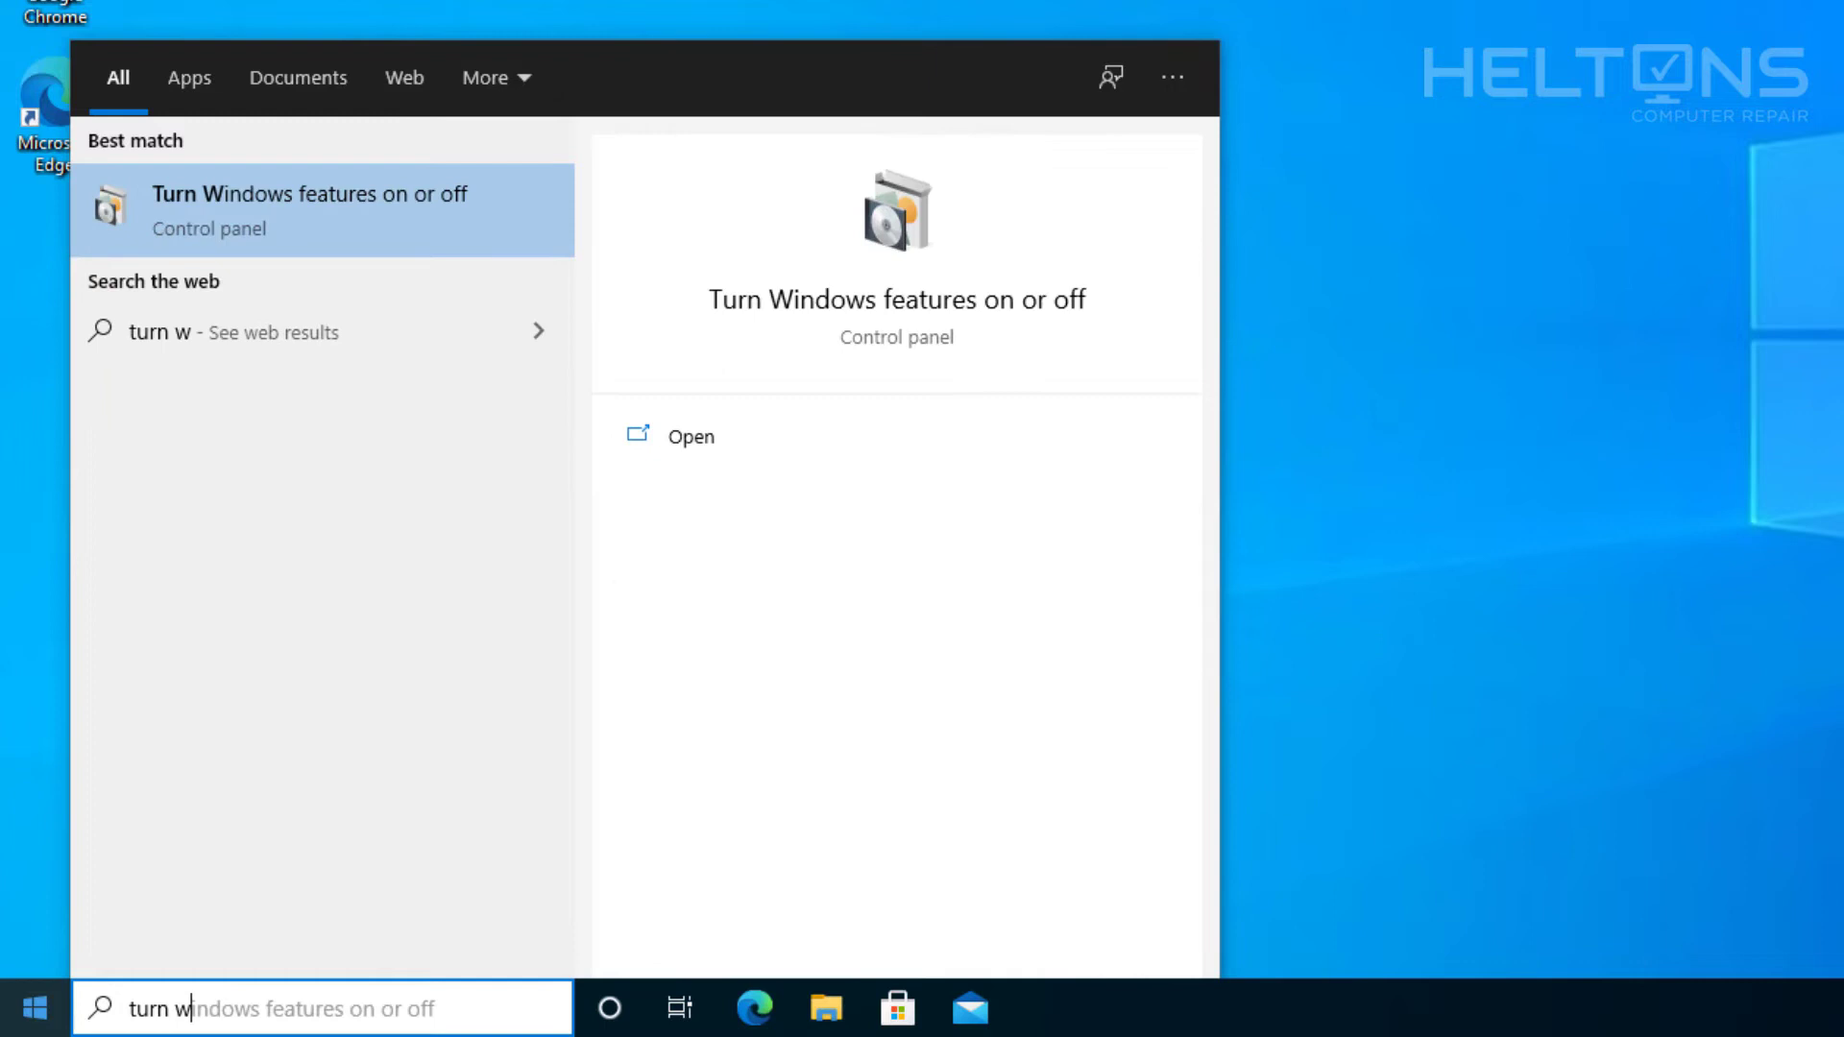
type("in")
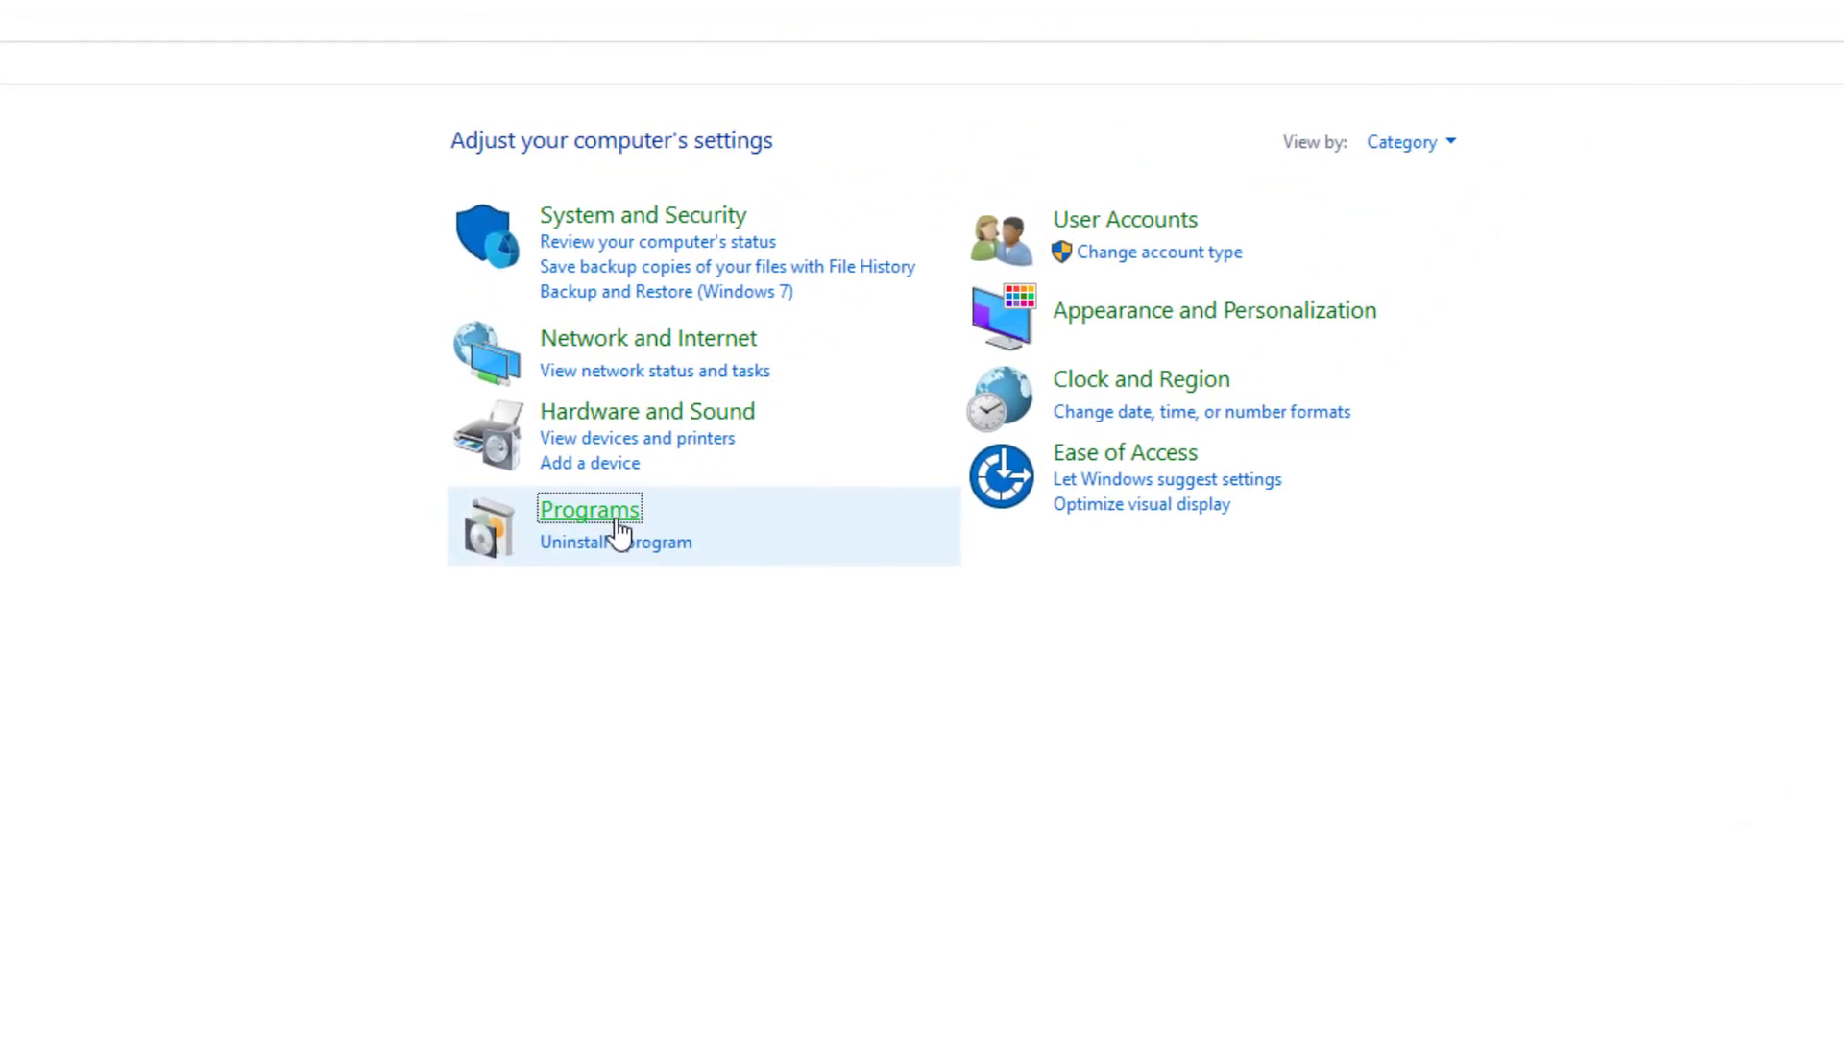
Under Programs in Windows Features, tick Hyper-V and expand it to show its components.
left_click(589, 509)
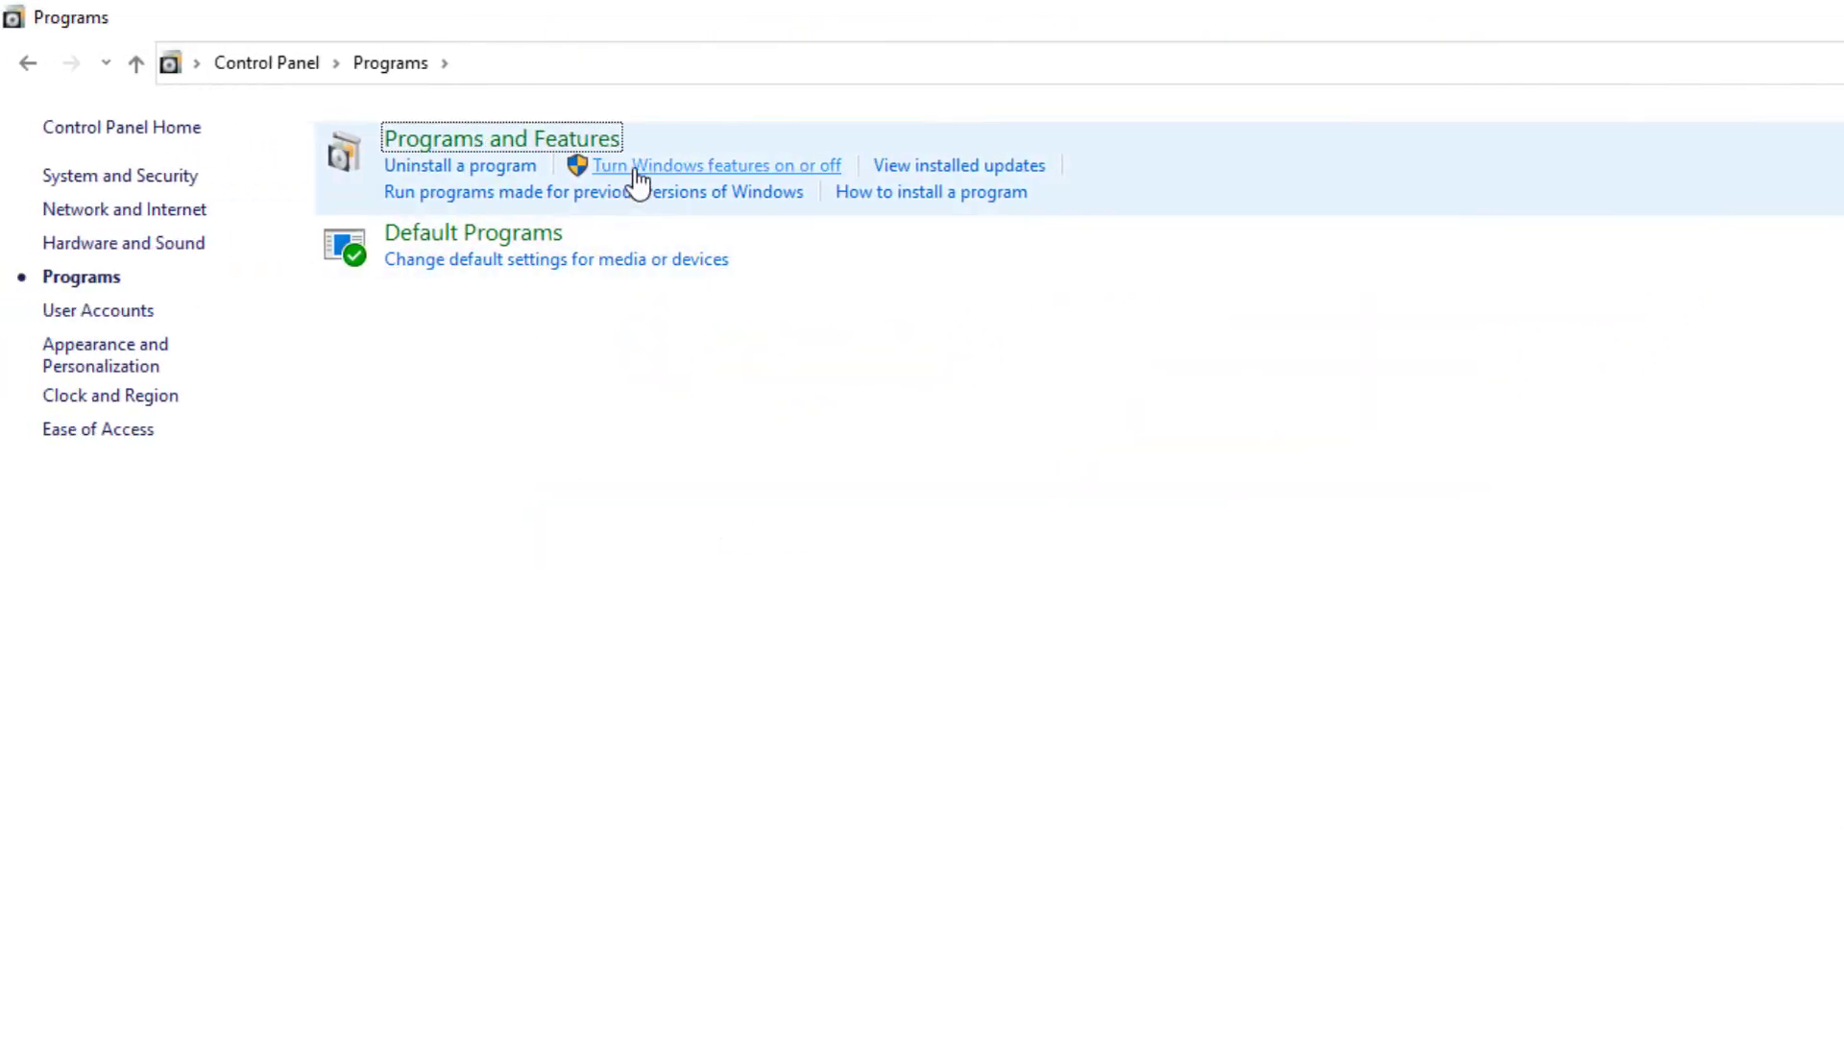
left_click(714, 164)
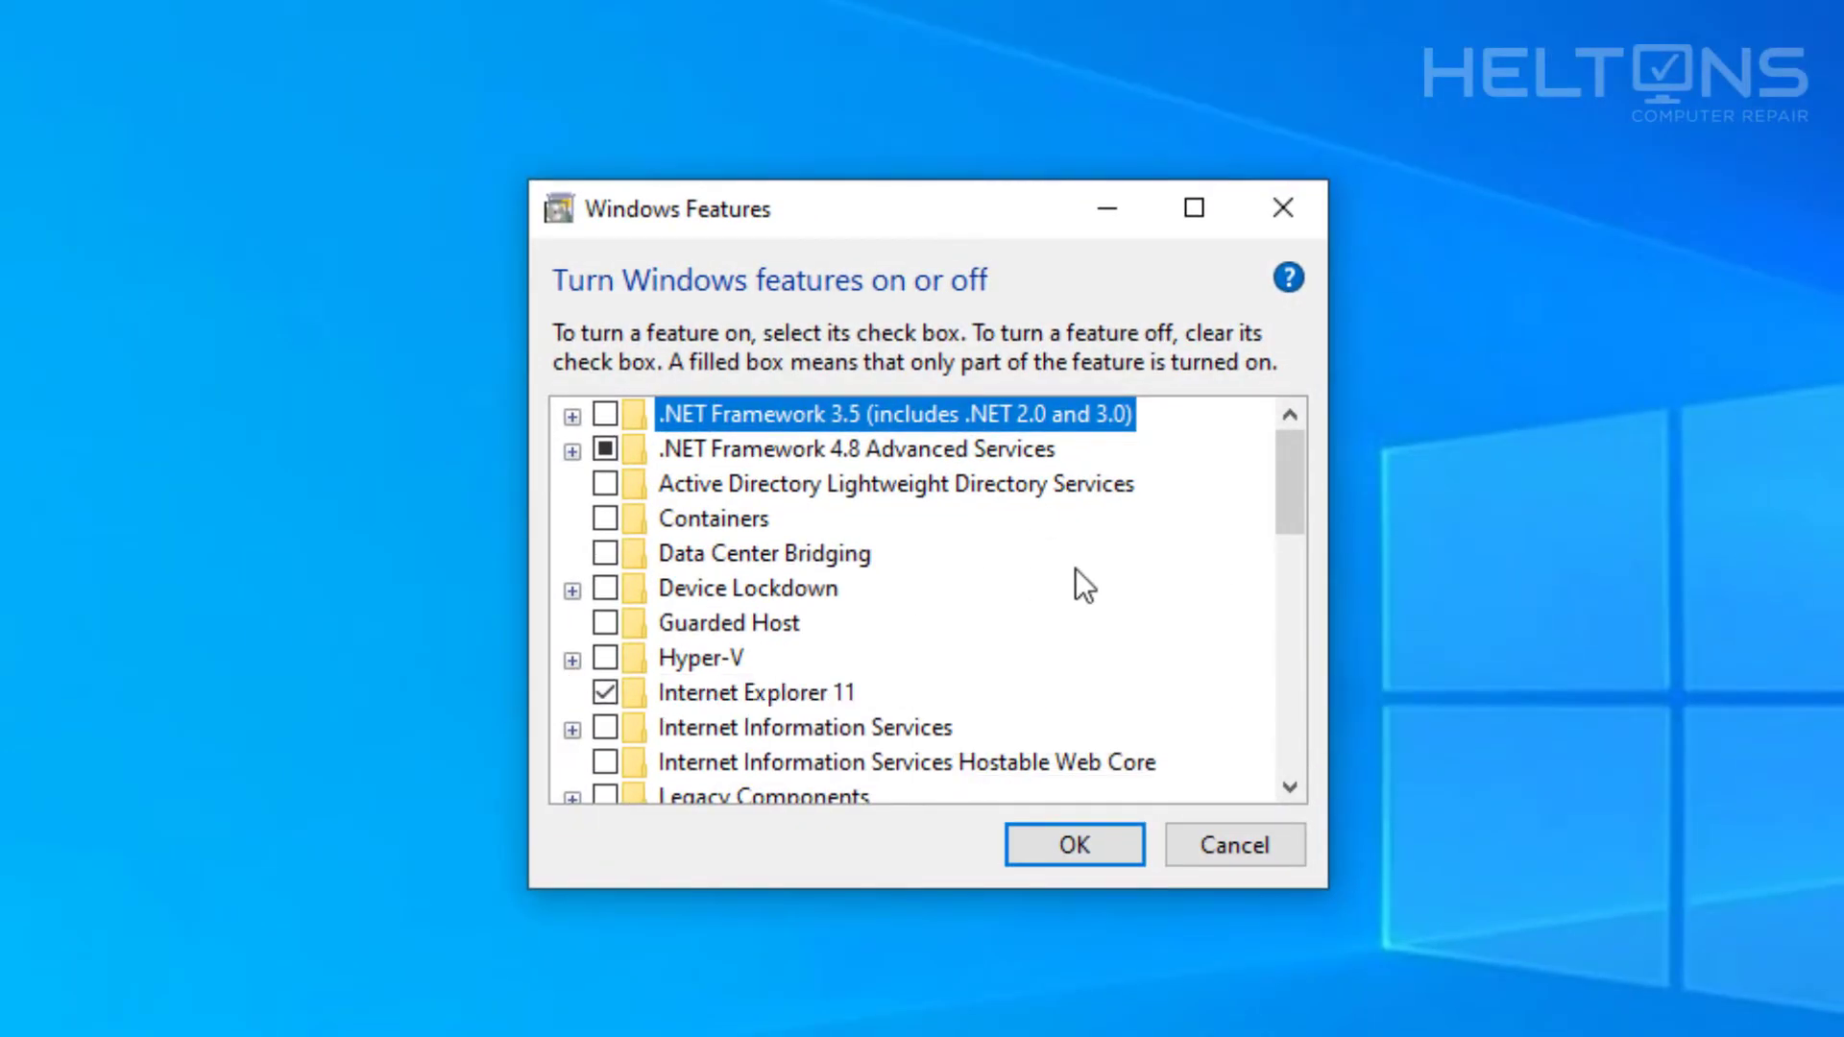
mouse_move(703, 674)
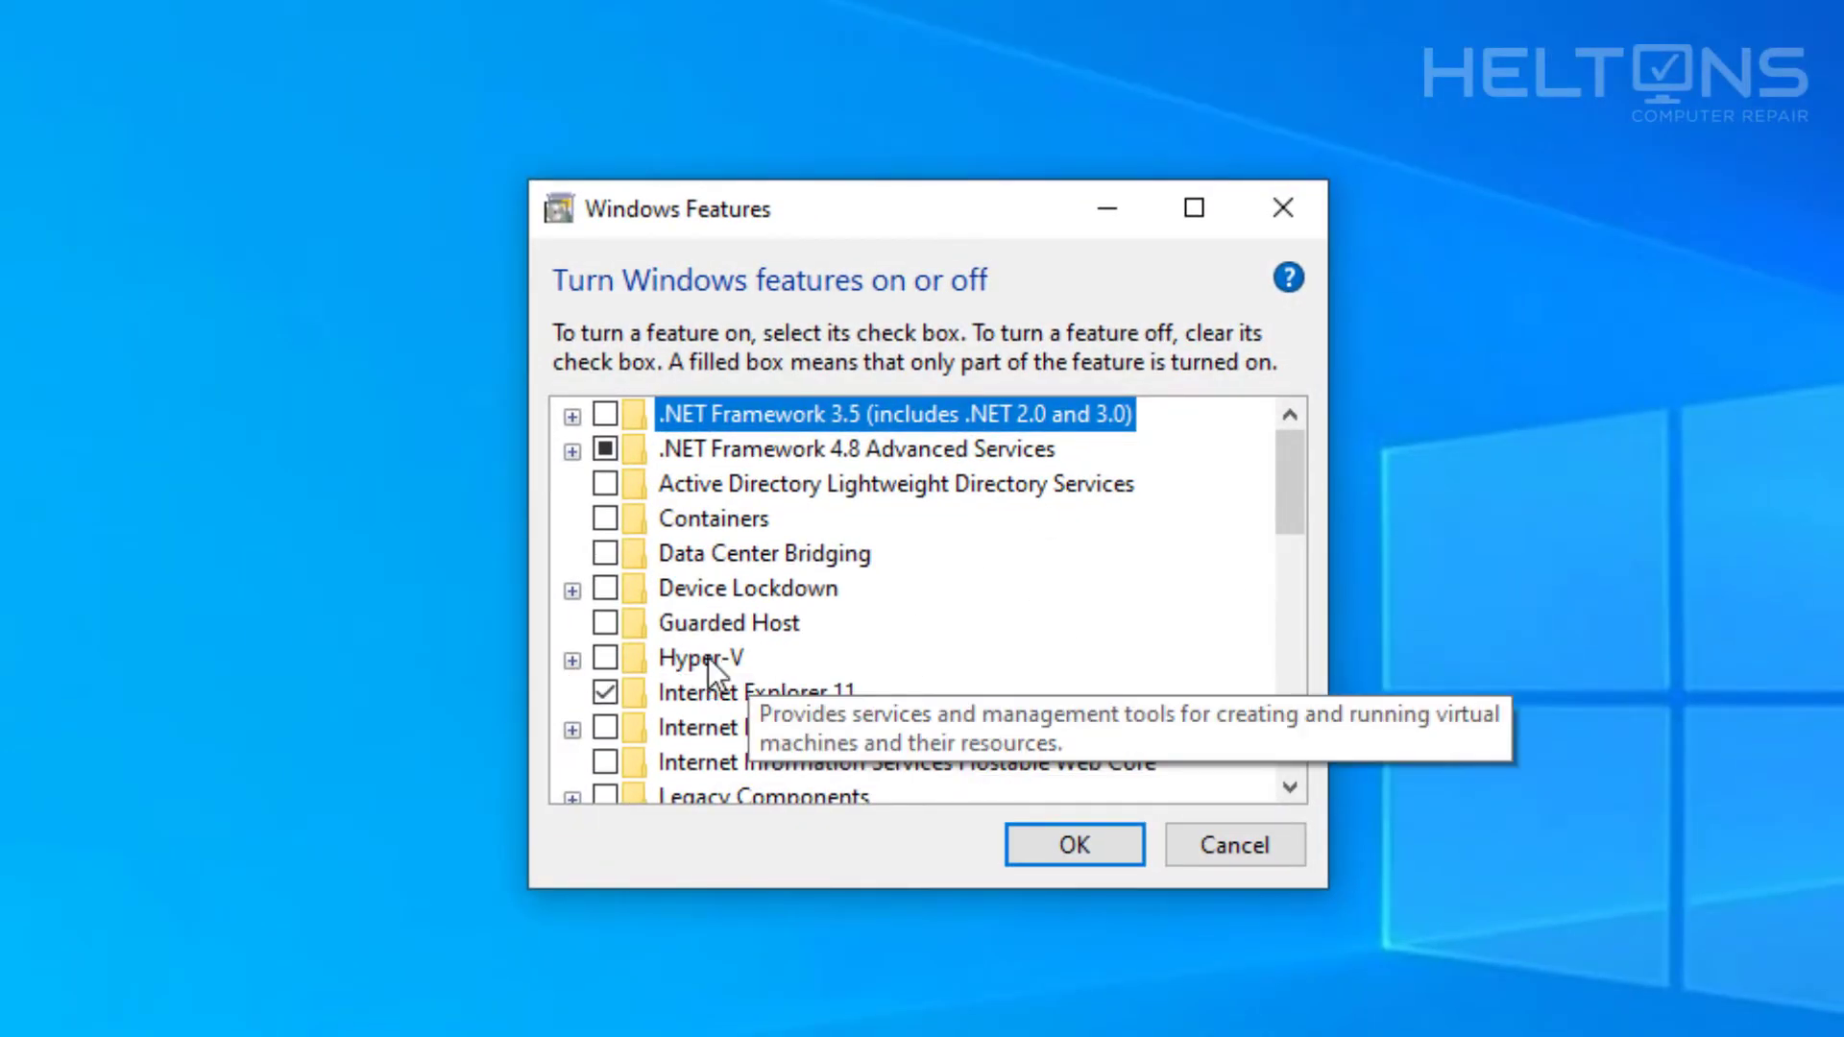
left_click(702, 657)
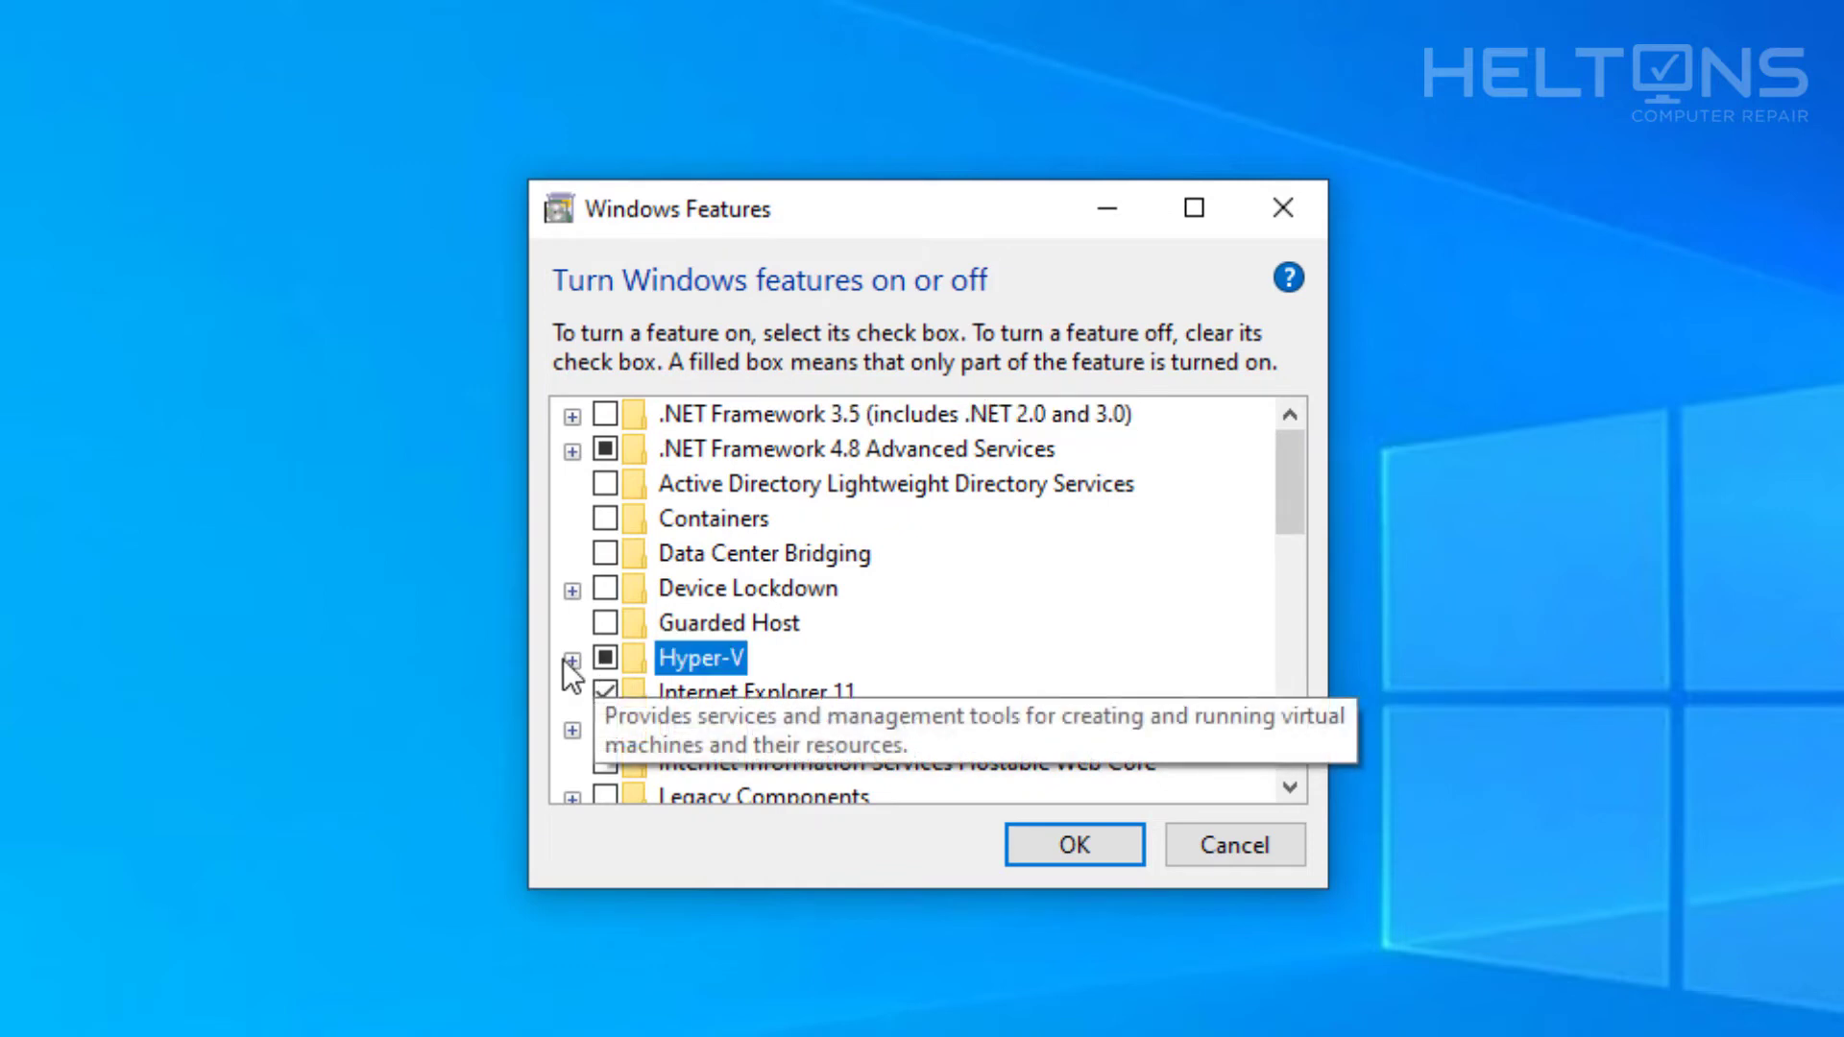
left_click(572, 657)
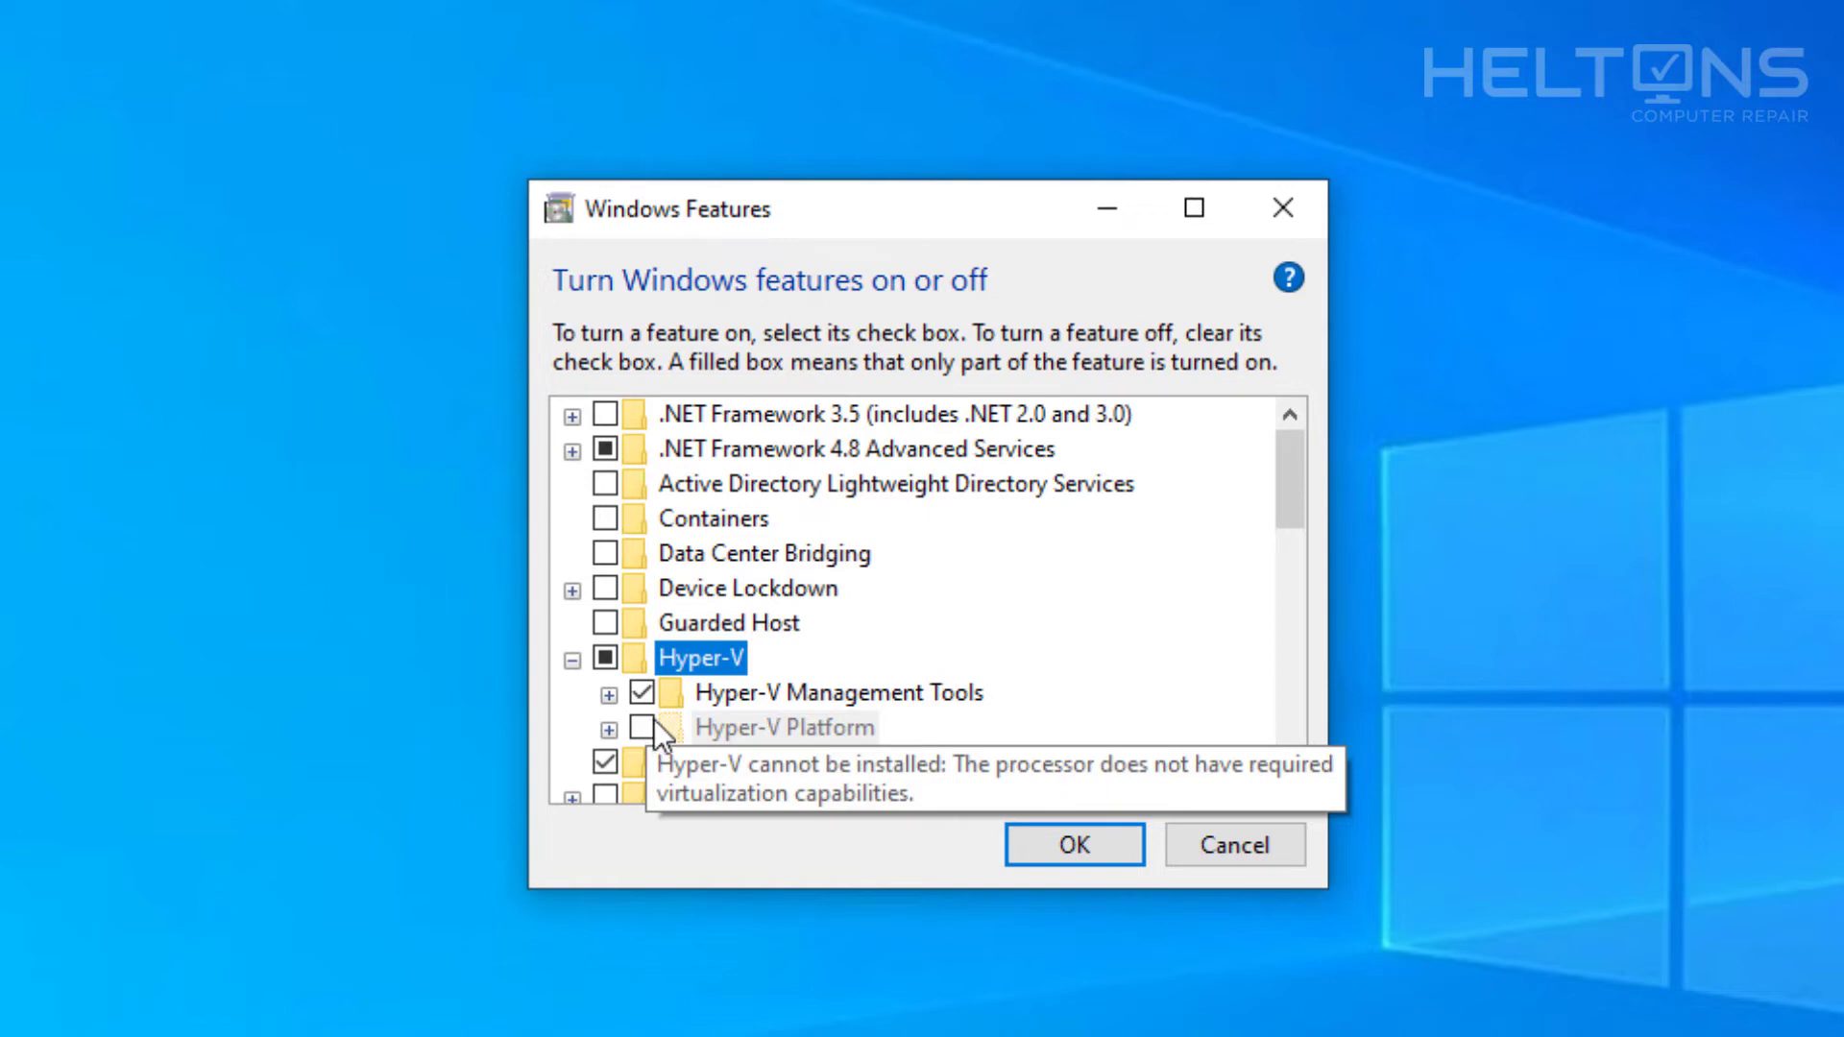
mouse_move(6, 400)
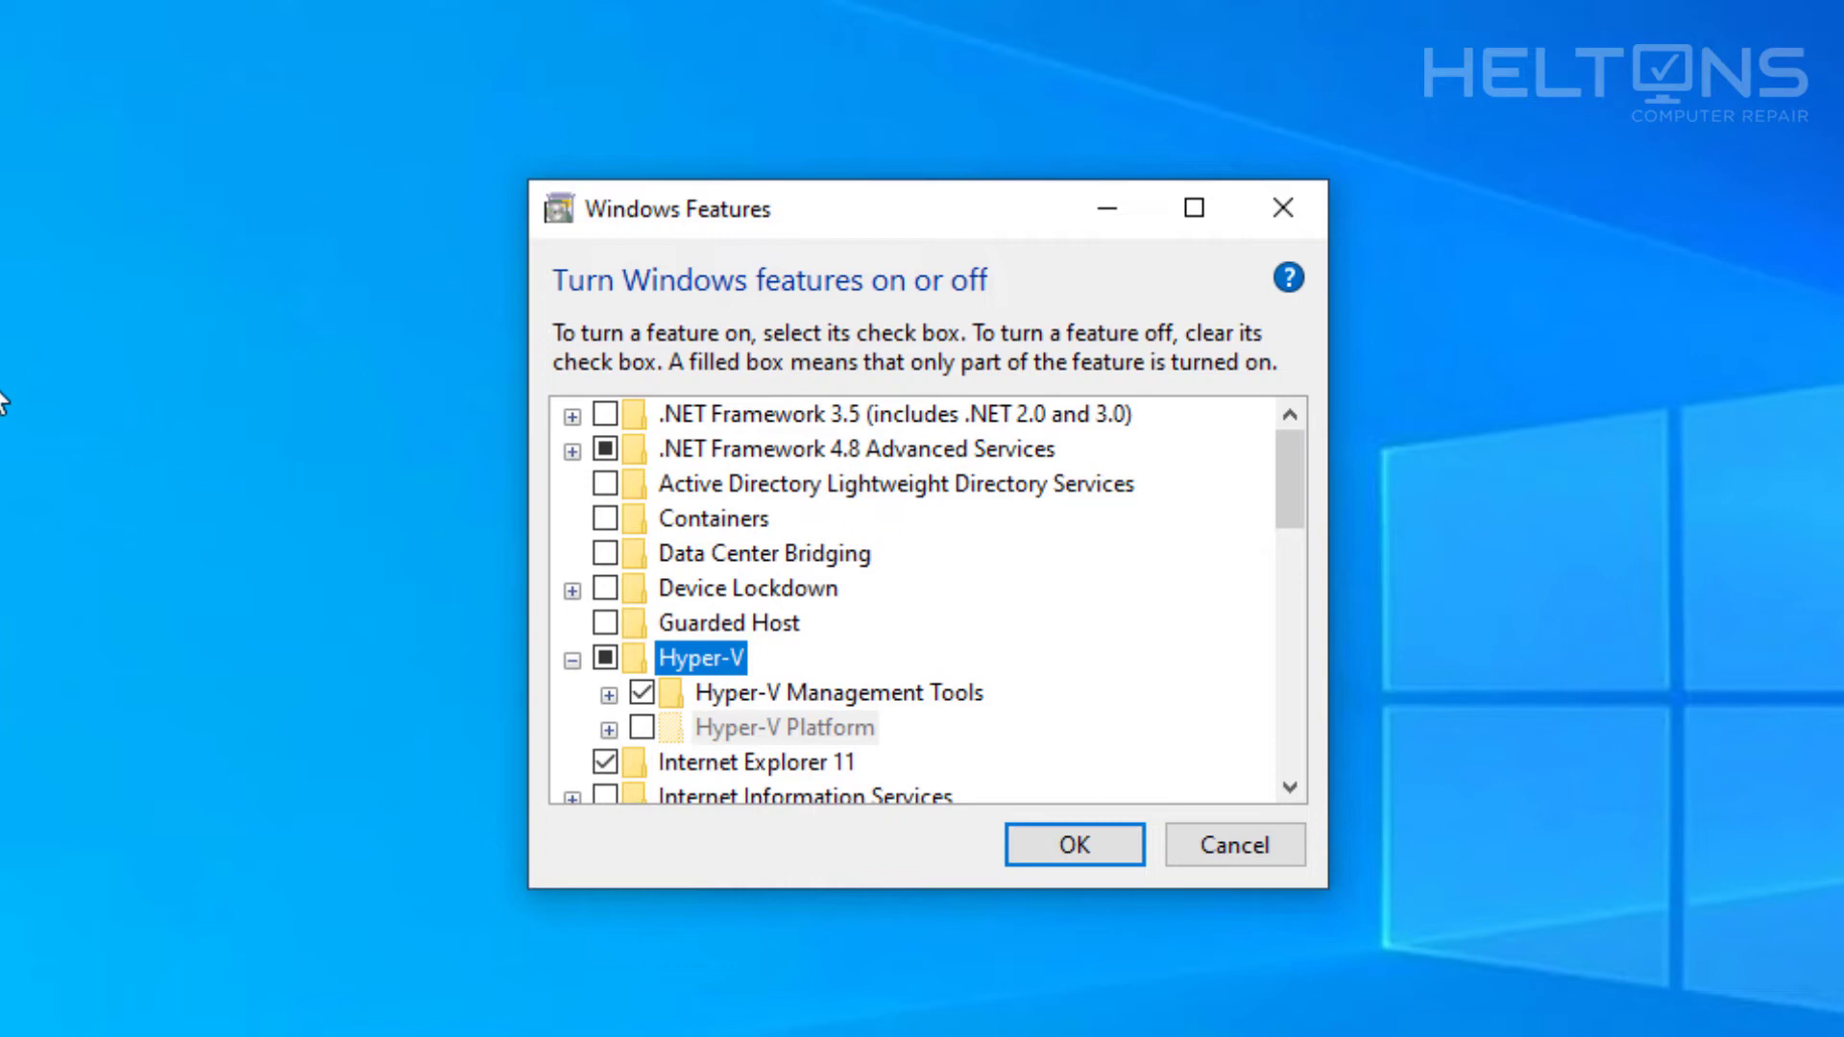
mouse_move(751, 840)
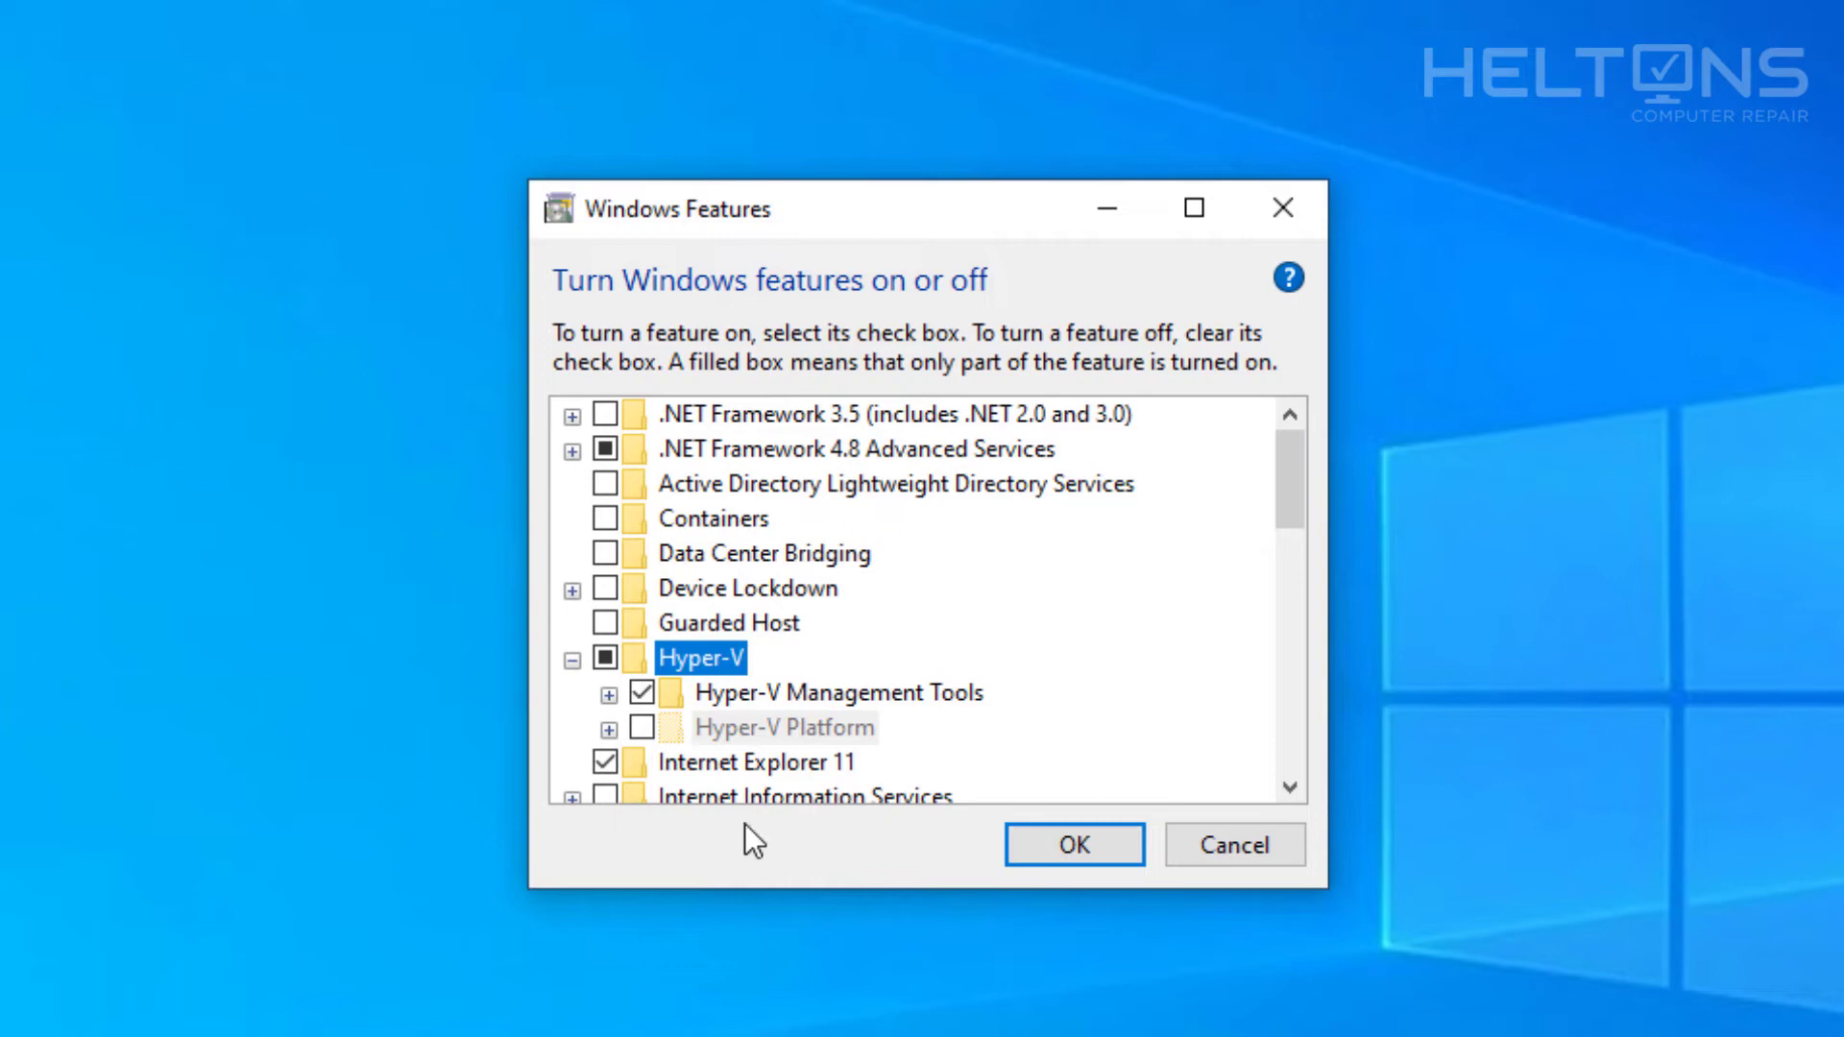
mouse_move(735, 765)
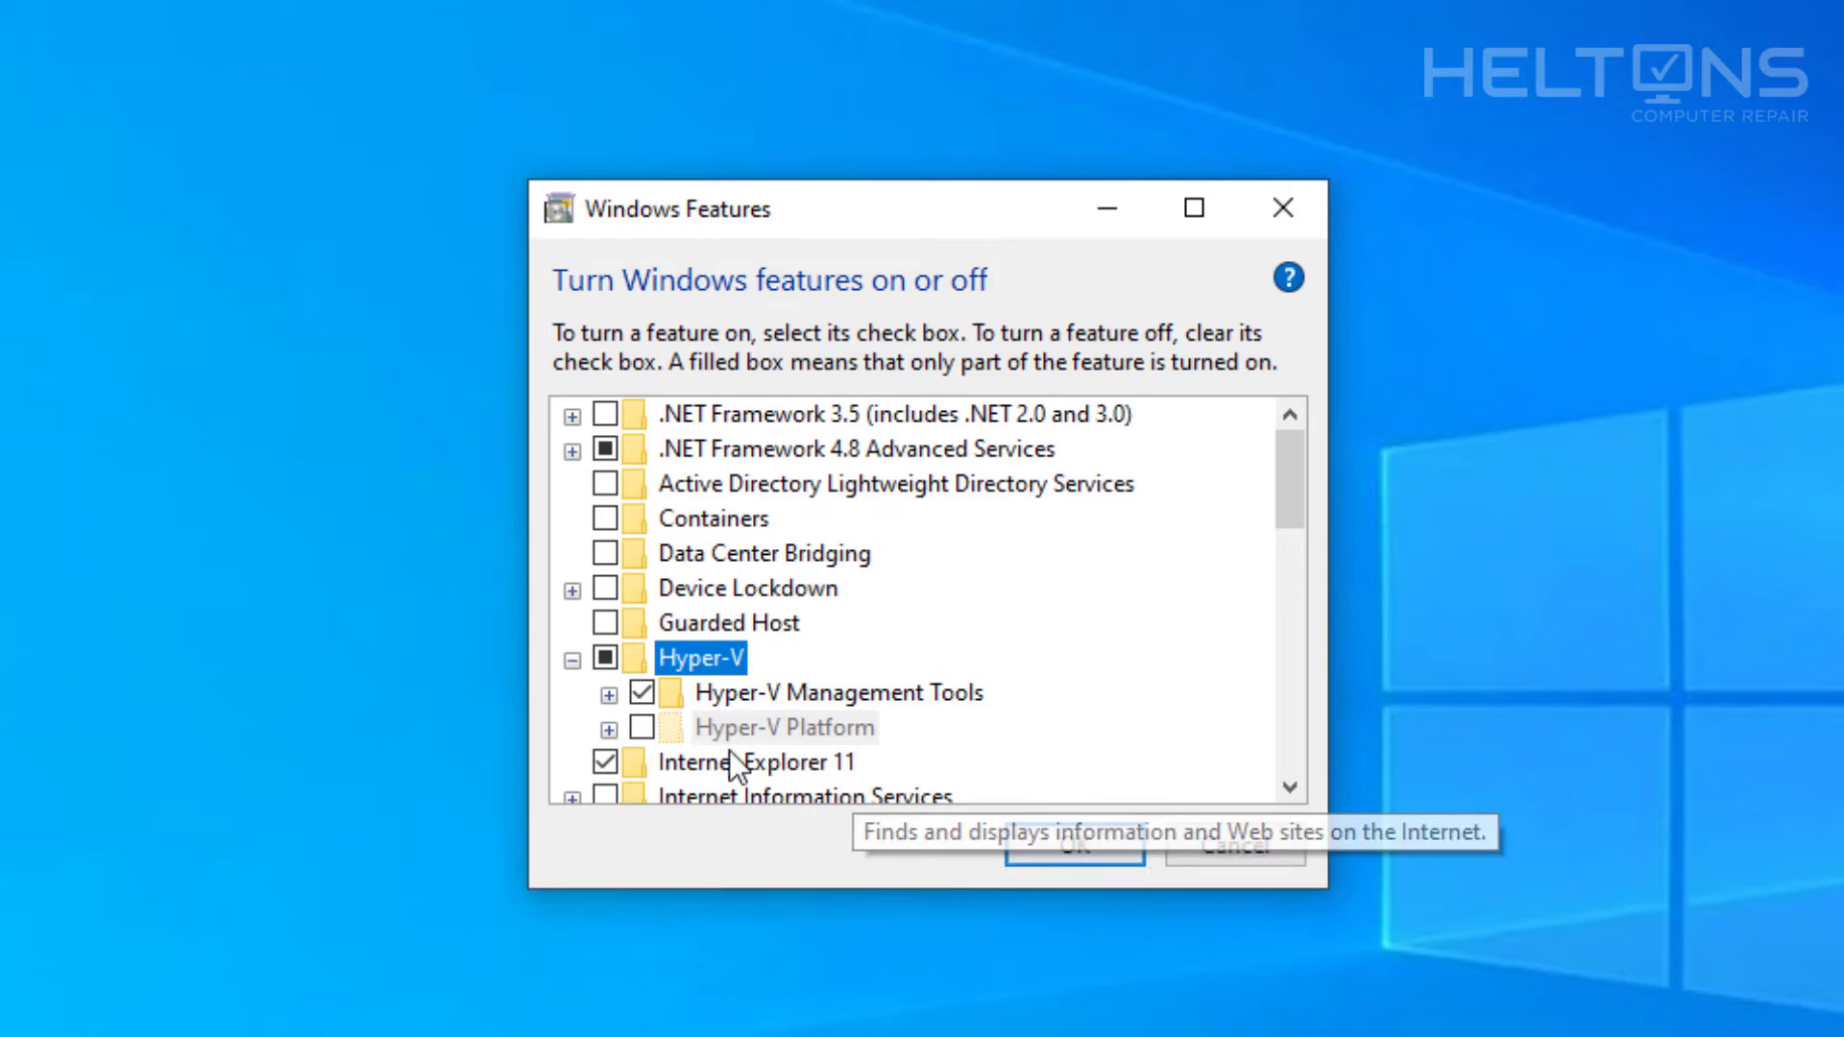
mouse_move(753, 735)
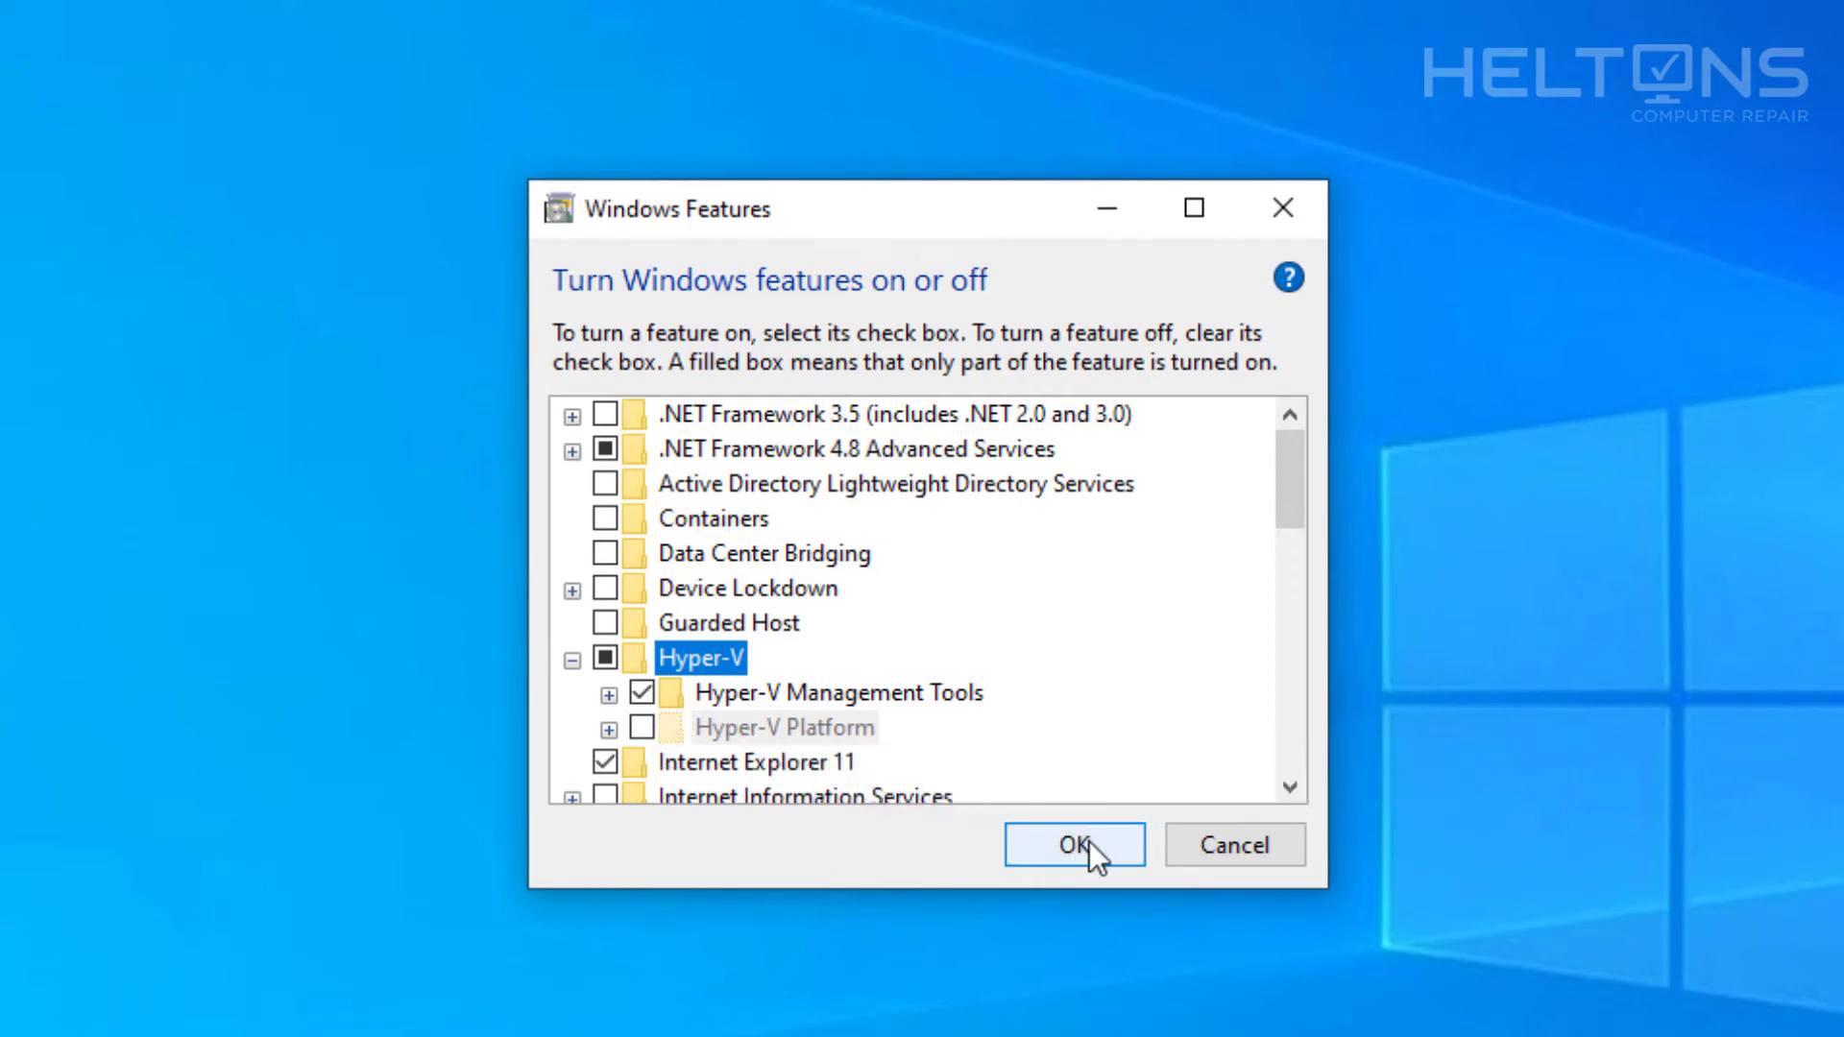
Apply the Hyper-V change with OK, then close the completion message and Features window.
left_click(1072, 845)
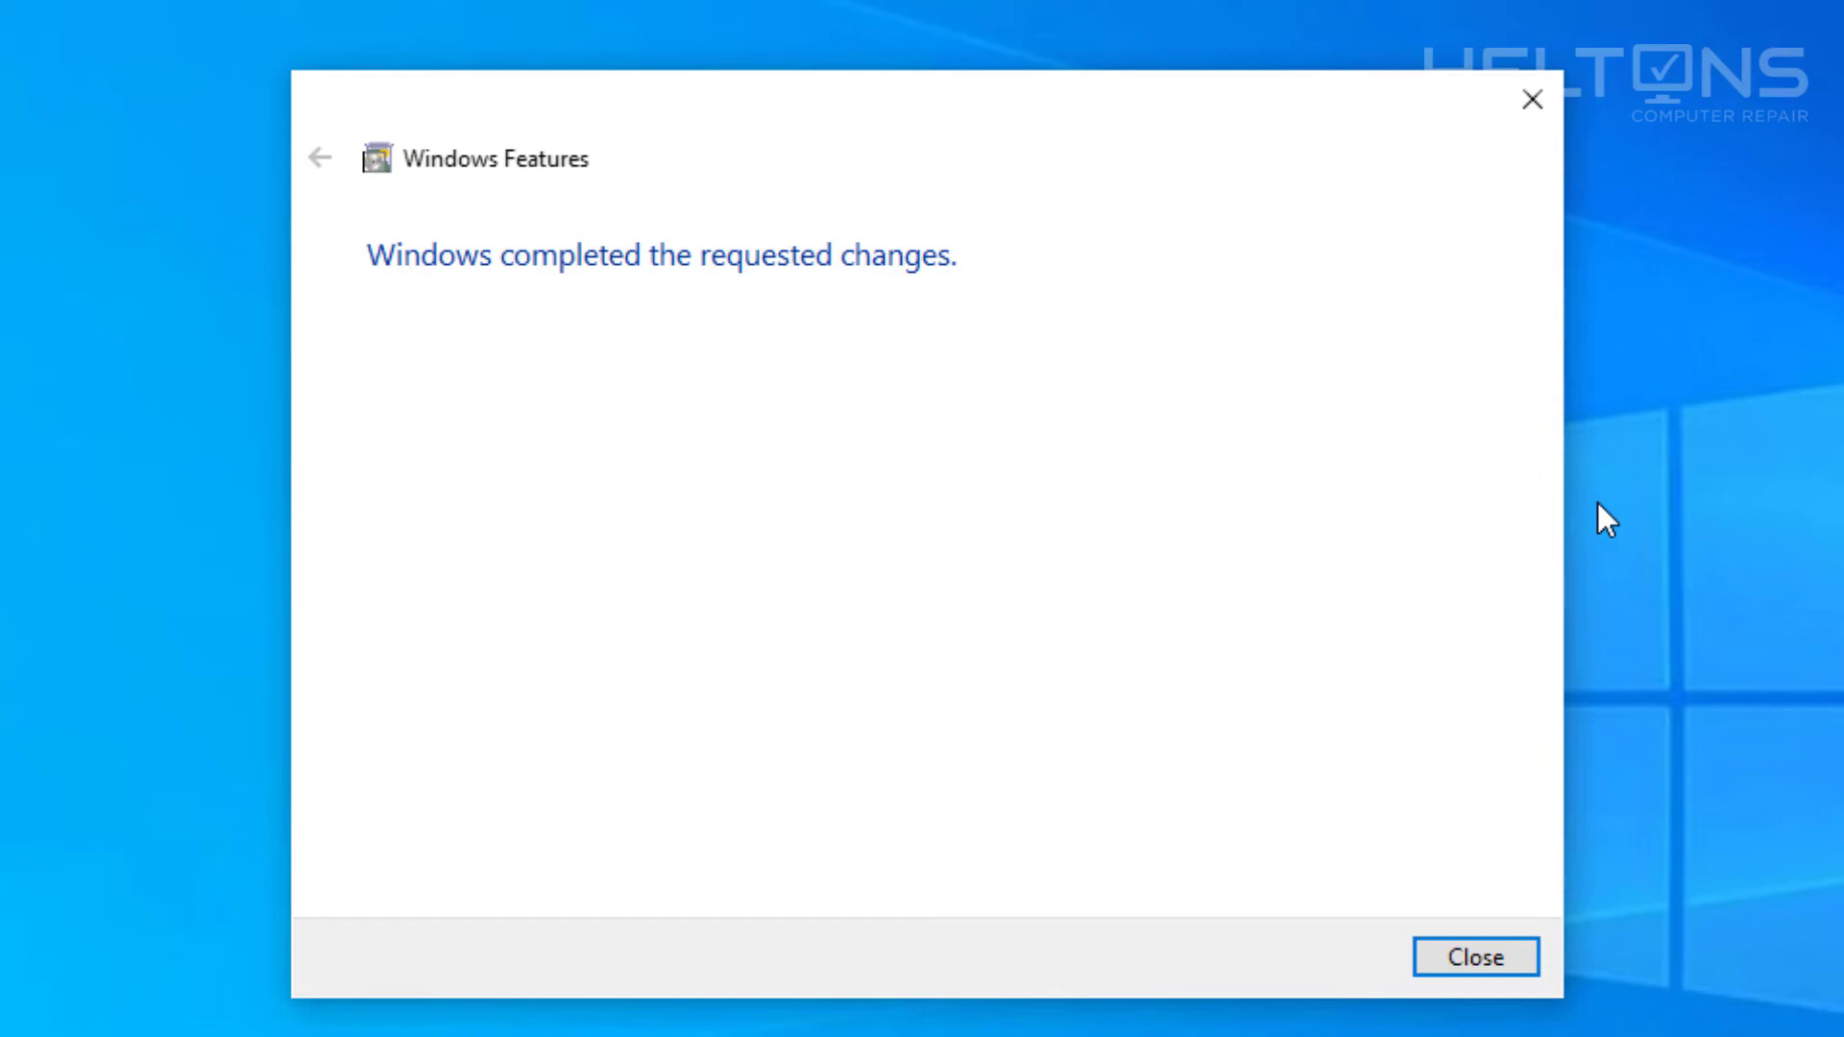
mouse_move(1385, 832)
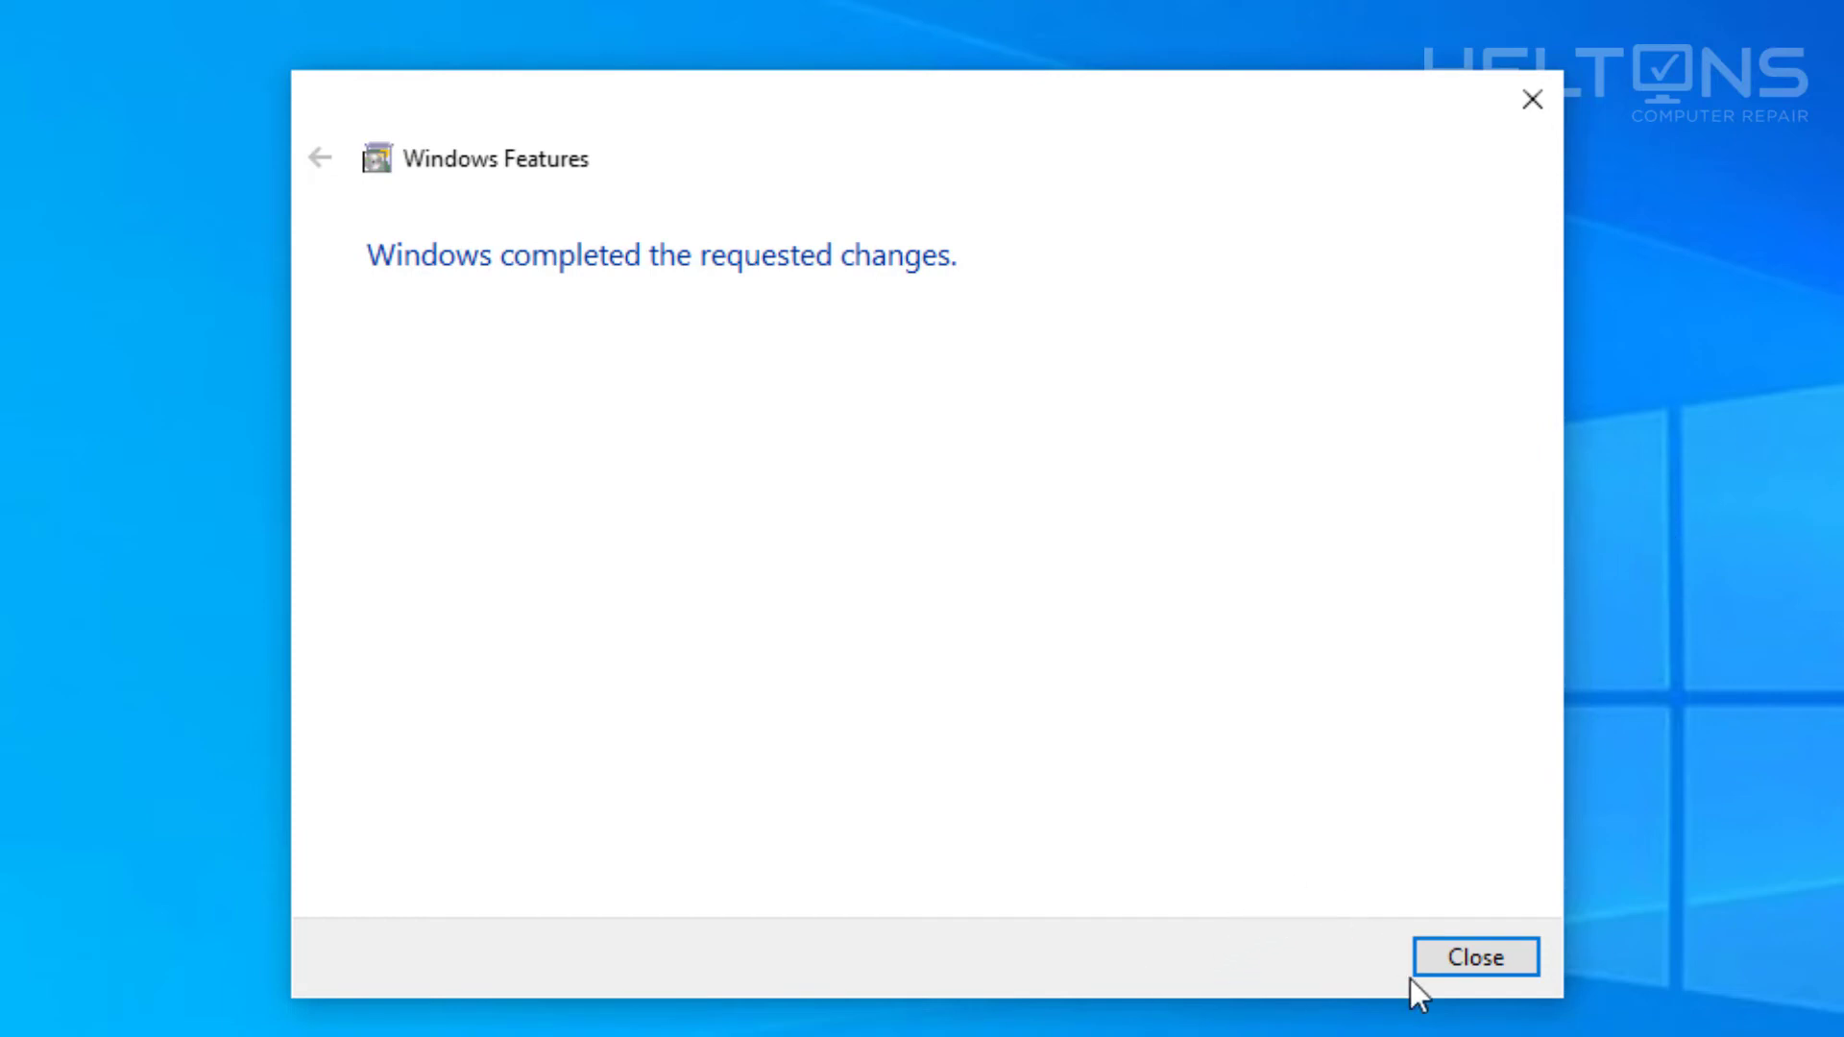
left_click(1475, 957)
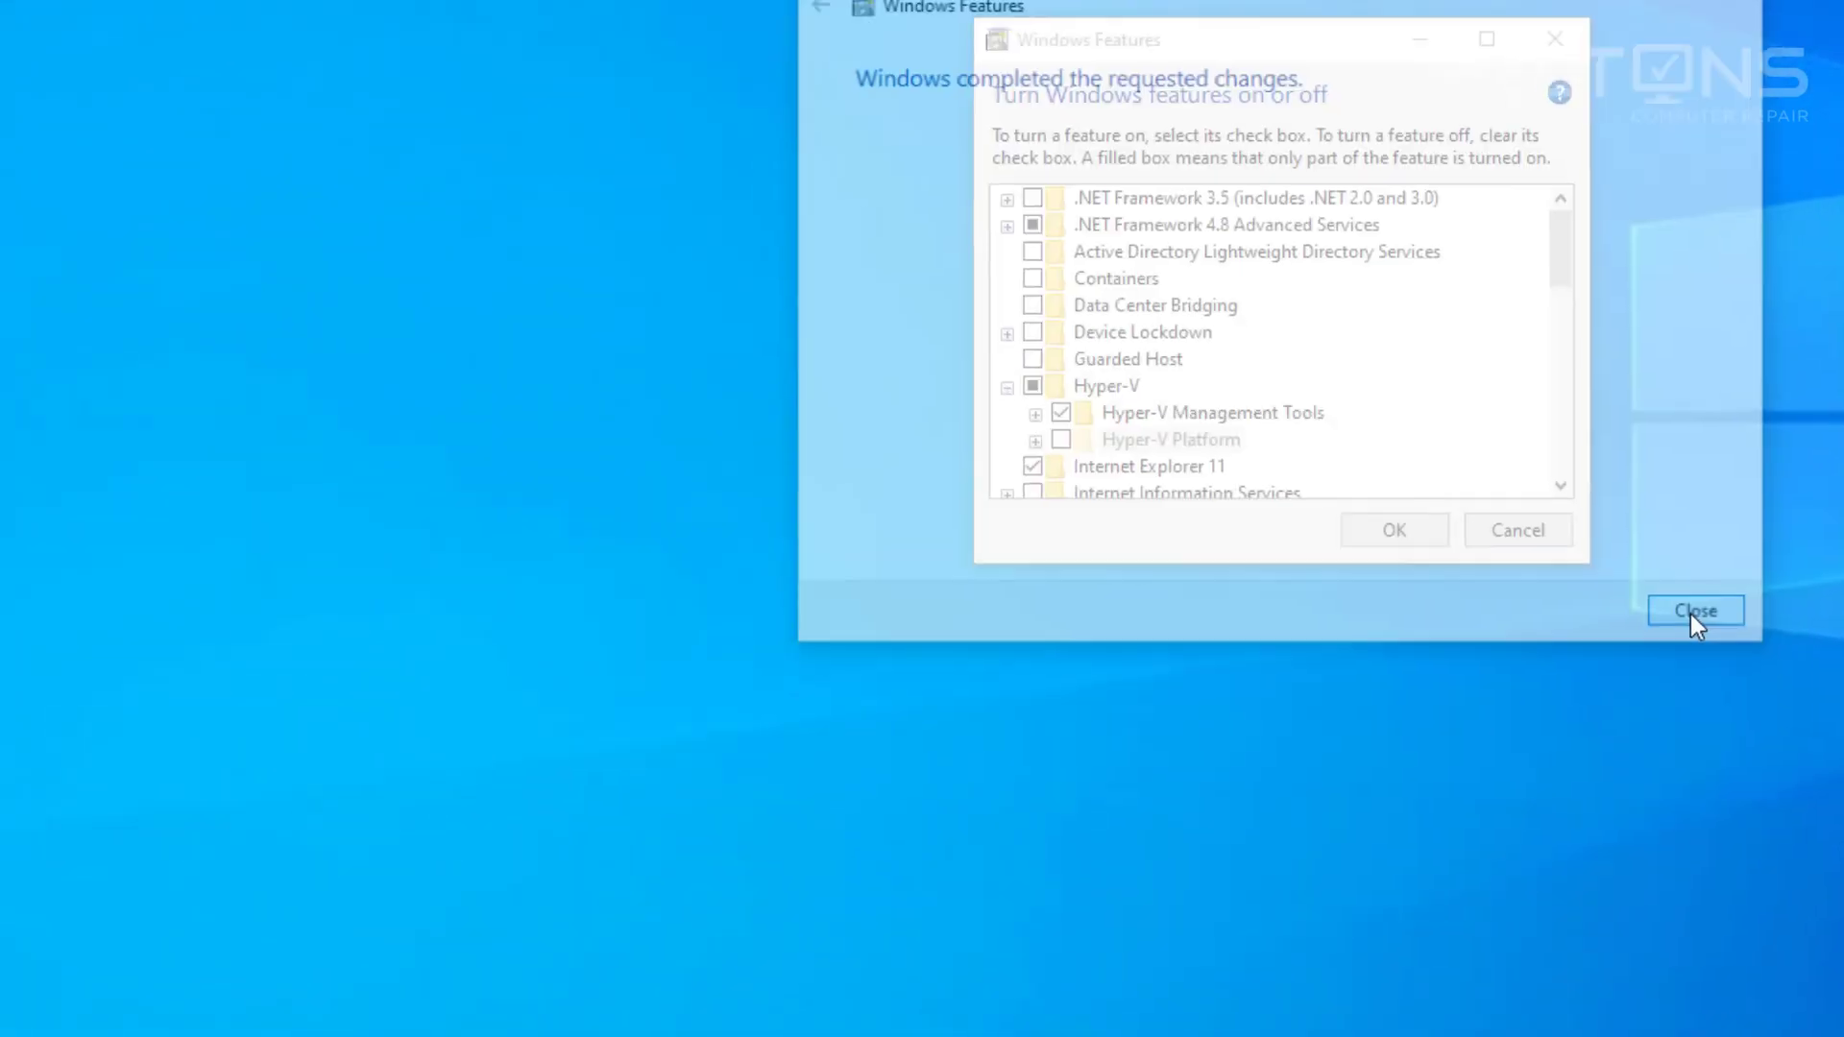
left_click(1694, 611)
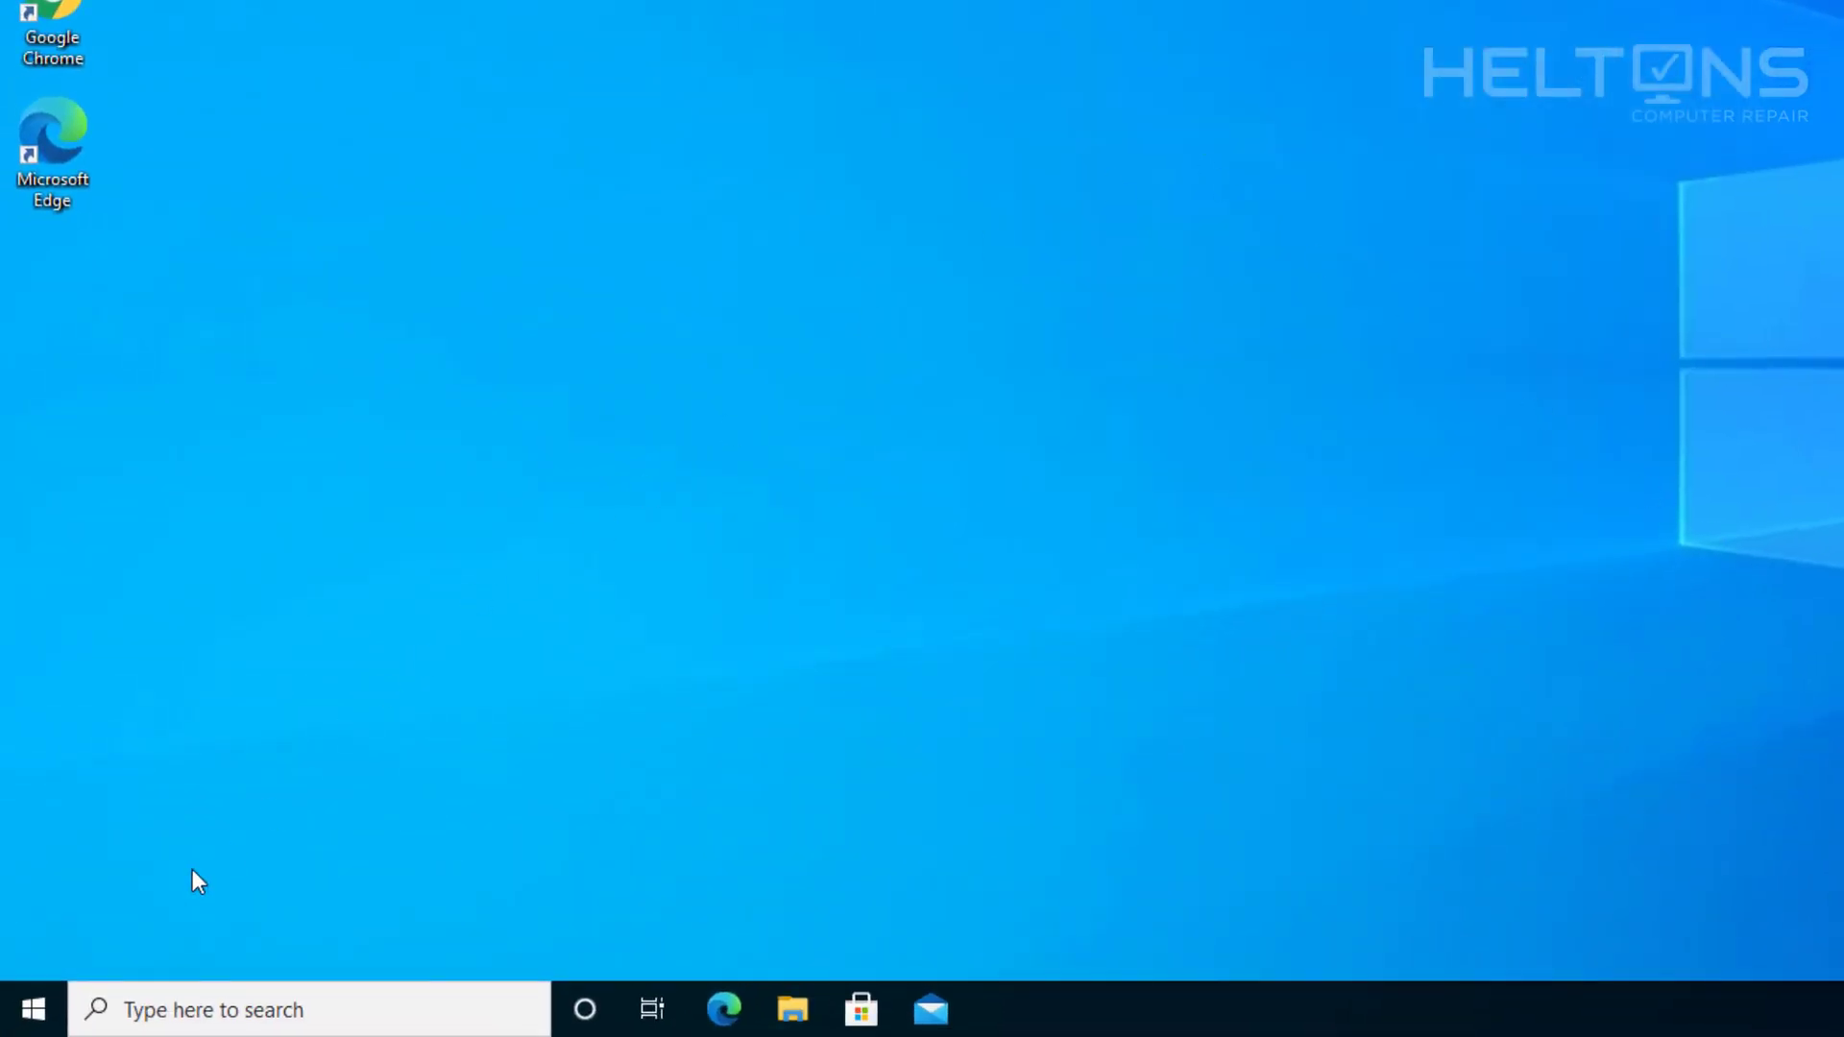
Launch Hyper-V Manager from the Windows Administrative Tools folder in the Start menu.
left_click(32, 1010)
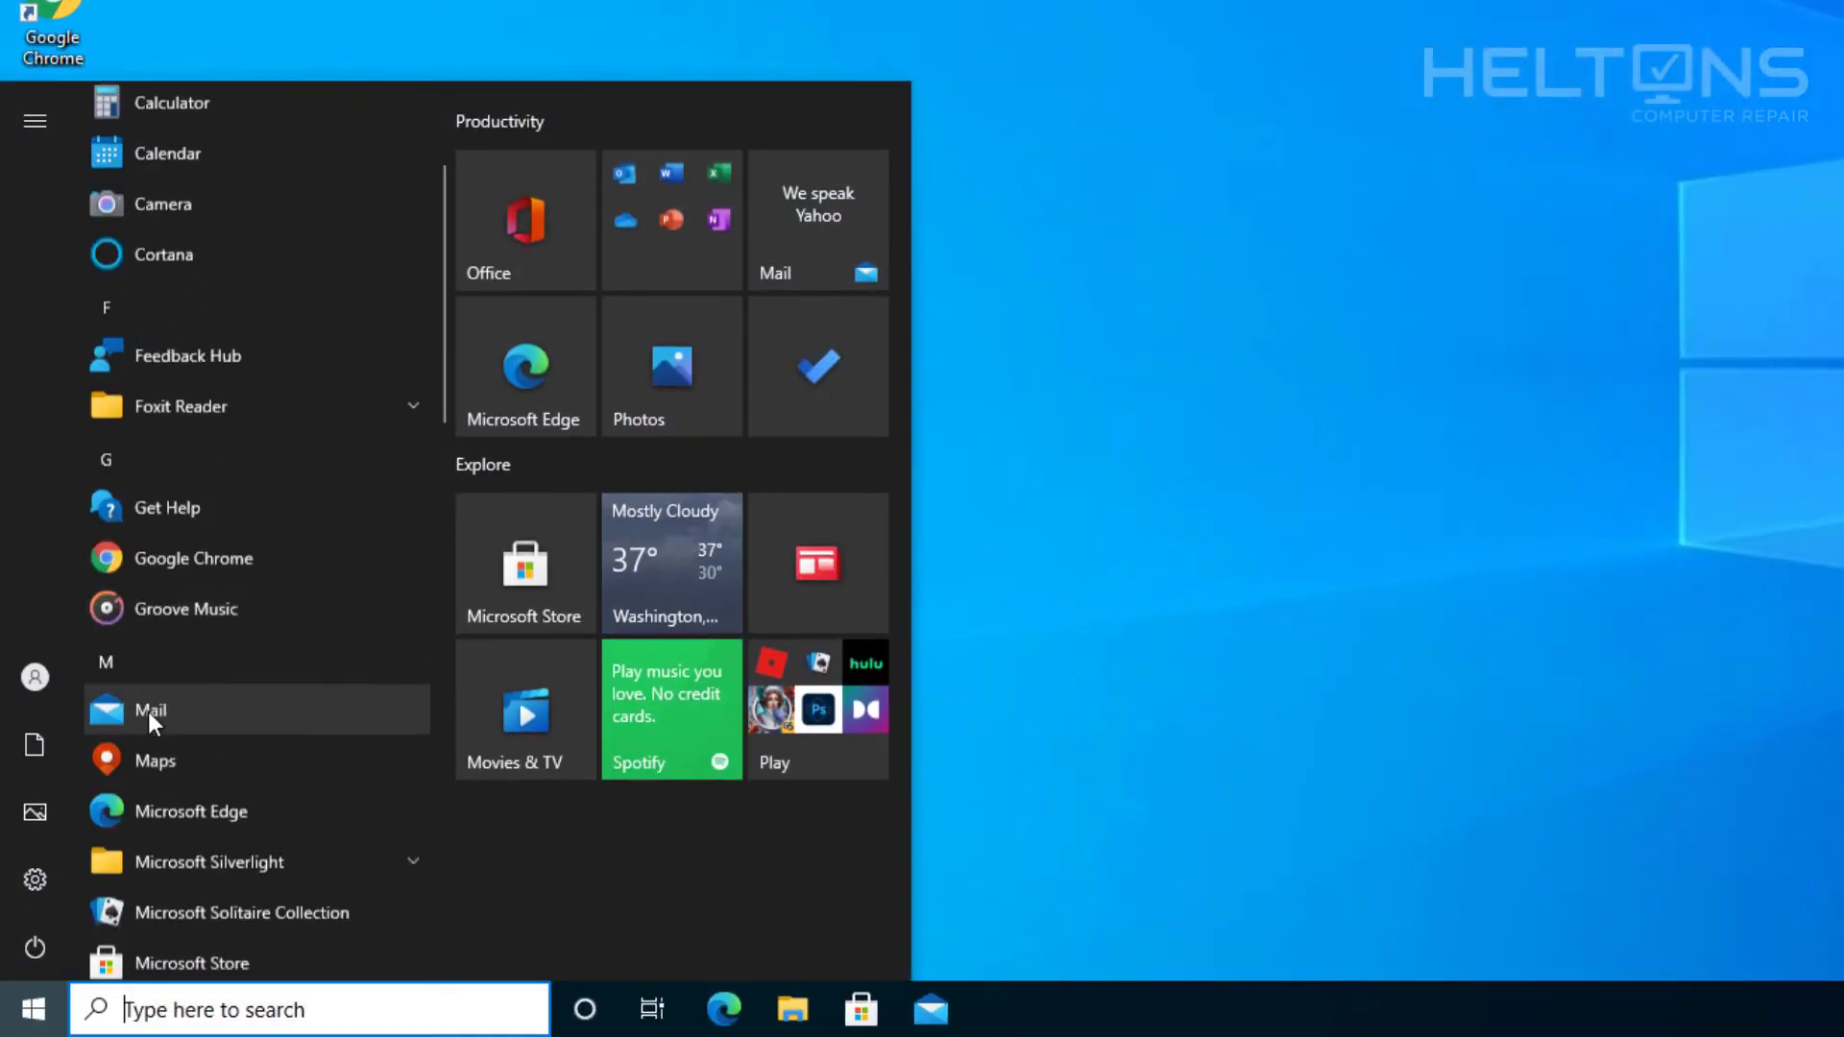
scroll("down", 3)
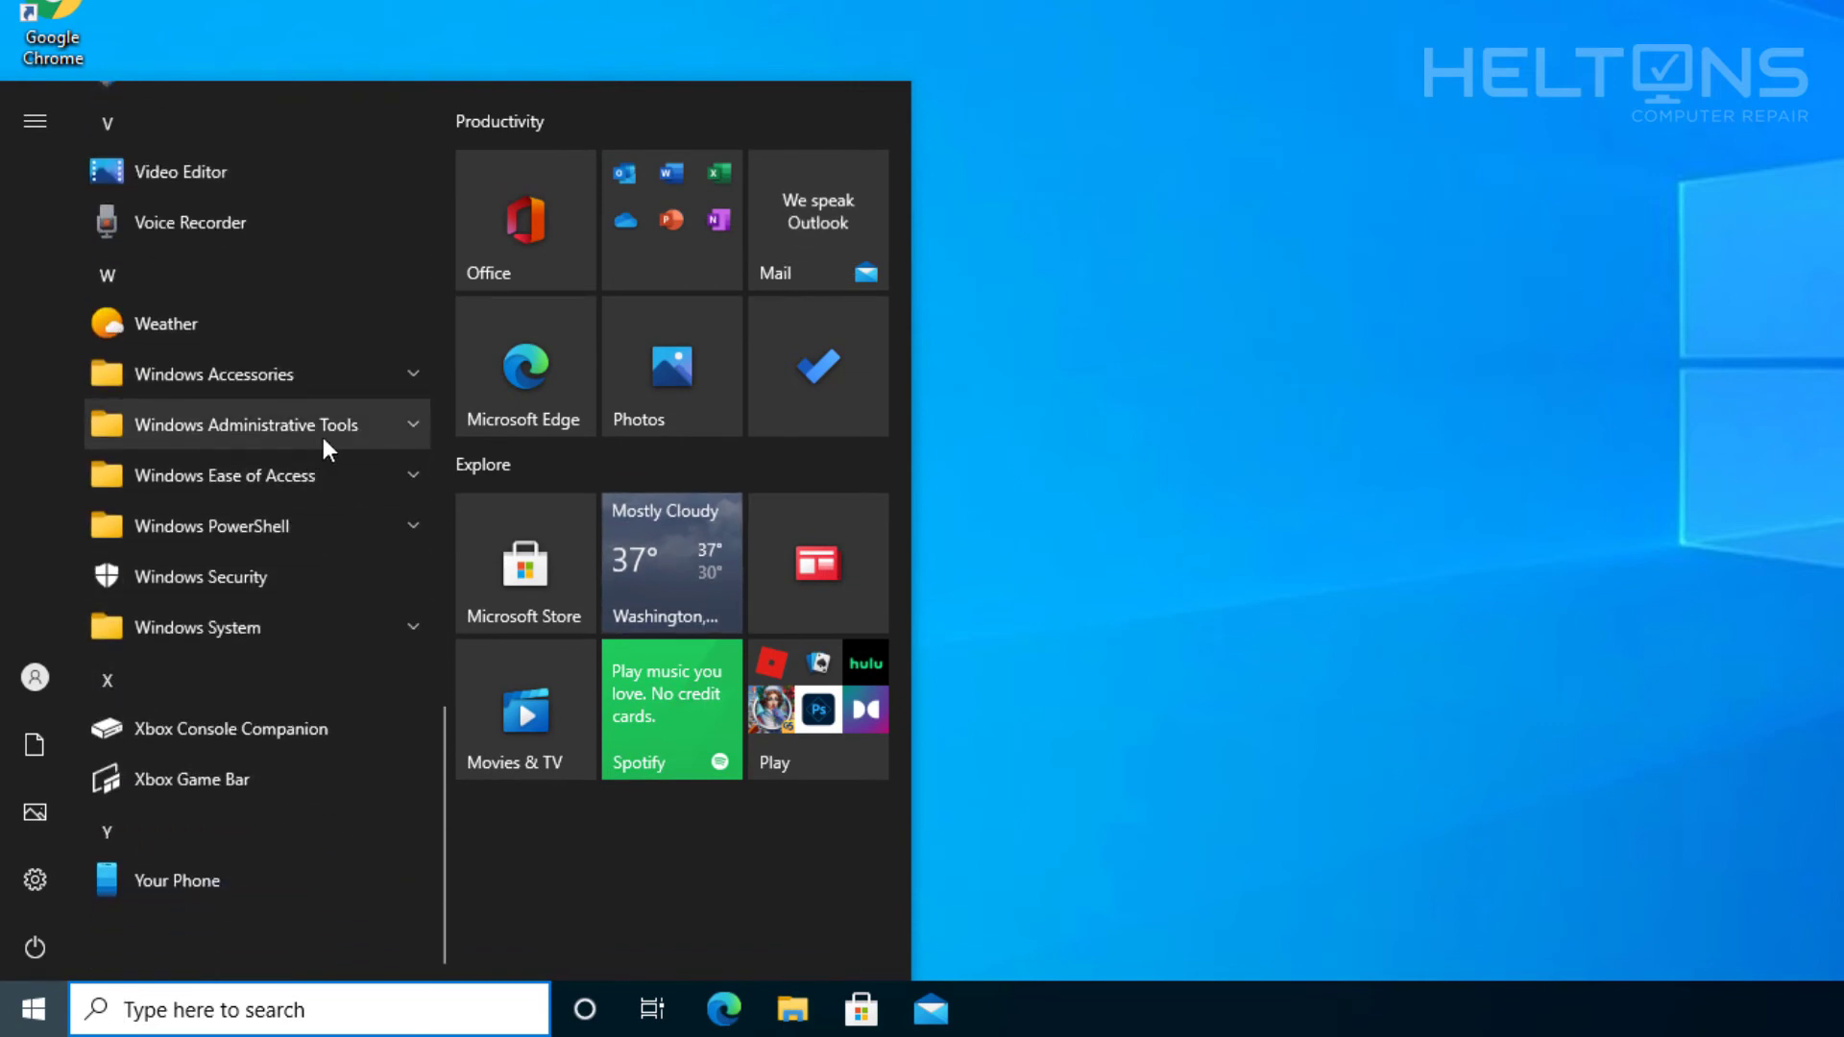
left_click(247, 425)
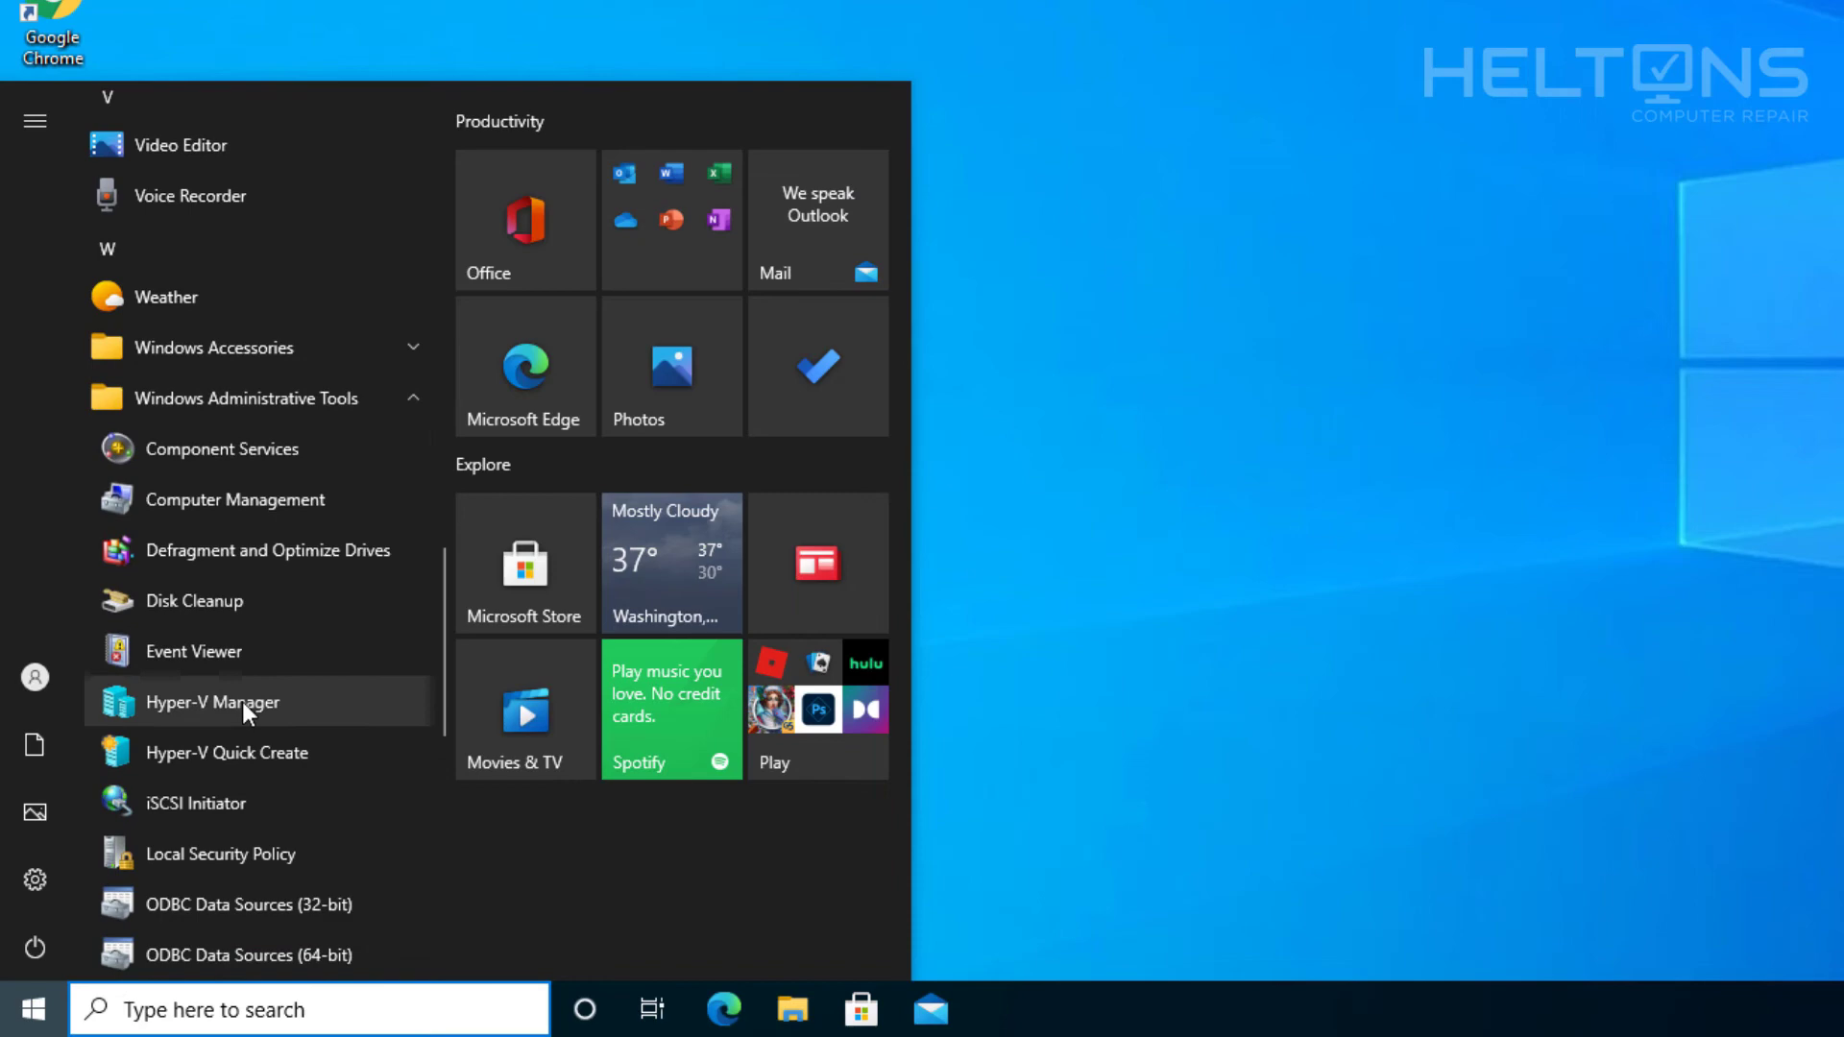
left_click(654, 455)
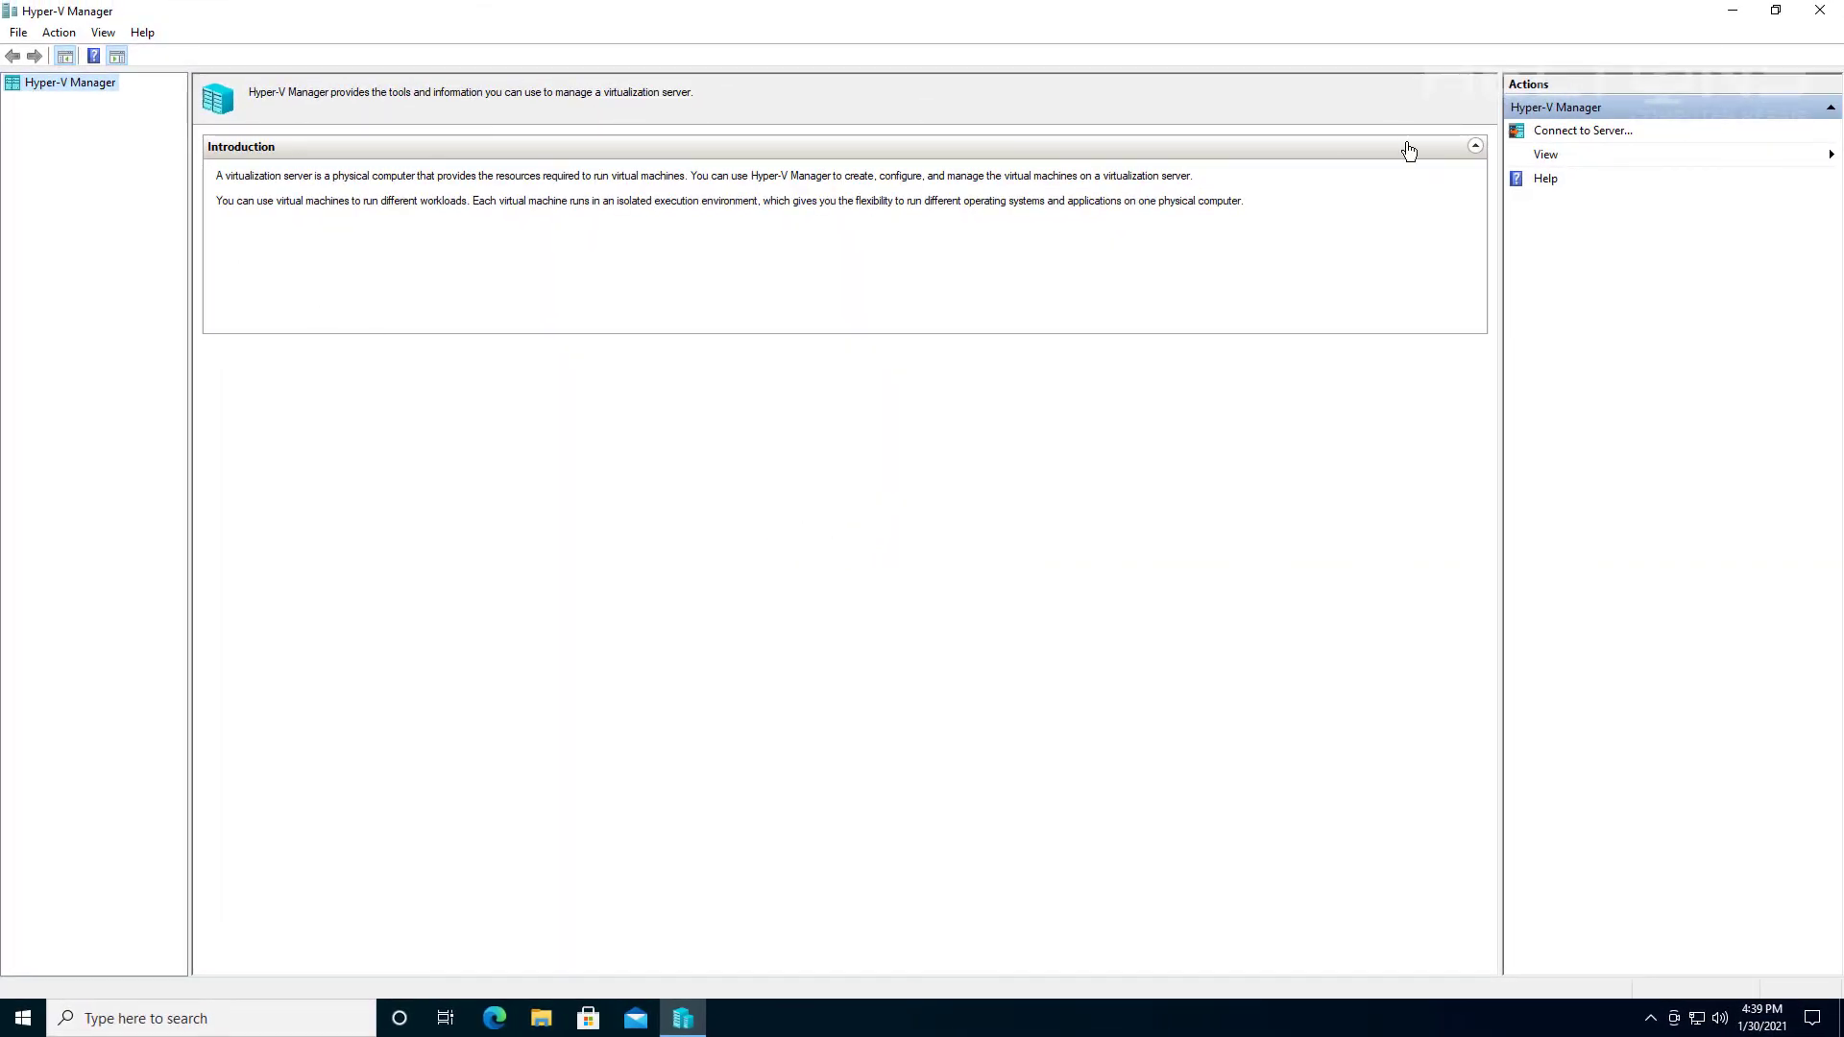
mouse_move(1582, 131)
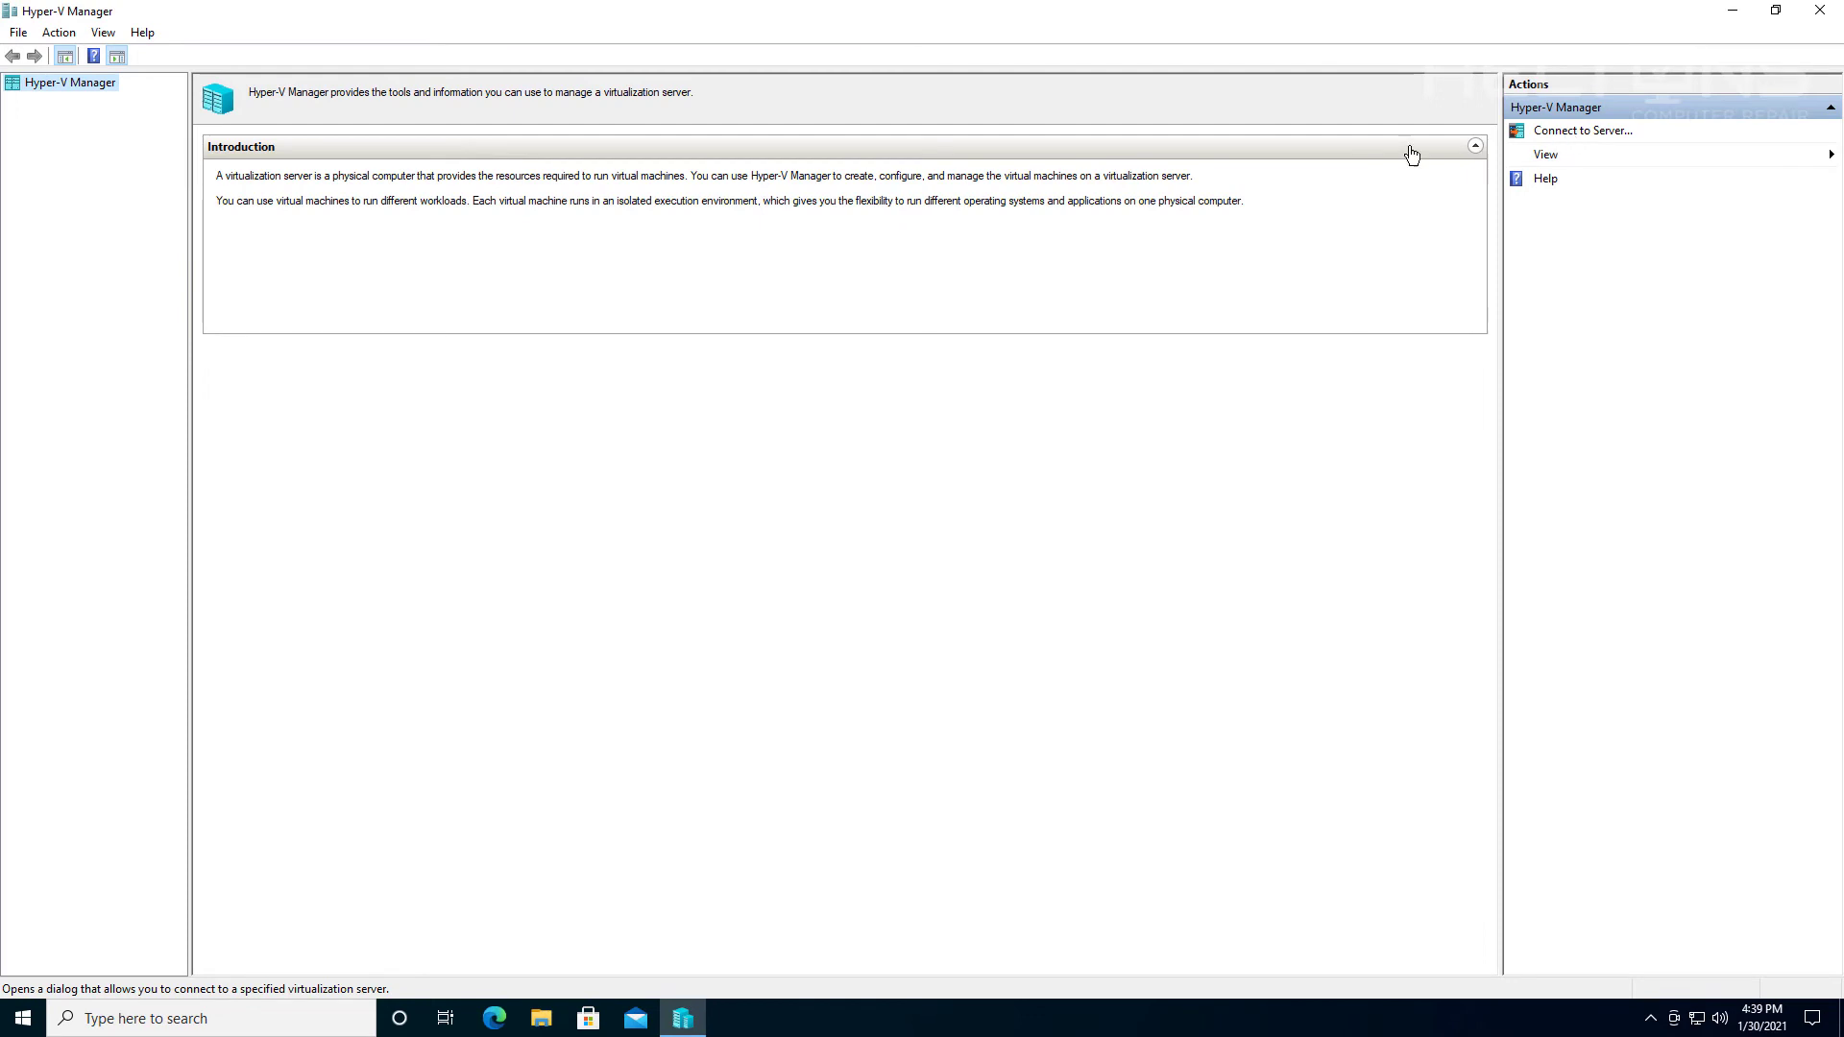
mouse_move(70, 96)
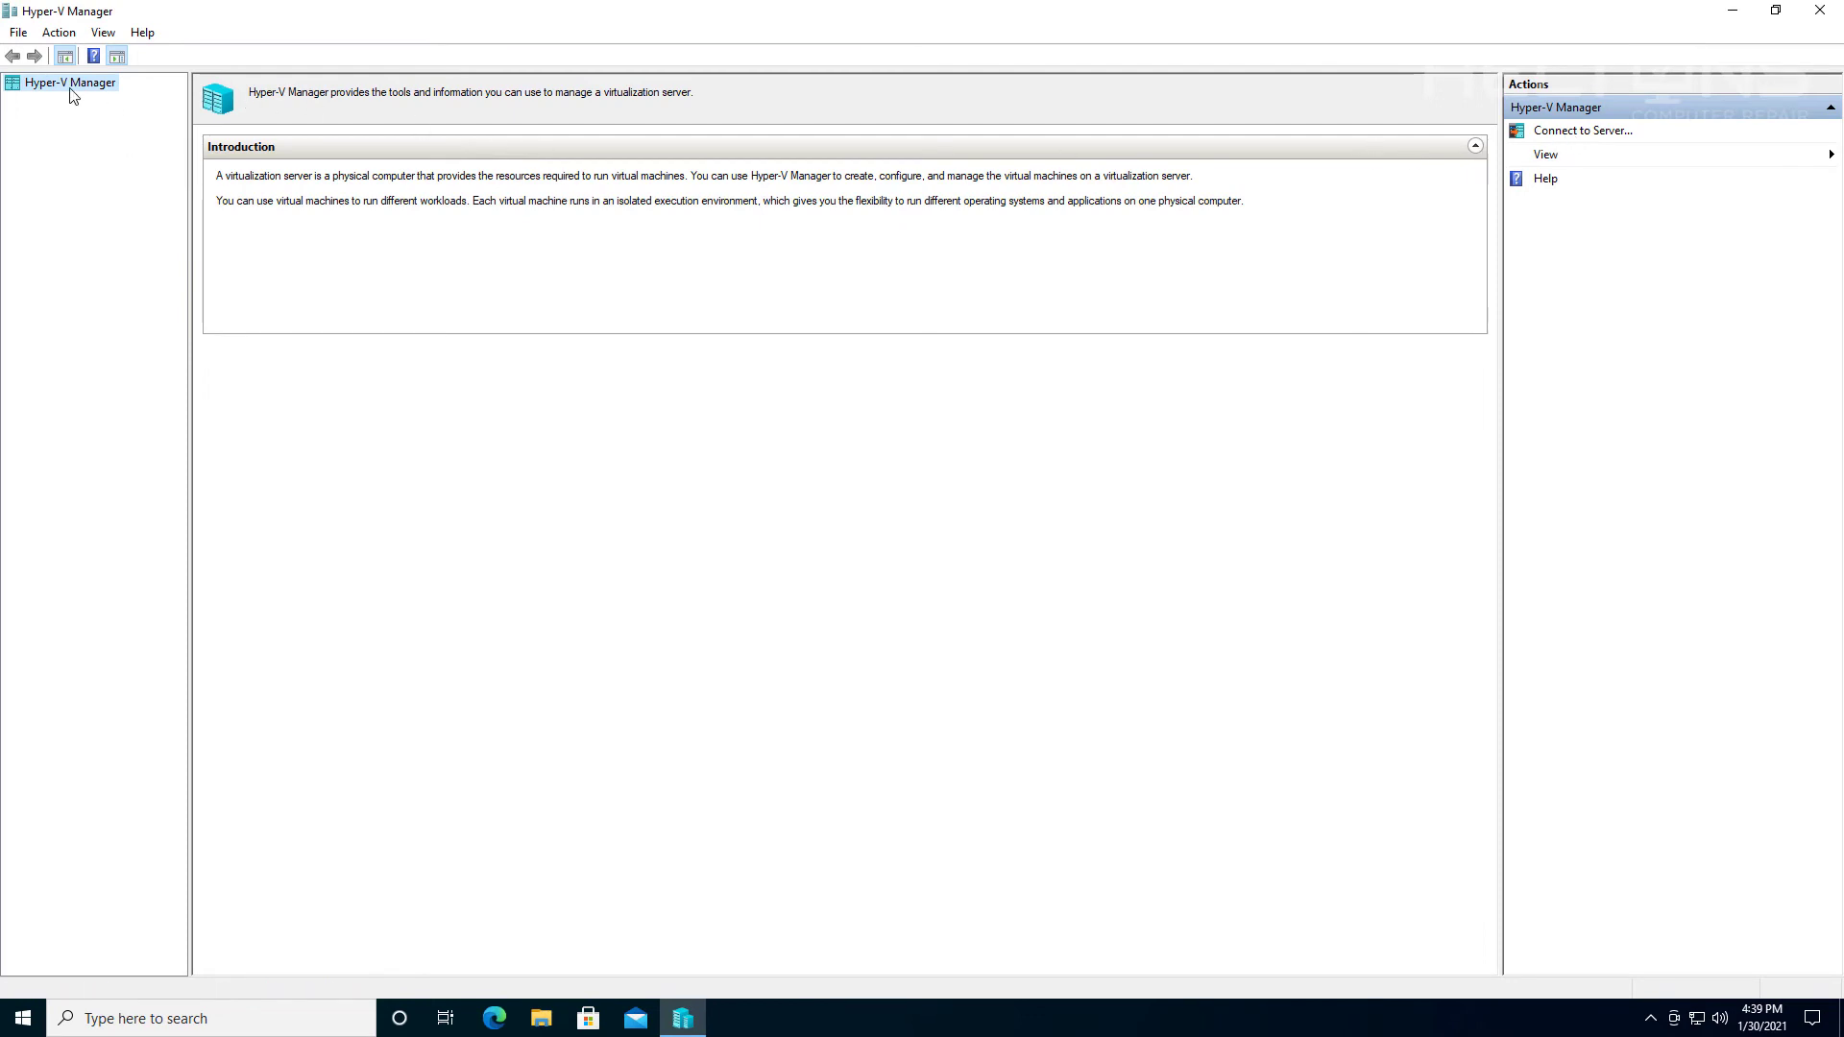
Cancel Connect to Server, open and dismiss the View menu, then close Hyper-V Manager.
left_click(1583, 130)
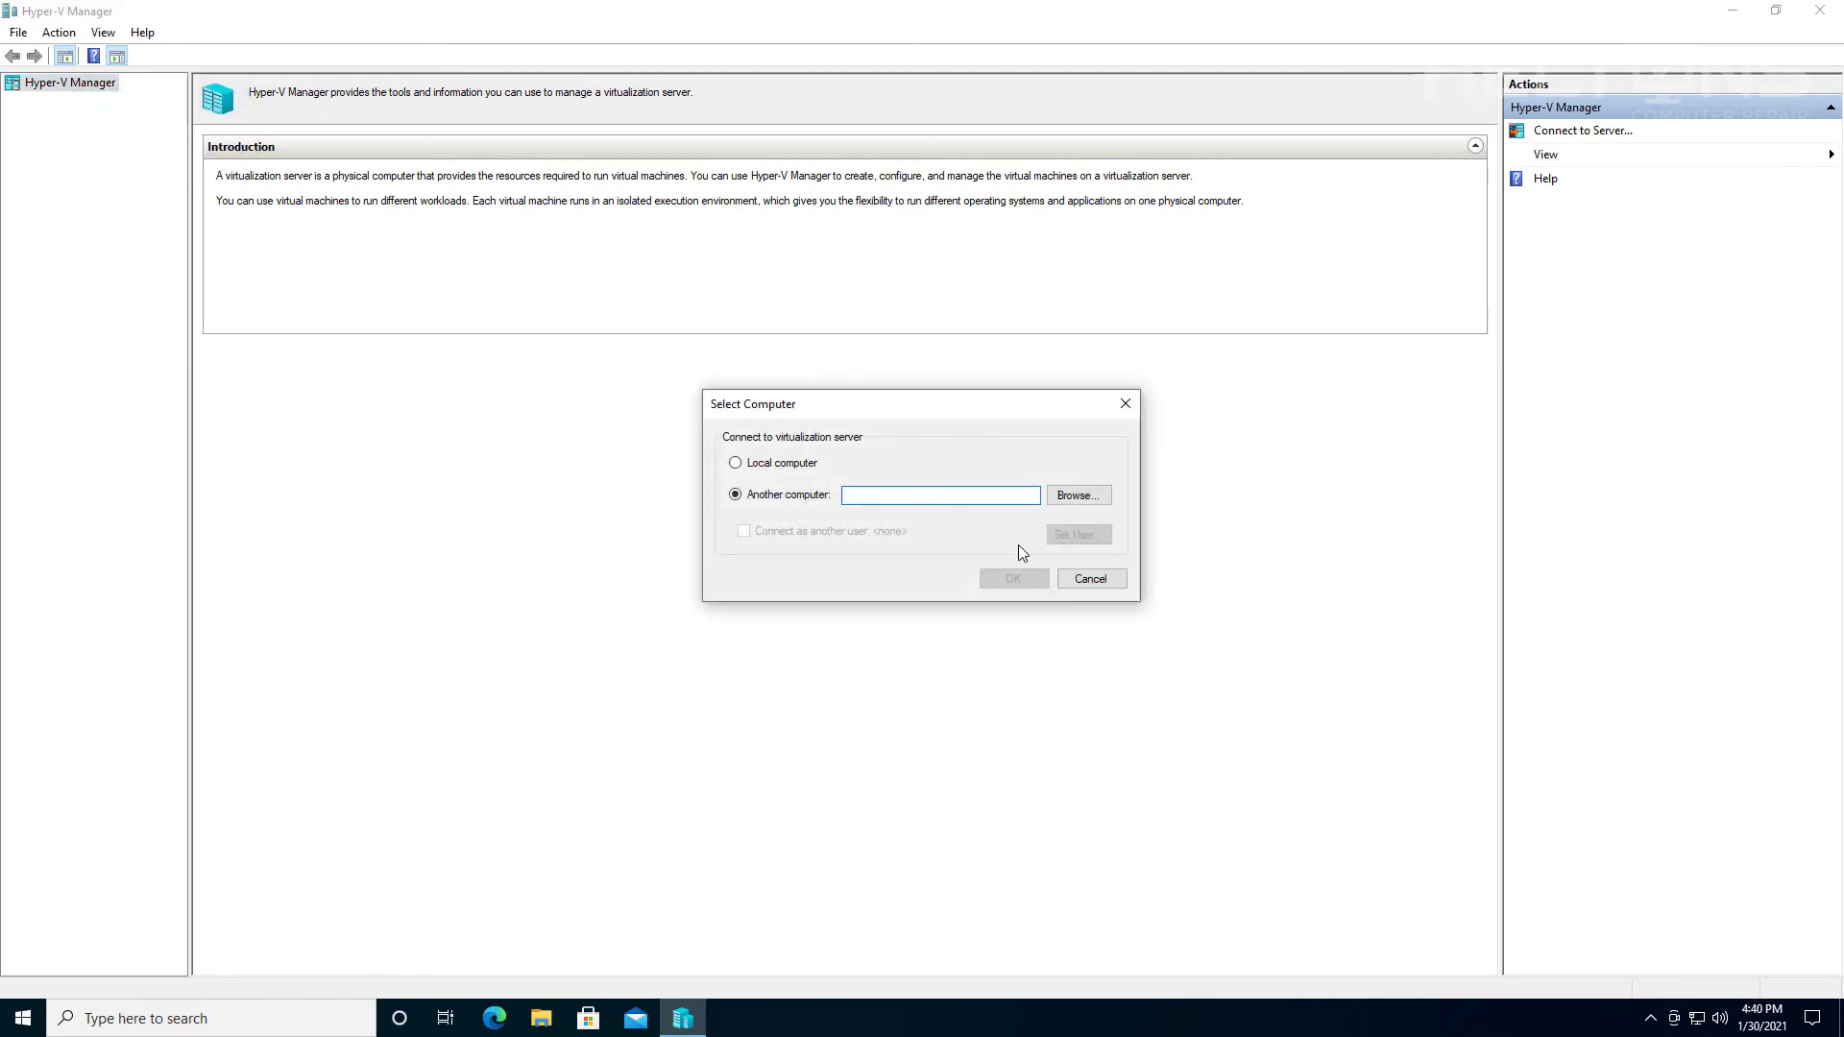
left_click(1090, 577)
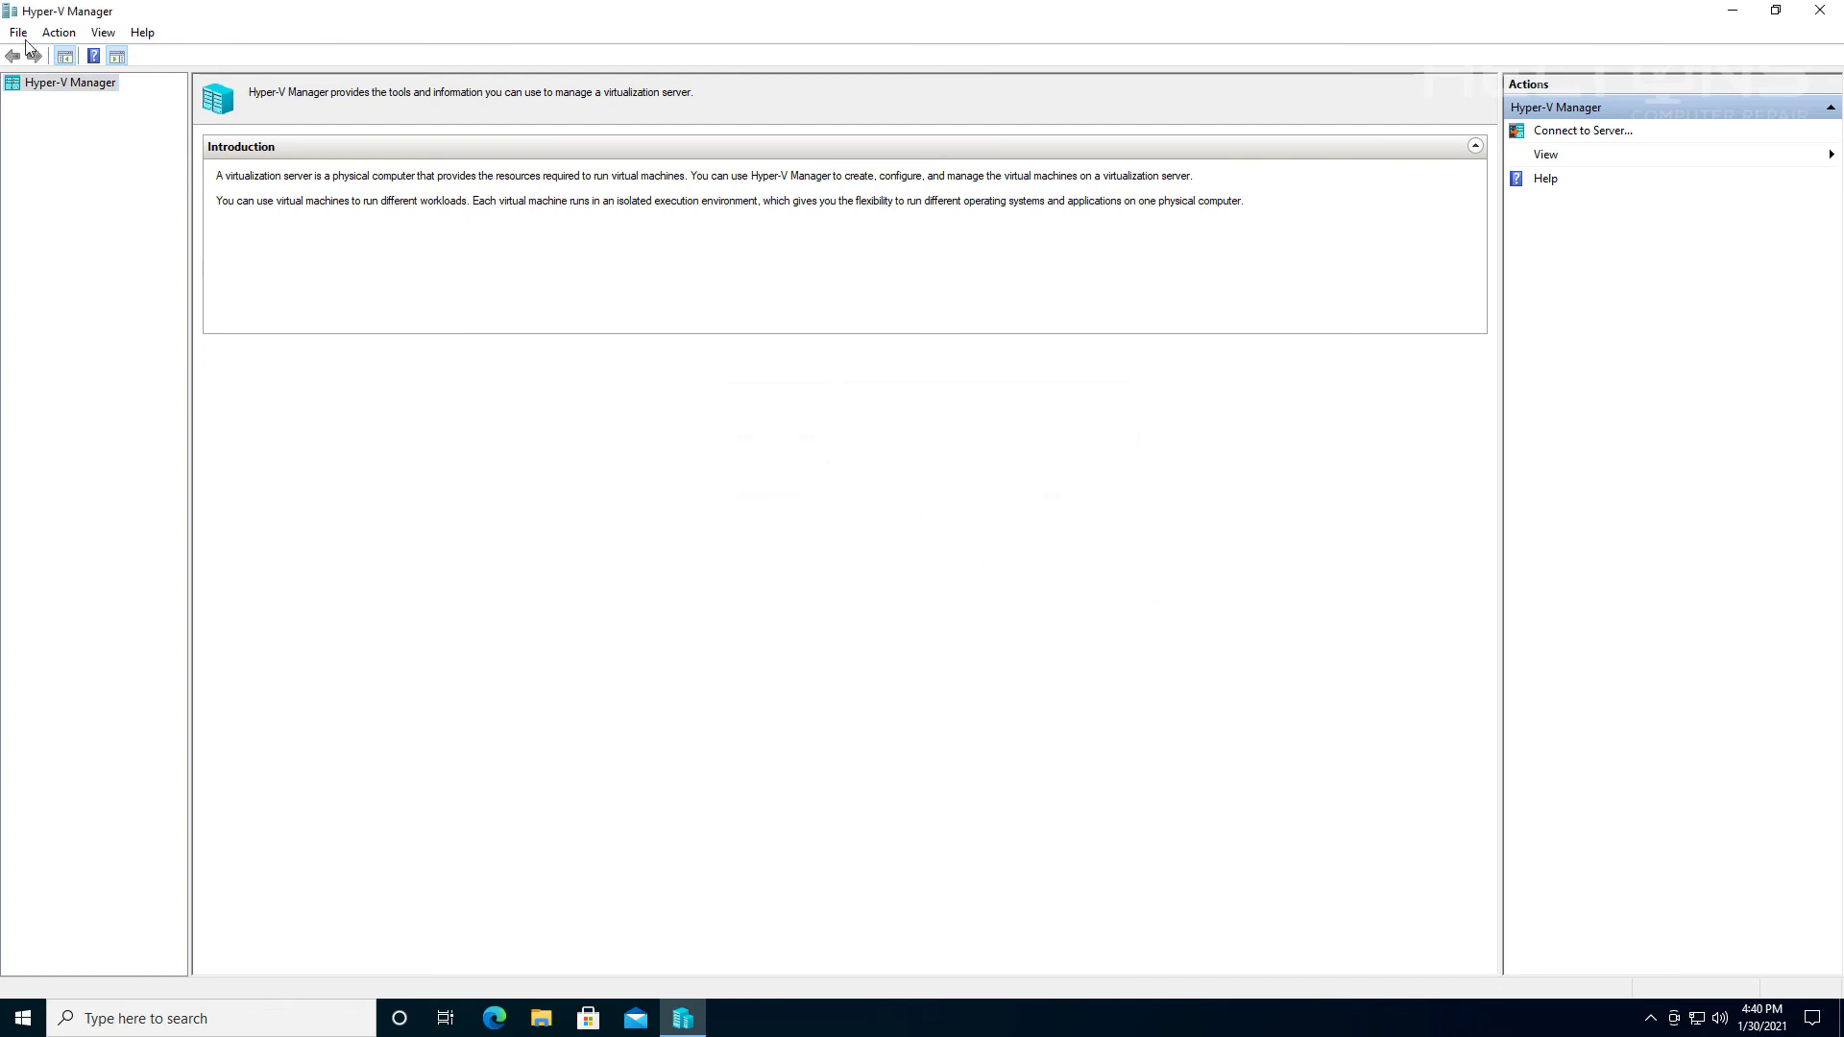
left_click(103, 32)
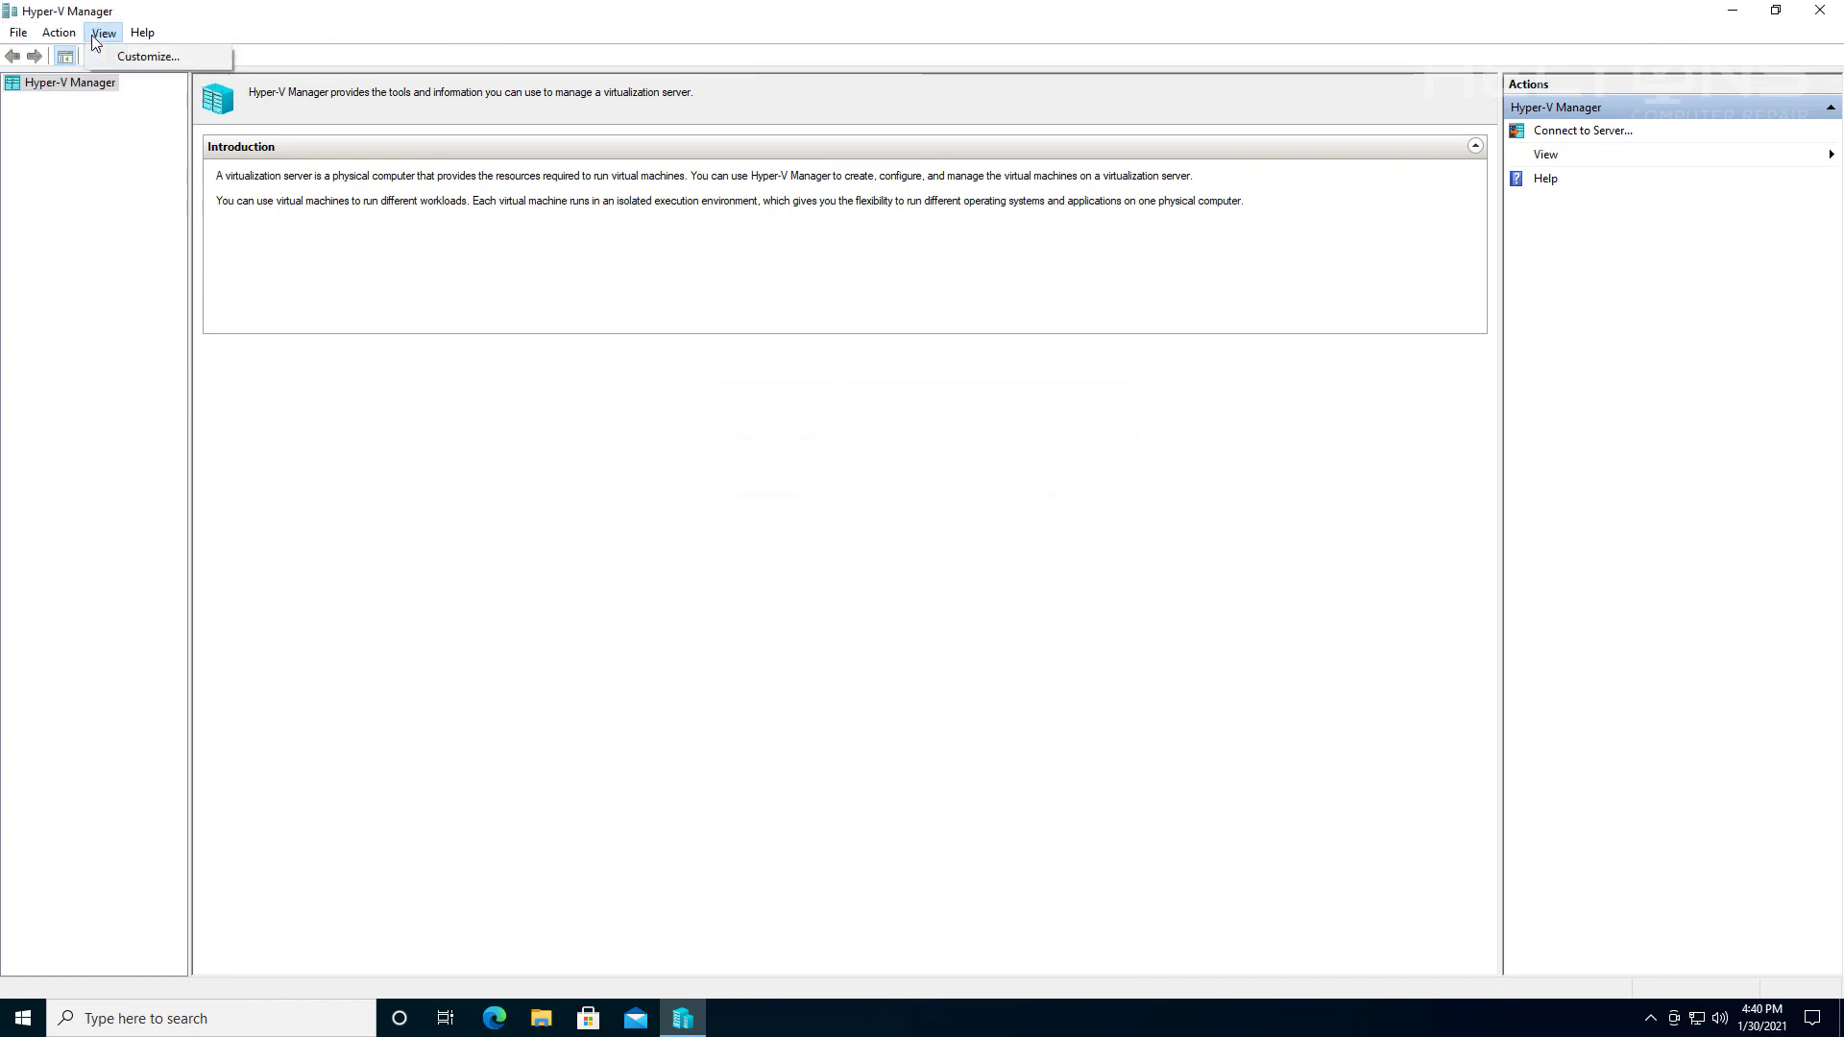
left_click(155, 239)
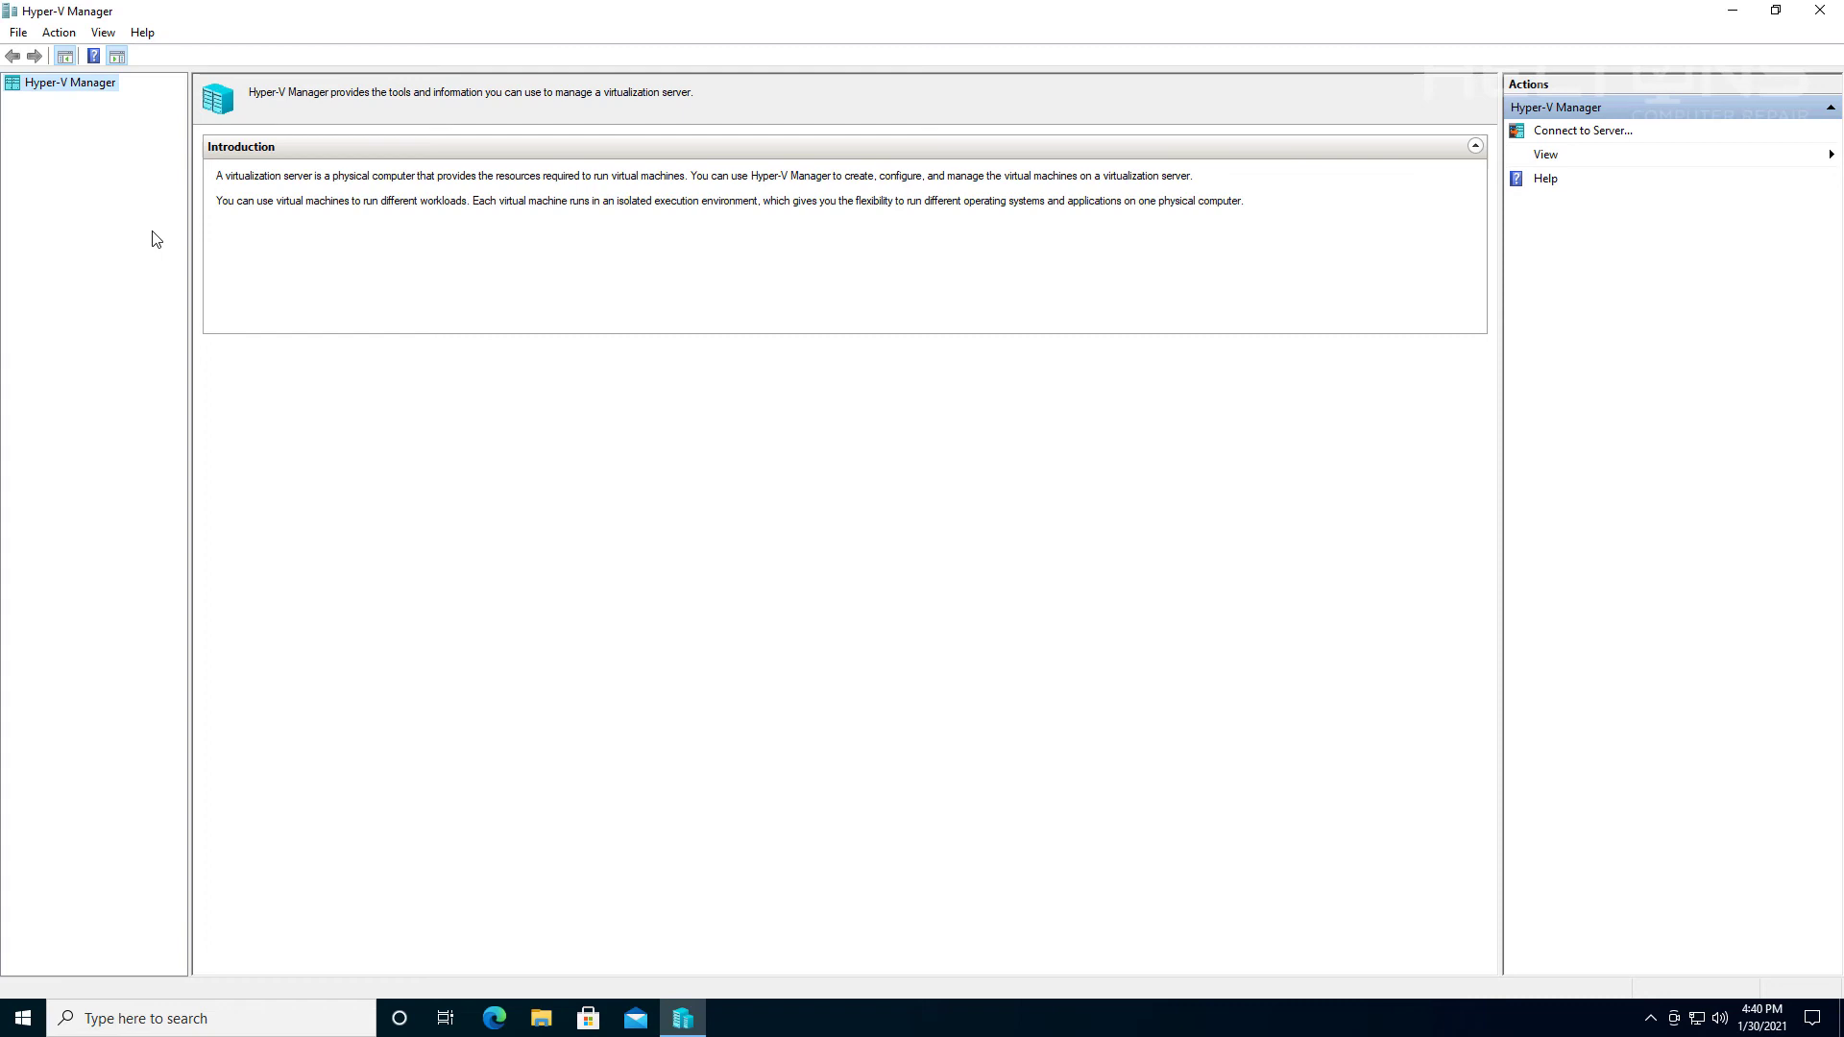
mouse_move(823, 347)
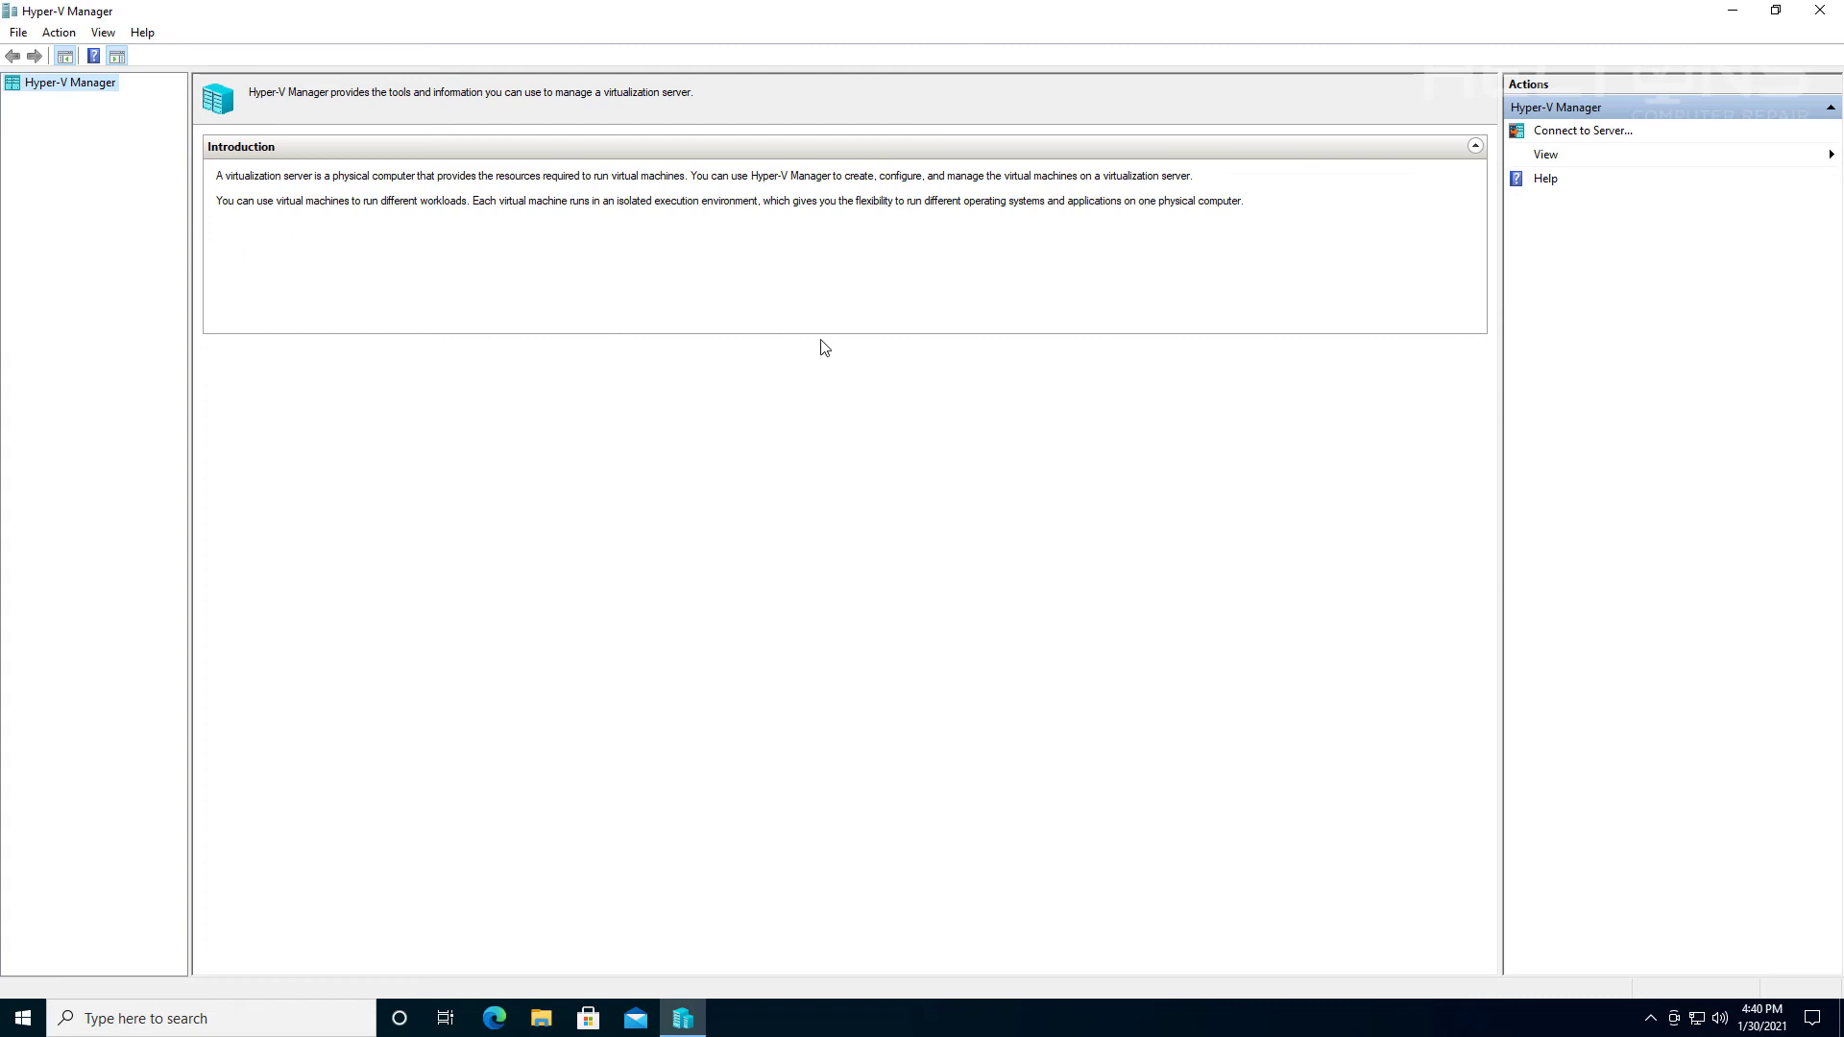
mouse_move(1573, 243)
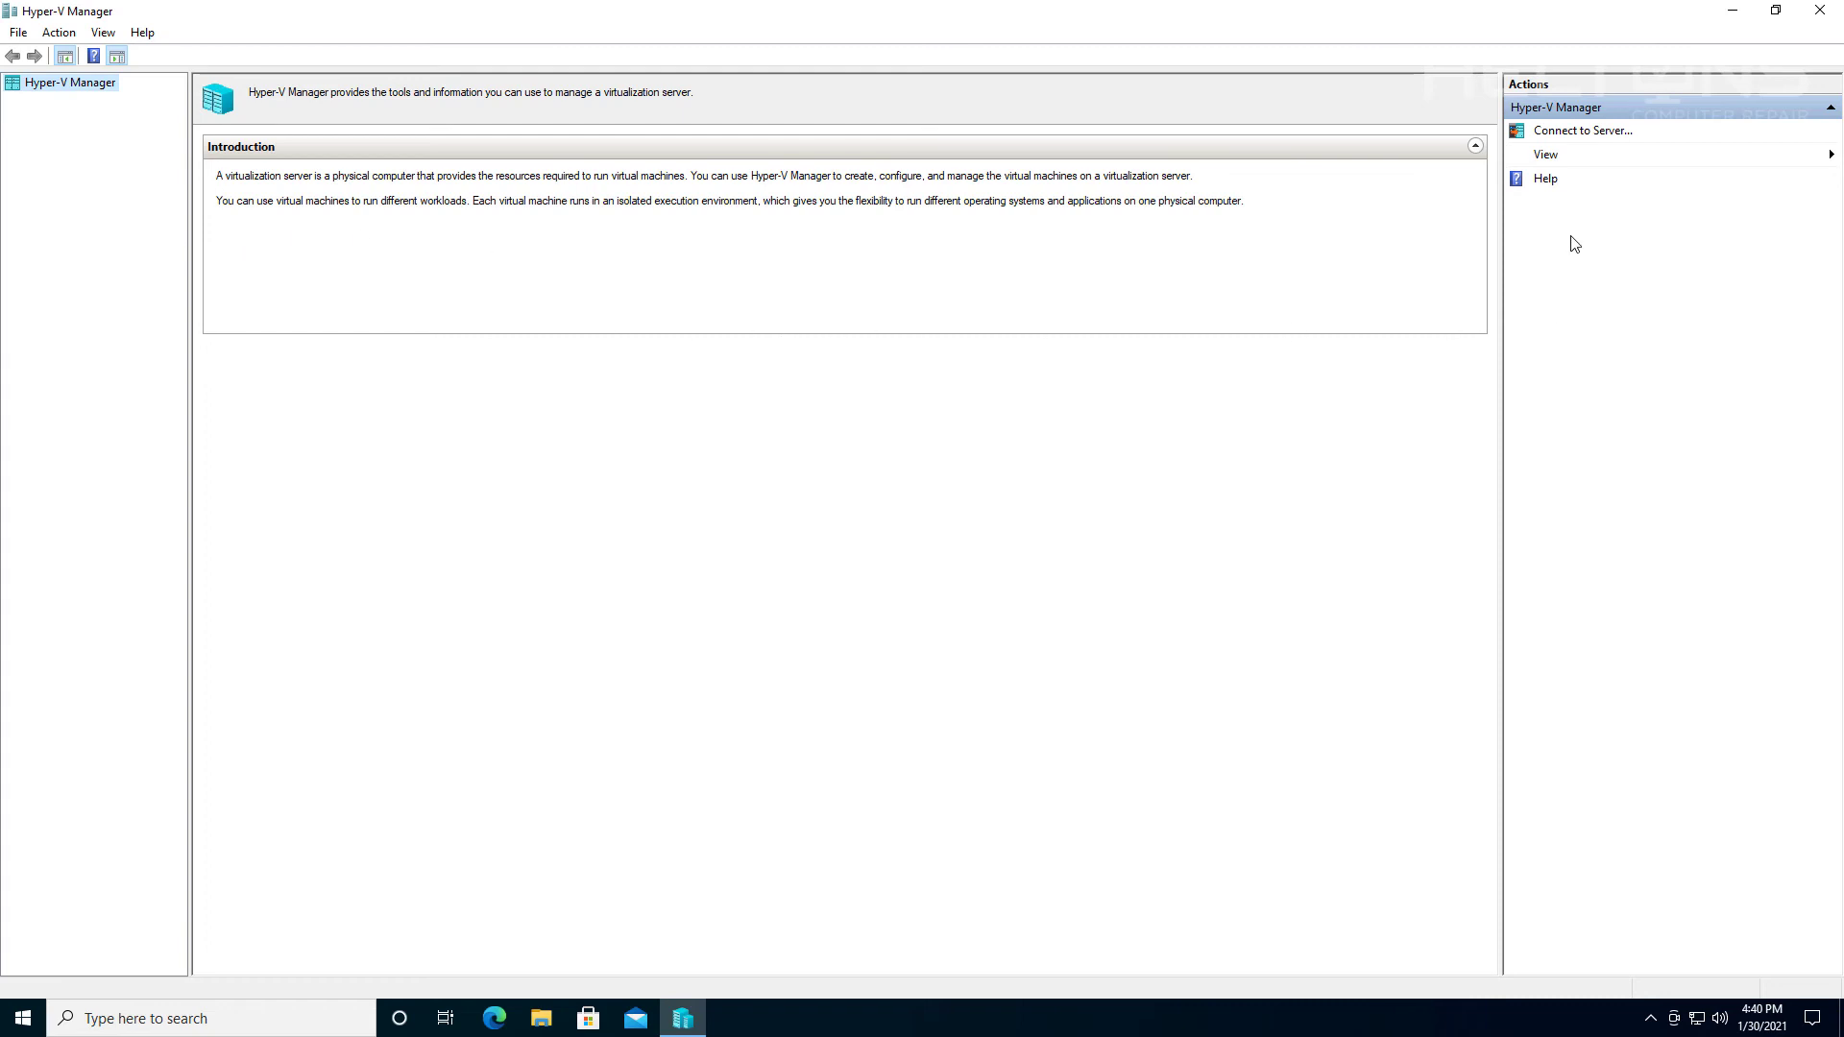
left_click(1820, 11)
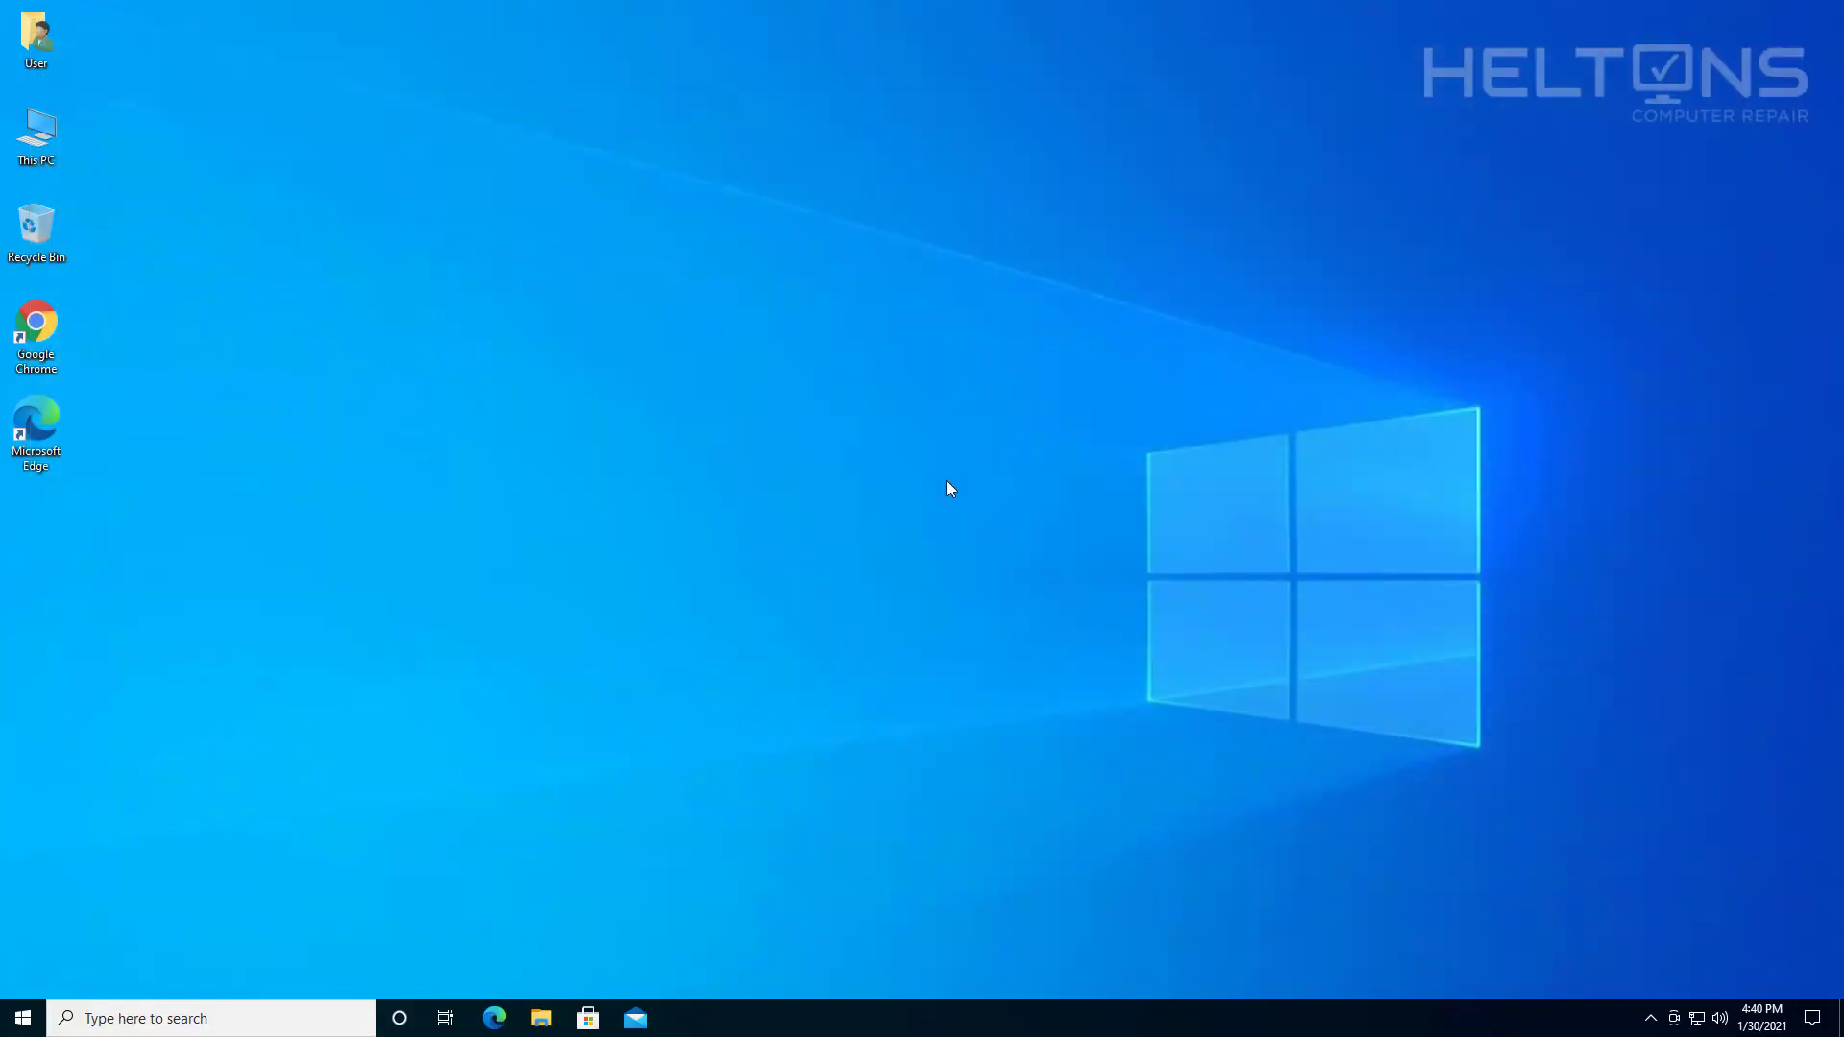
mouse_move(918, 525)
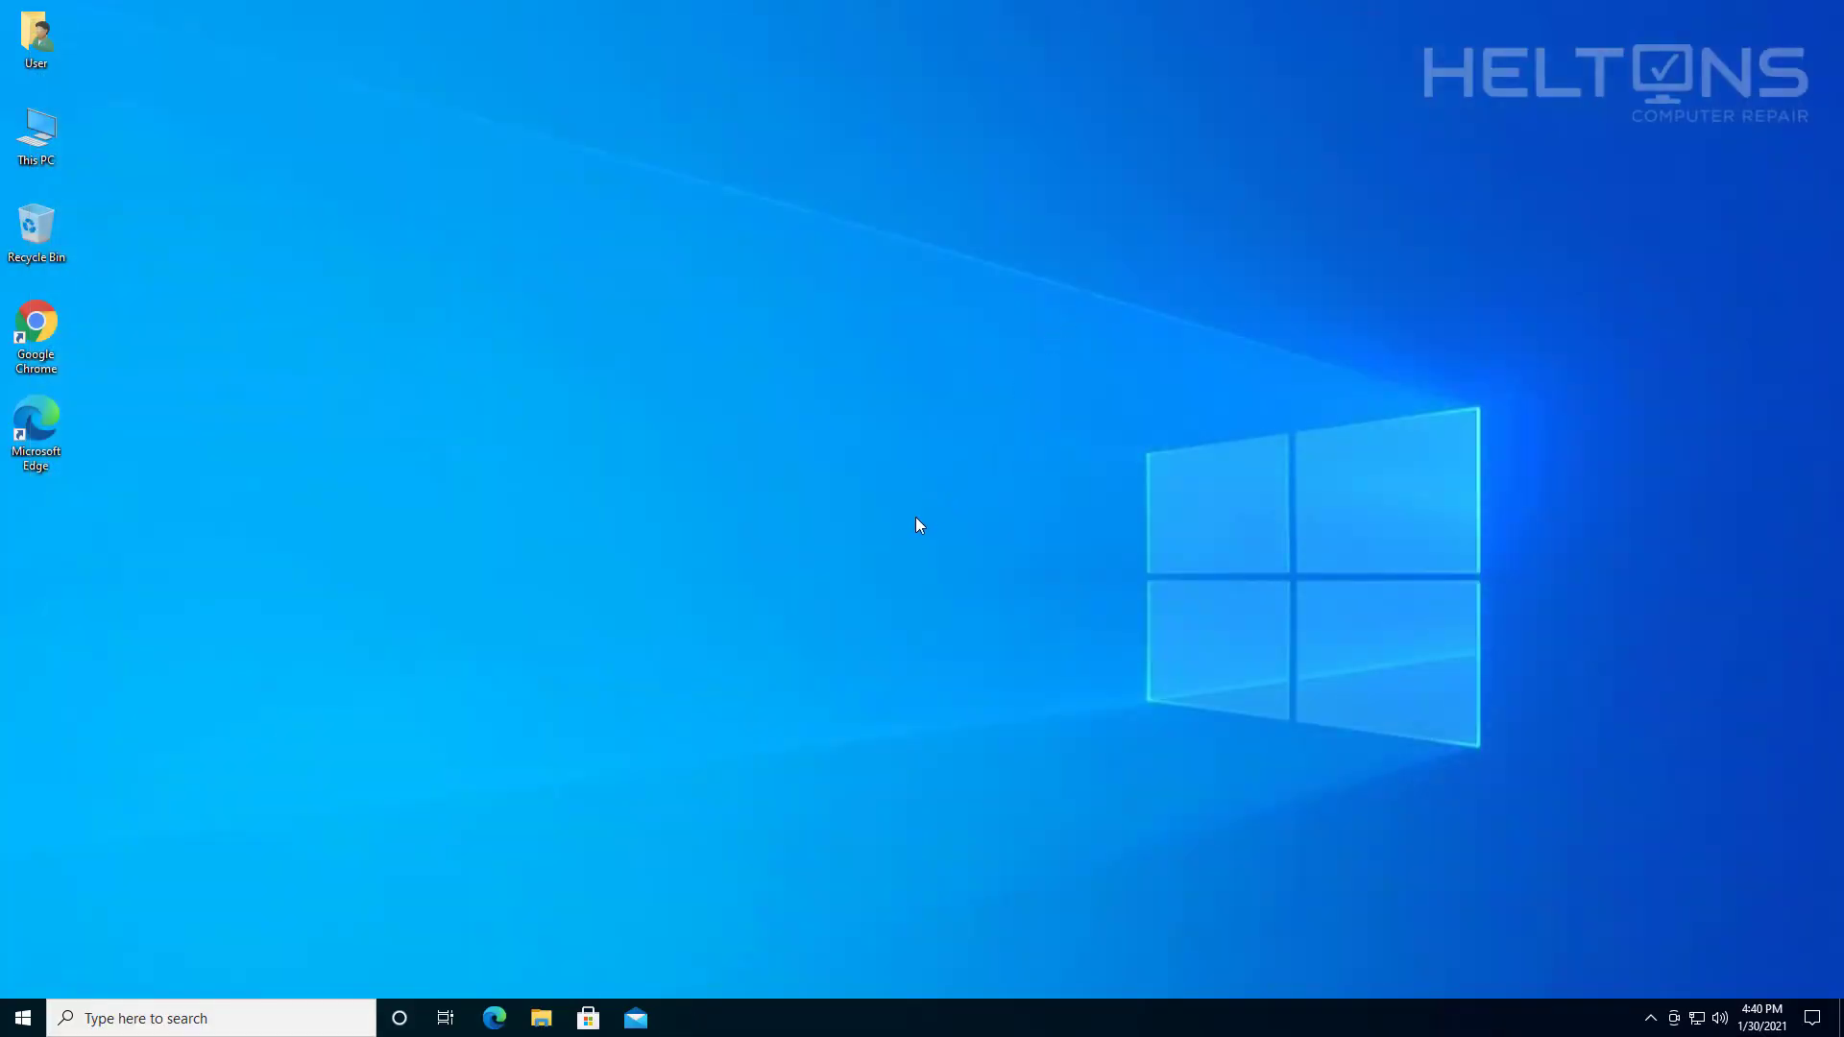
mouse_move(62, 809)
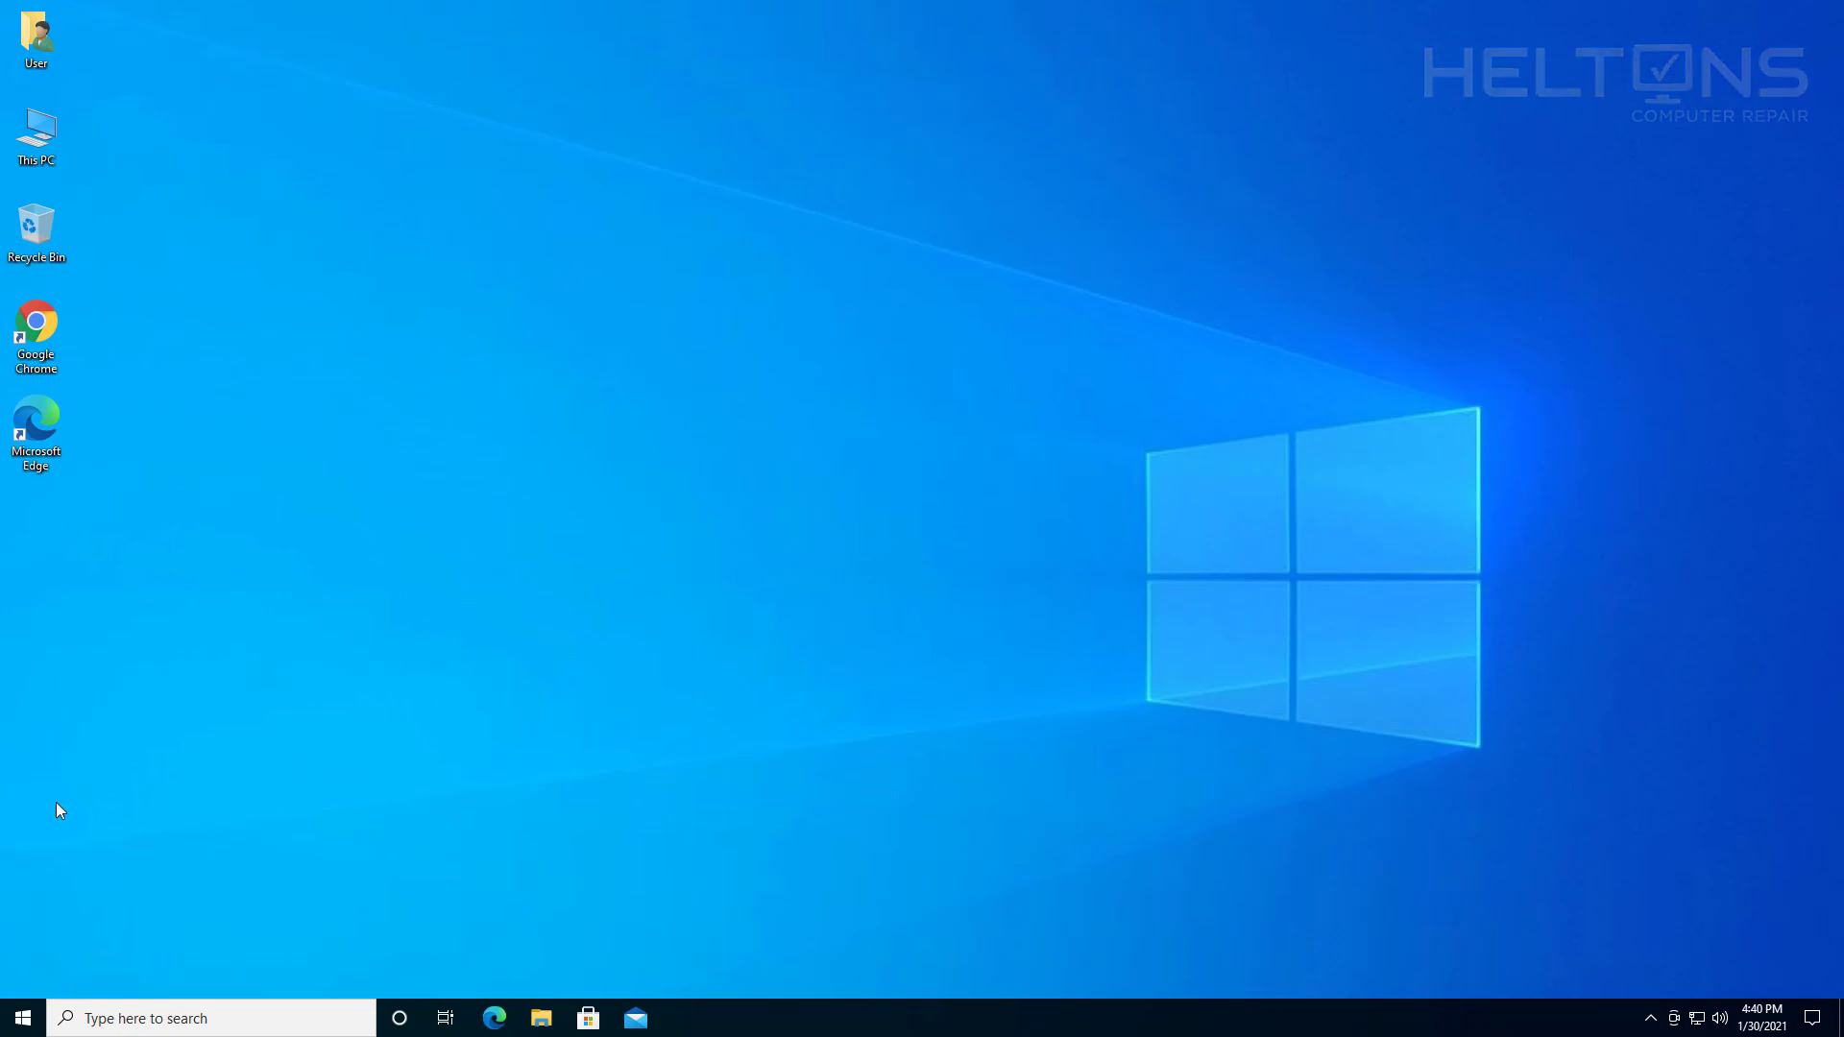